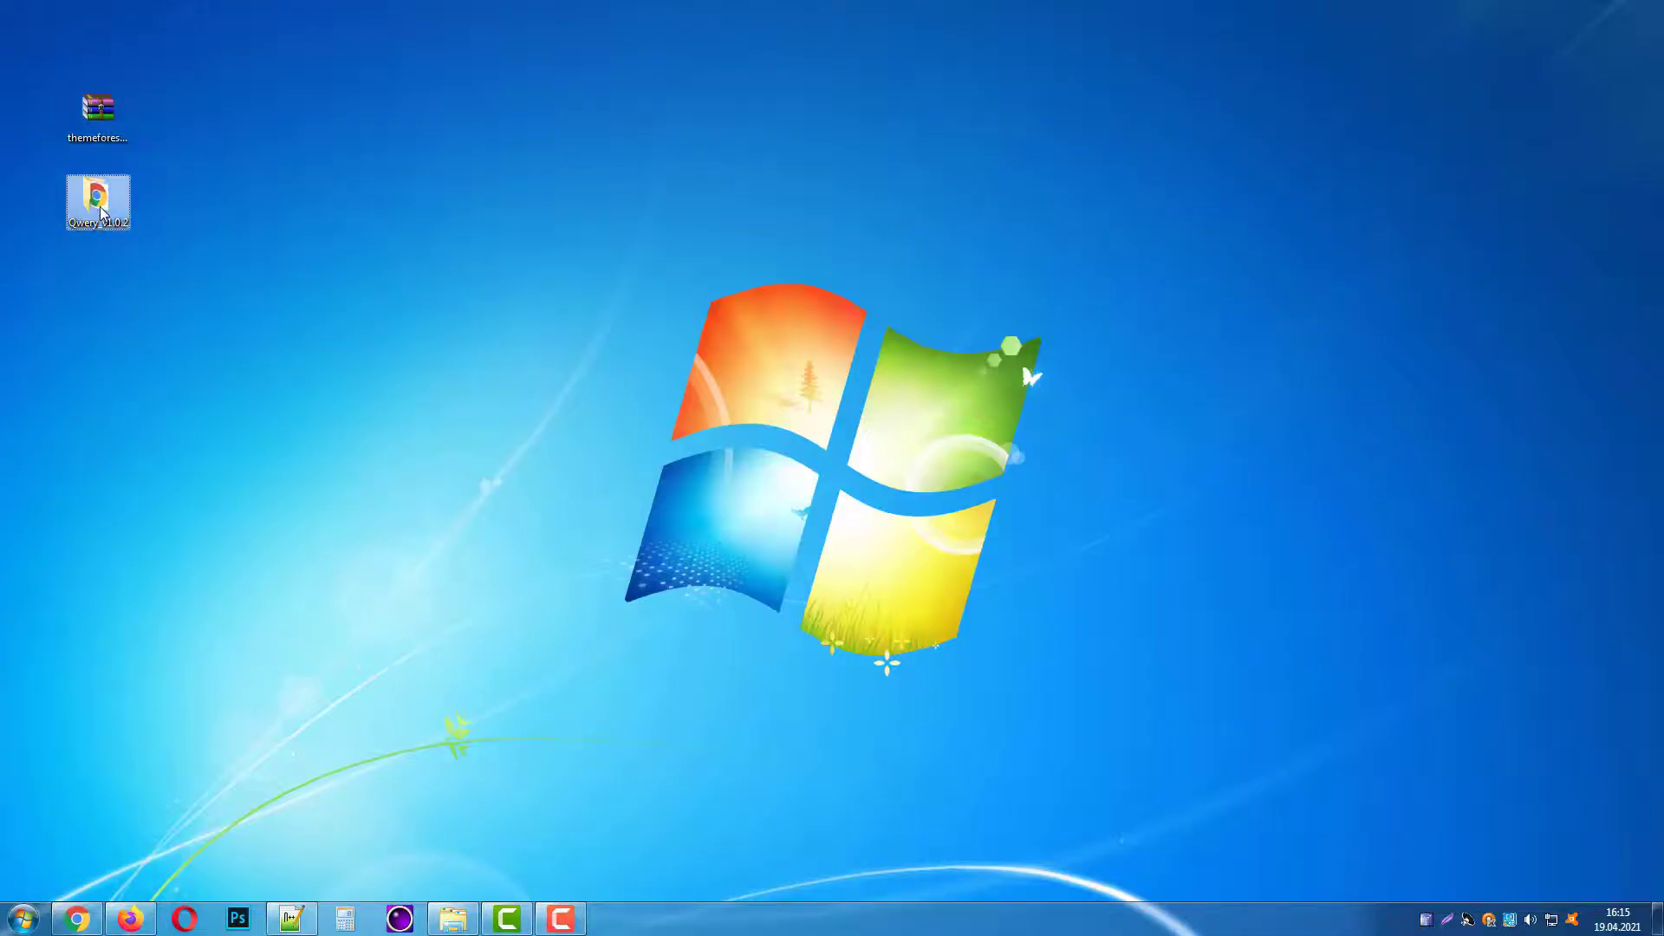
View the Qwery_v1.0.2 folder with the qwery and qwery-child archives, then return to Chrome
{"action": "double_click", "coordinate": [97, 200]}
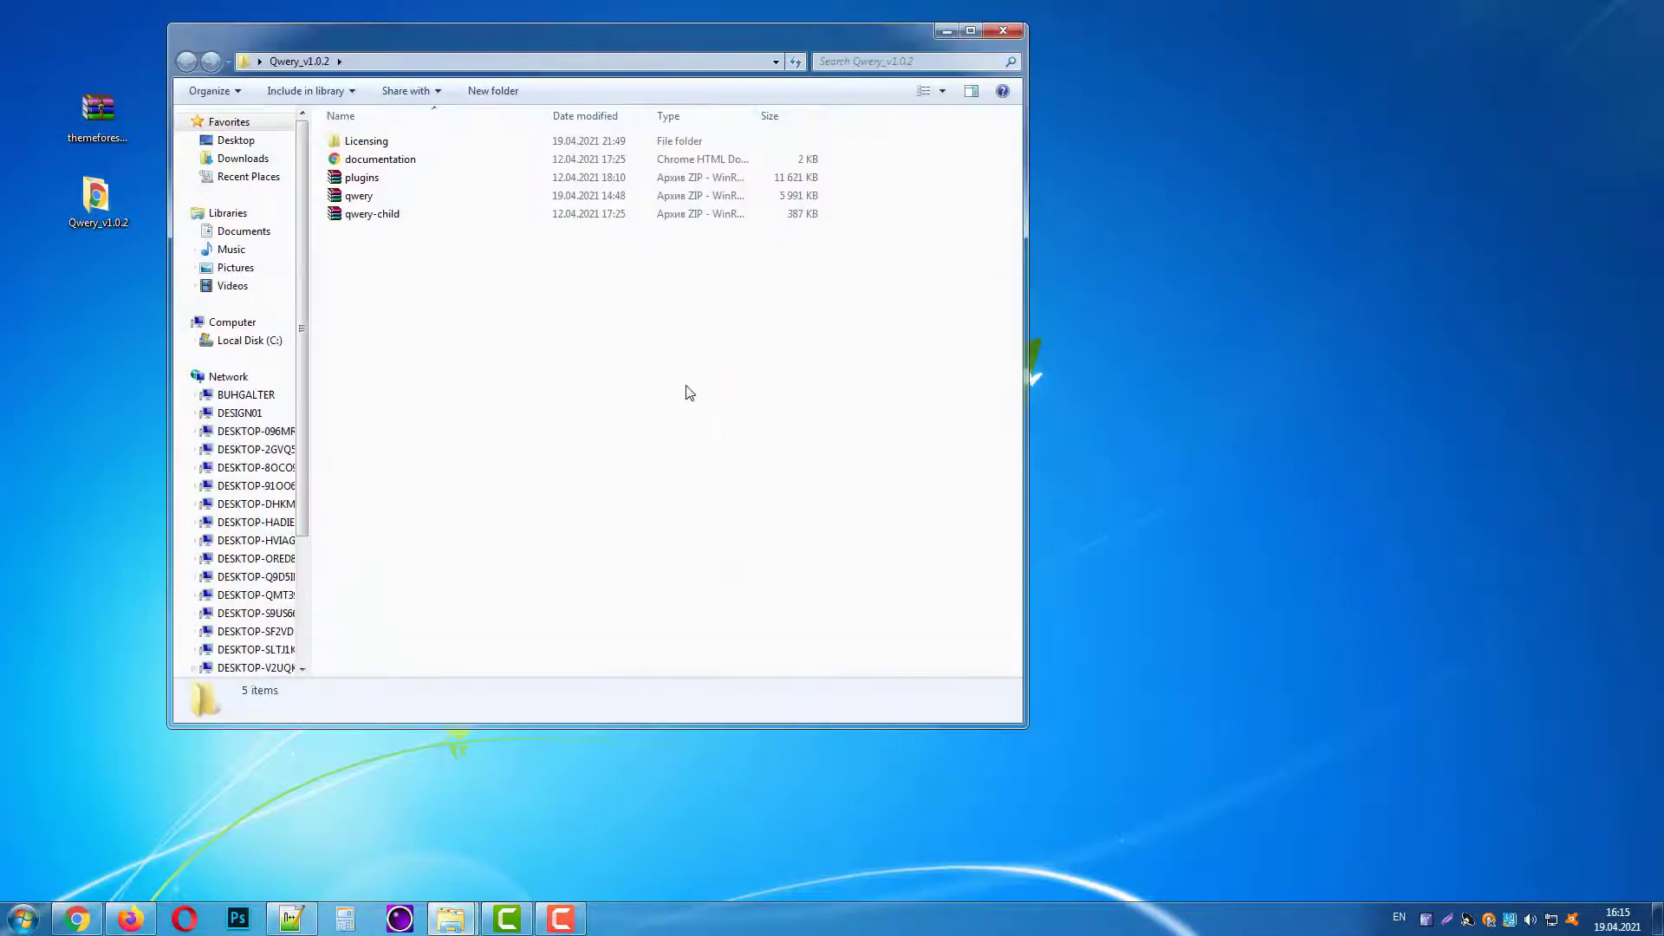
{"action": "mouse_move", "coordinate": [608, 437]}
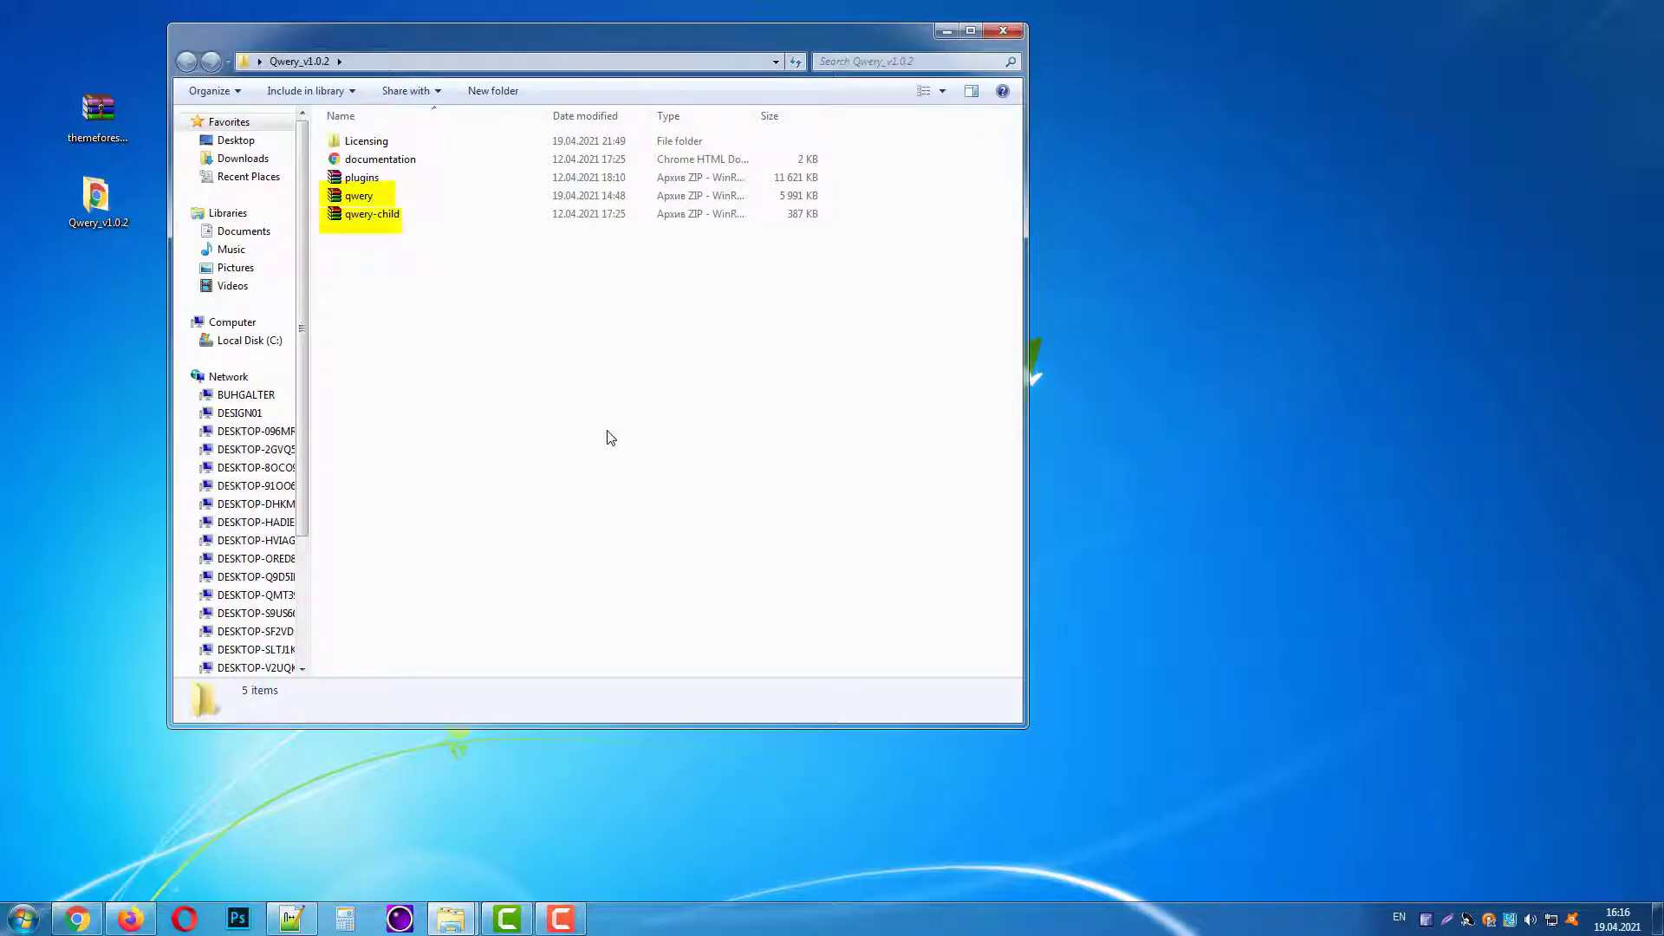
{"action": "left_click", "coordinate": [610, 439]}
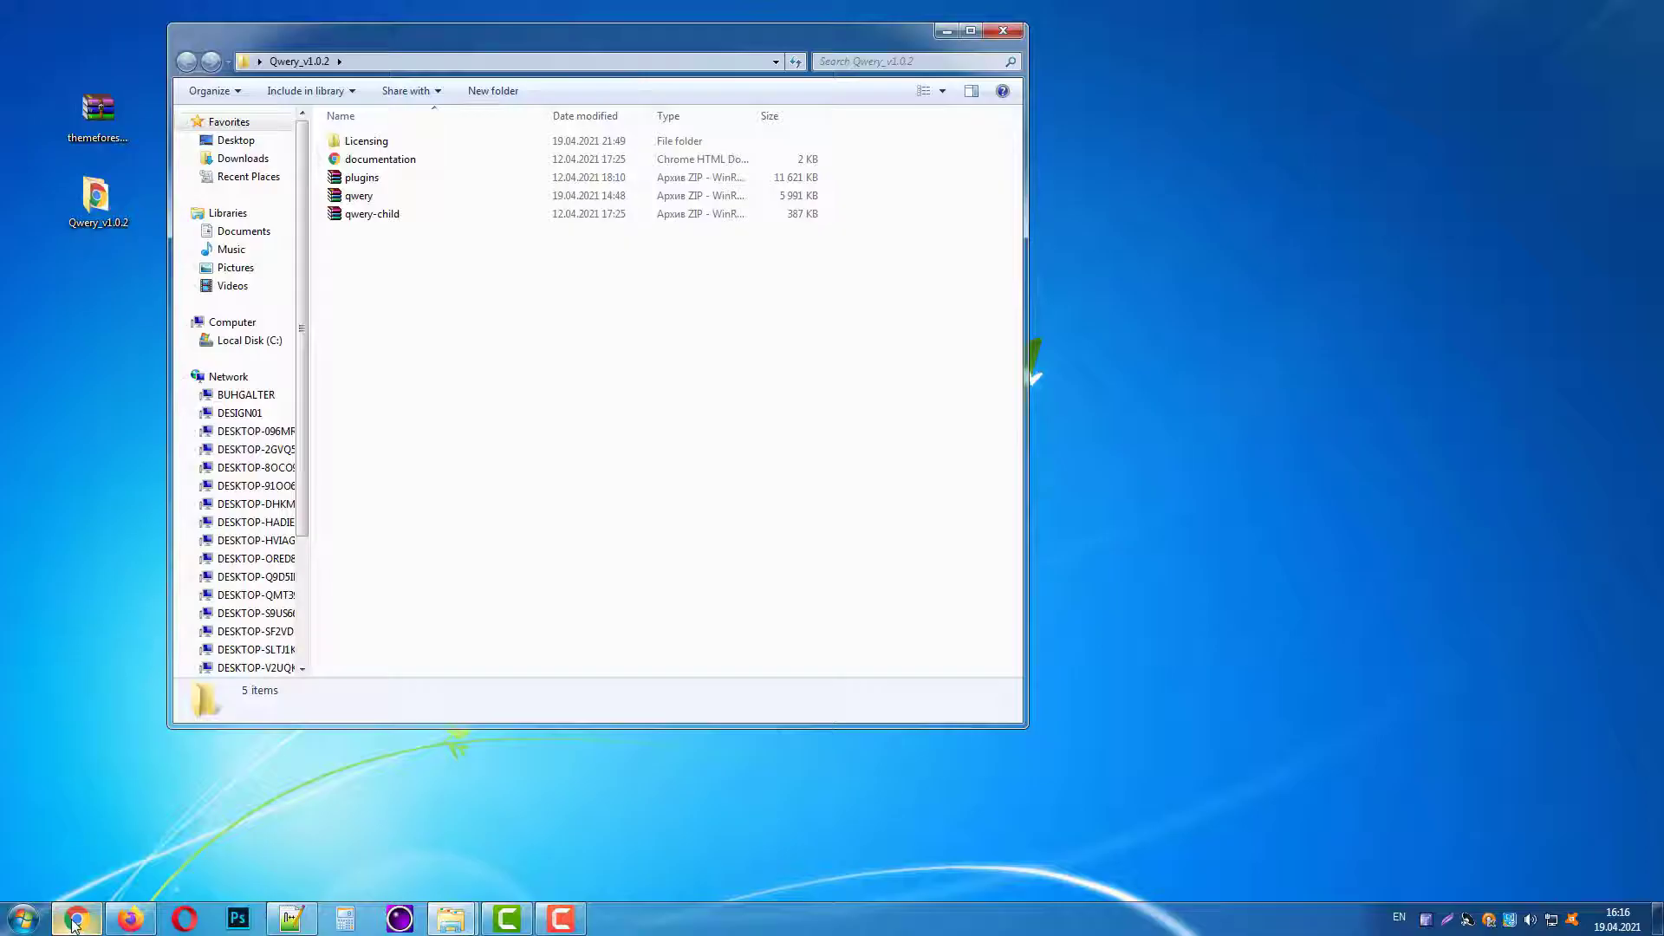
Reach the theme zip upload area under Appearance > Themes > Add New
{"action": "left_click", "coordinate": [74, 917]}
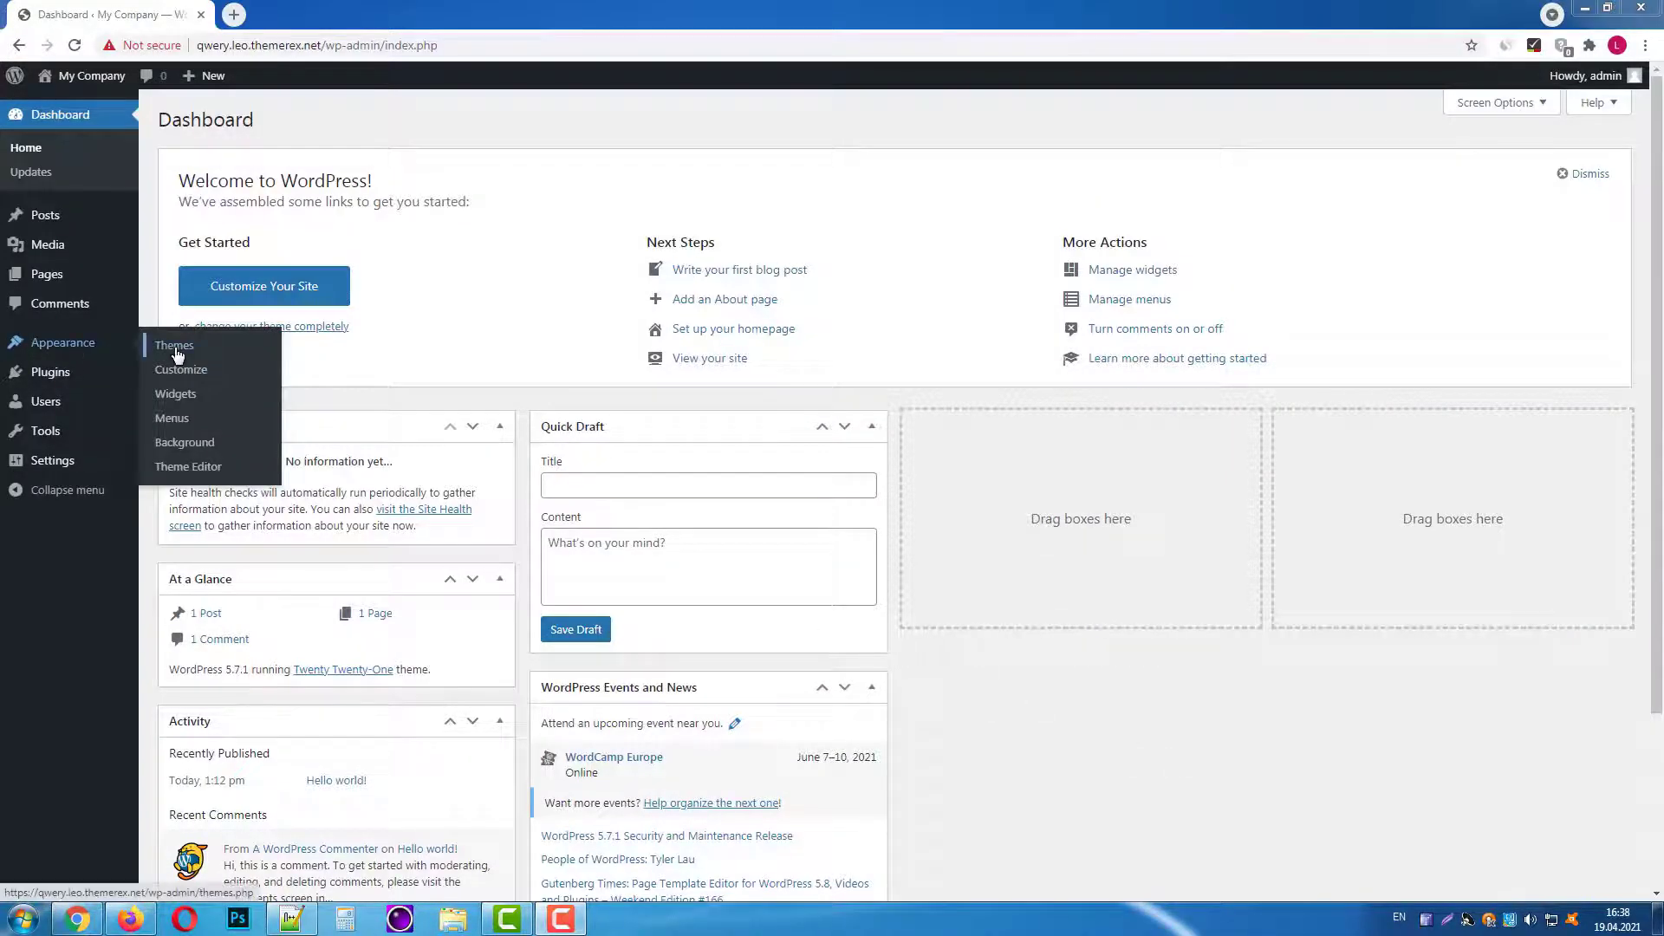
{"action": "left_click", "coordinate": [173, 345]}
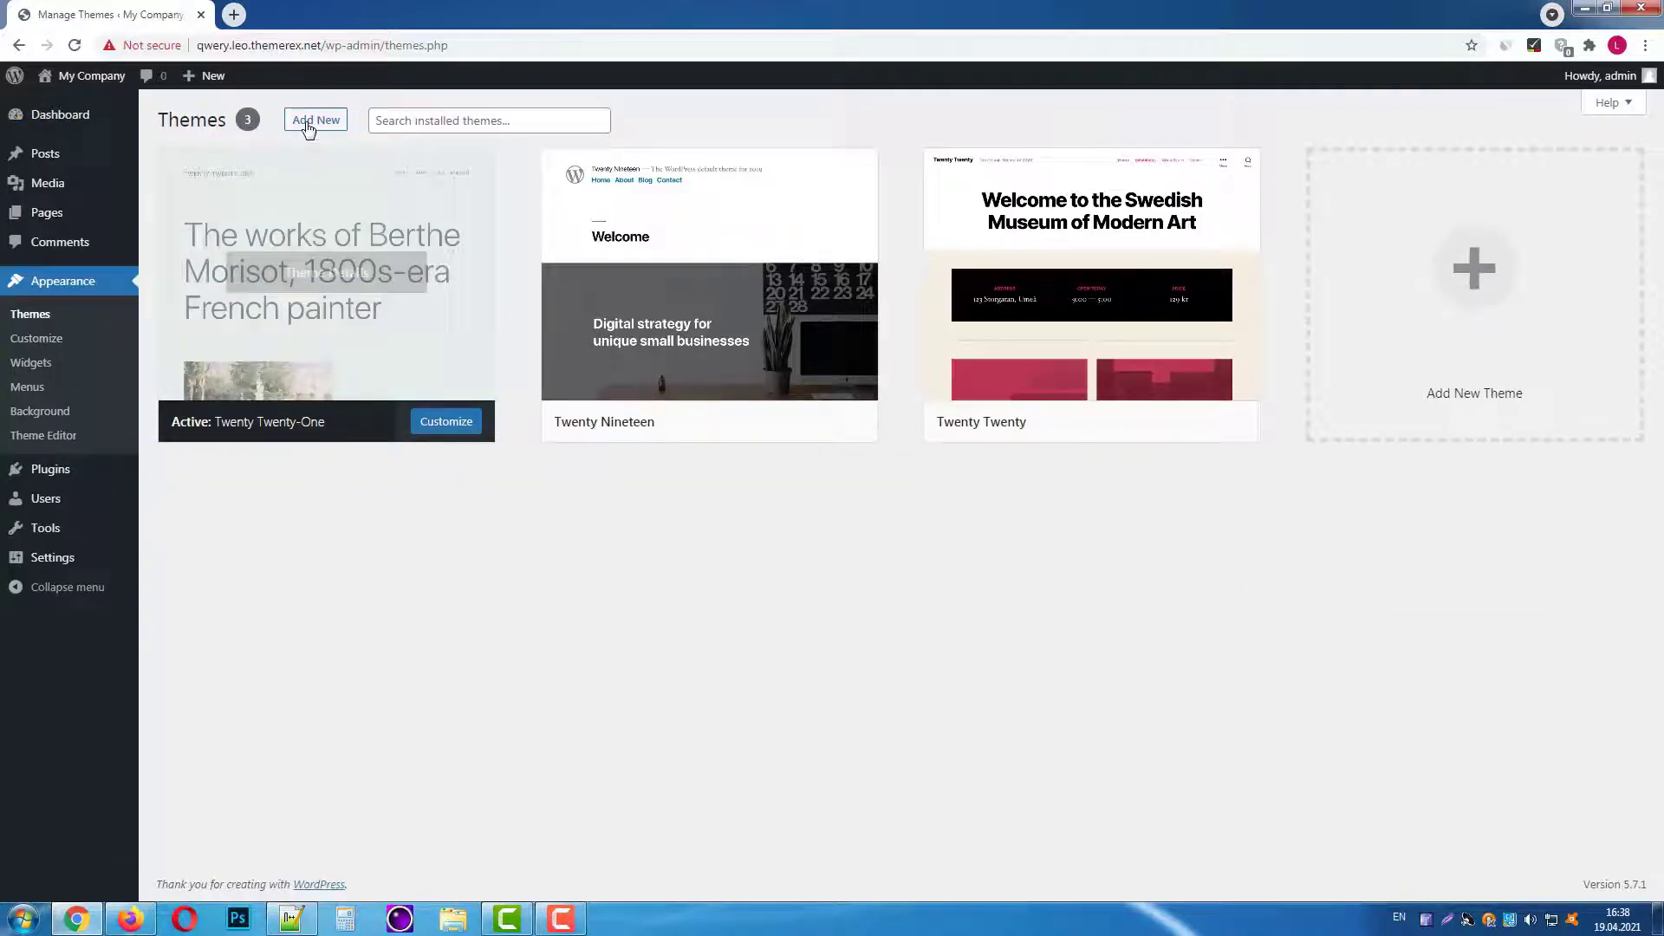
{"action": "left_click", "coordinate": [315, 120]}
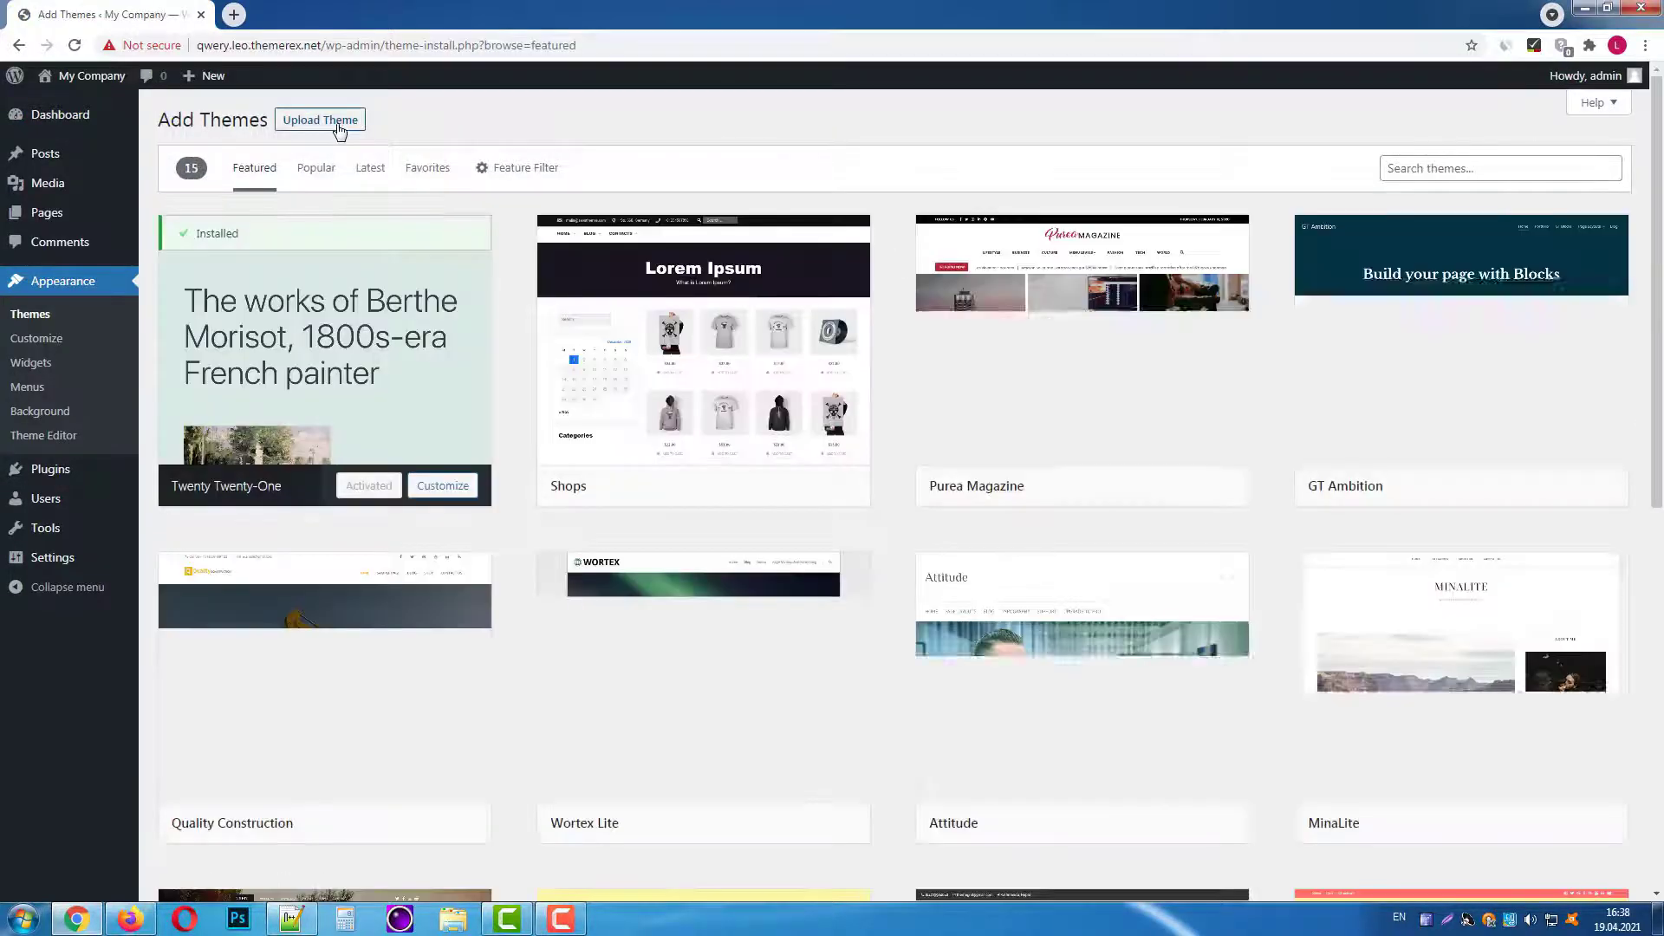
{"action": "left_click", "coordinate": [319, 119]}
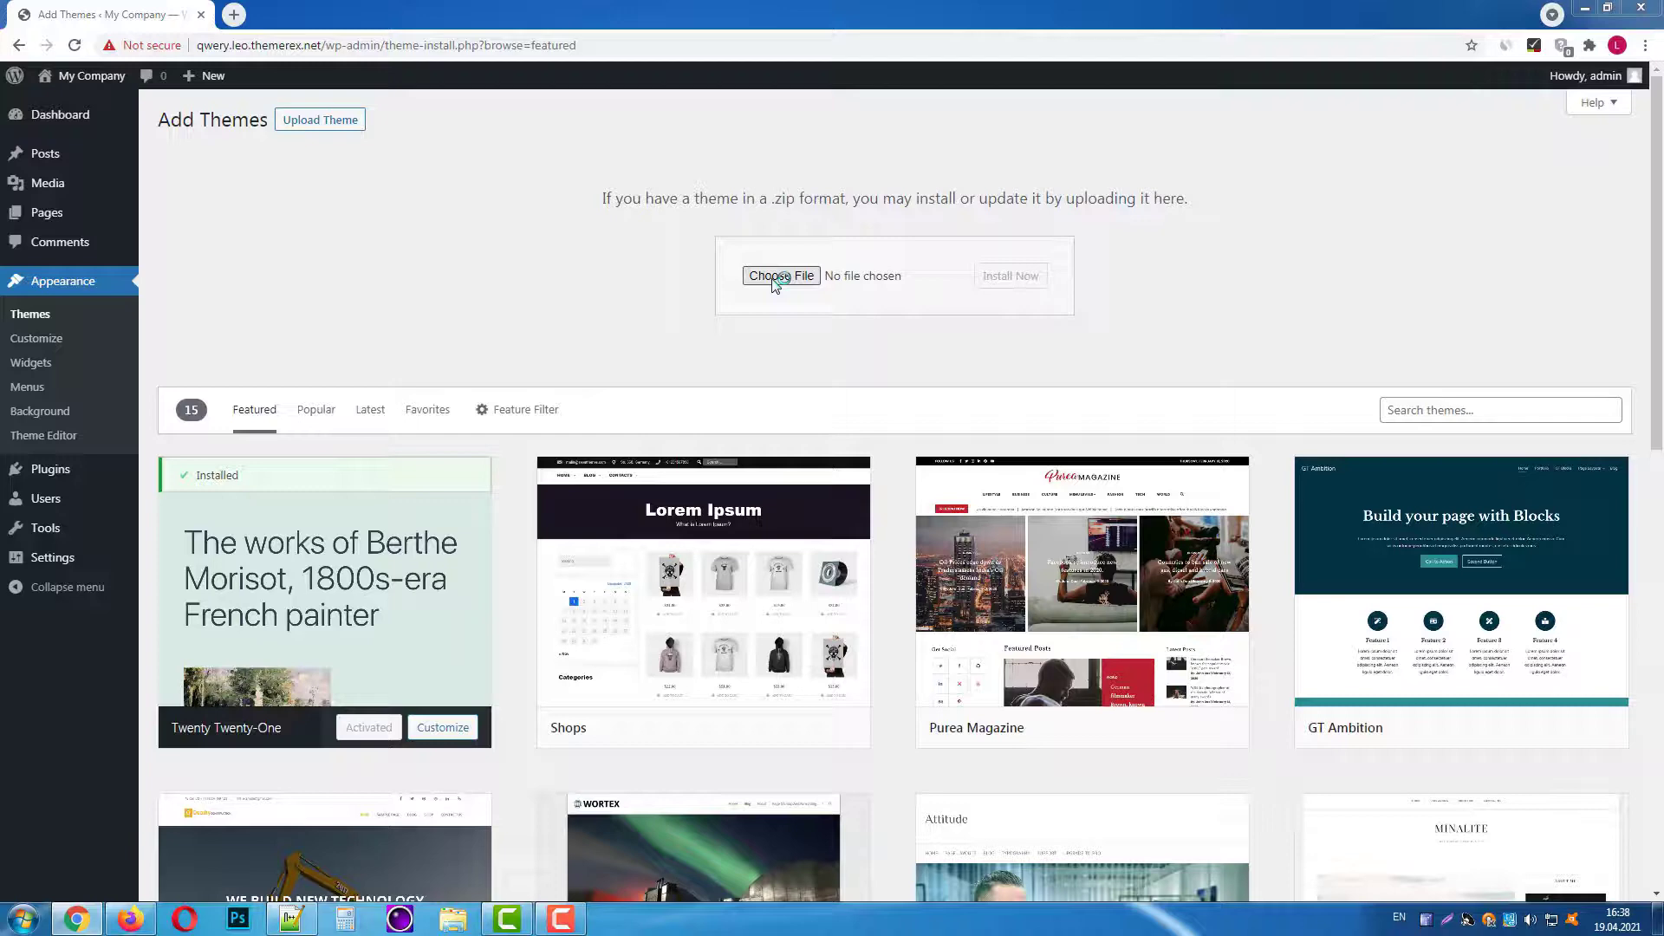
Upload and install qwery.zip, then activate the Qwery theme
{"action": "left_click", "coordinate": [782, 276]}
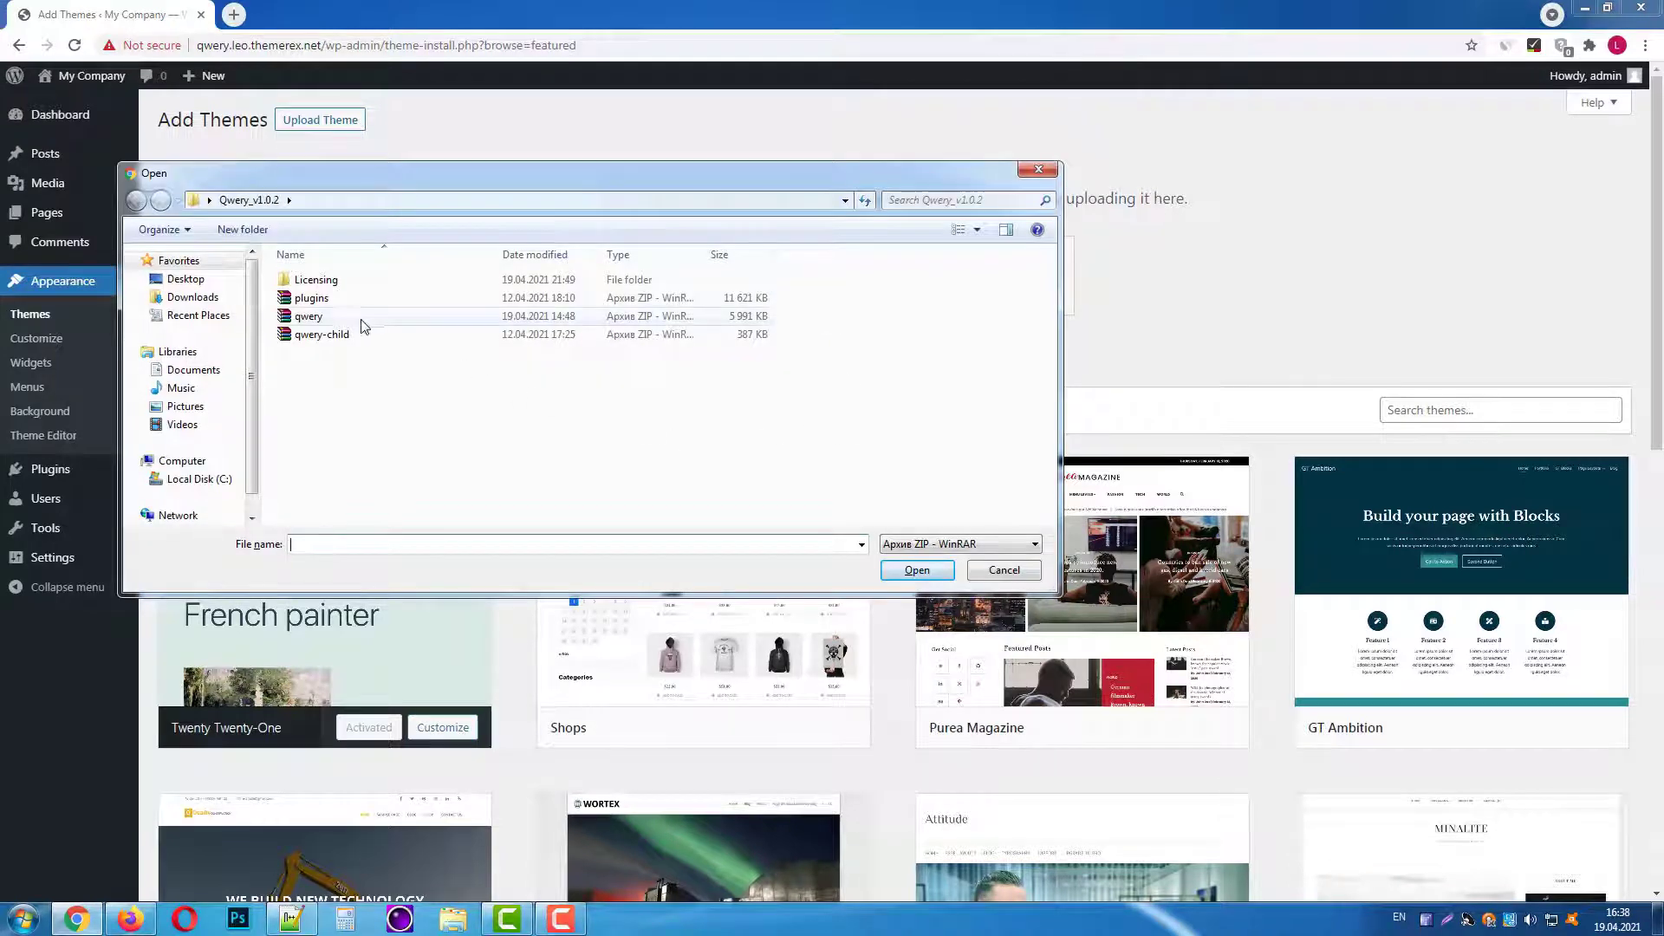
{"action": "left_click", "coordinate": [309, 315]}
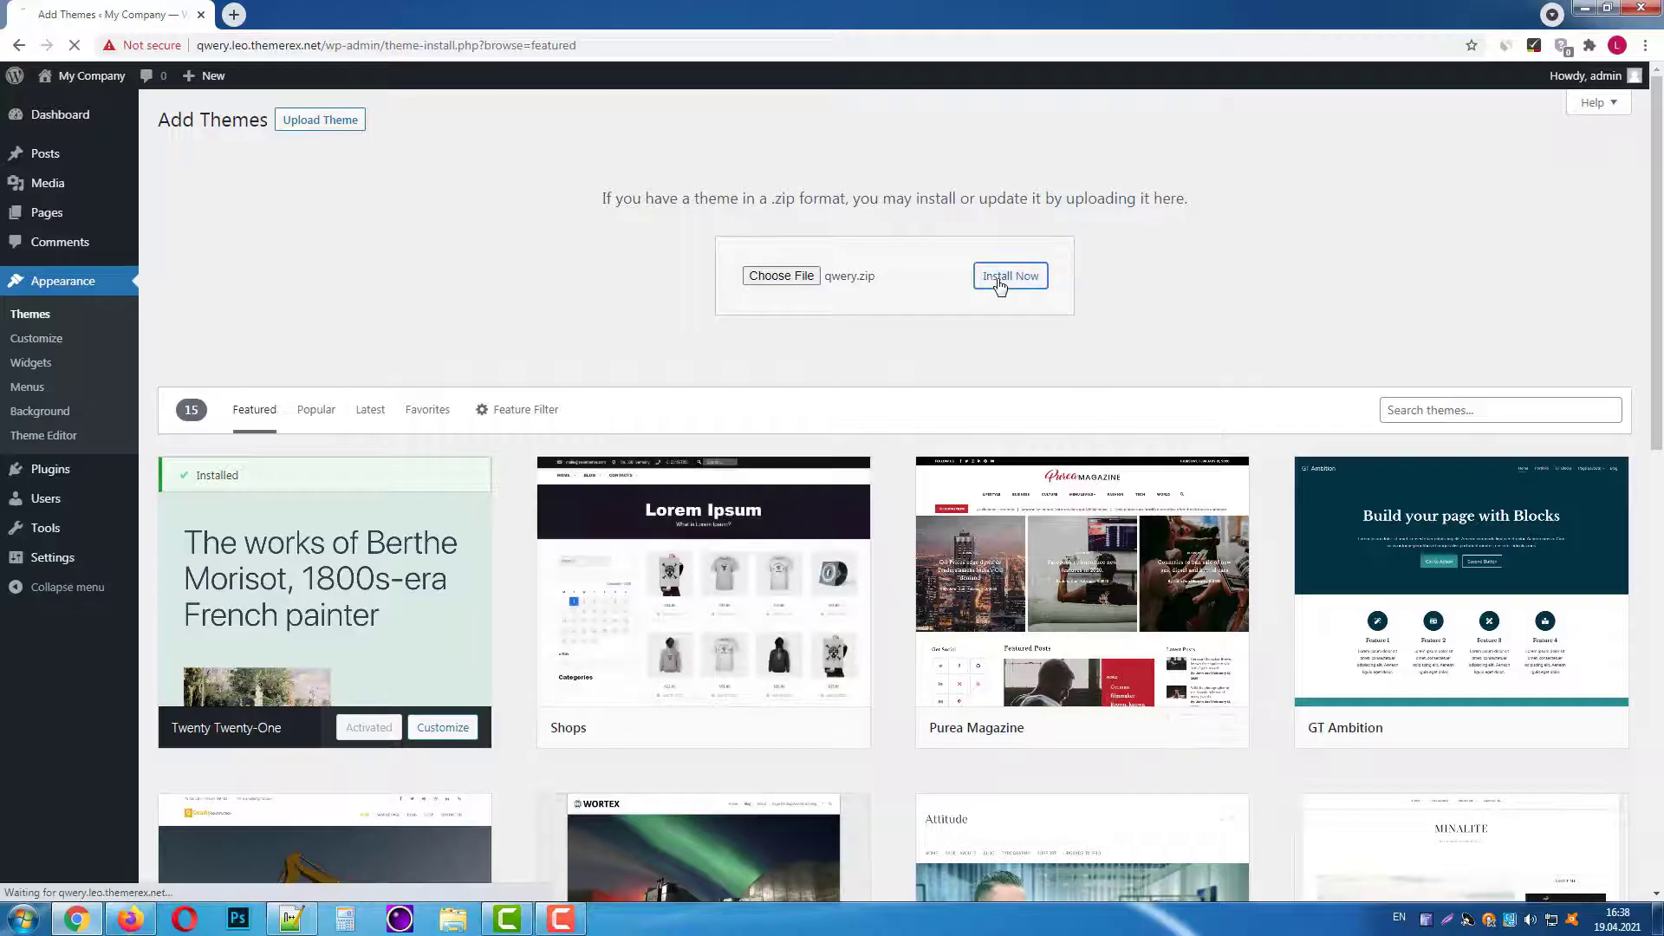
{"action": "left_click", "coordinate": [1009, 276]}
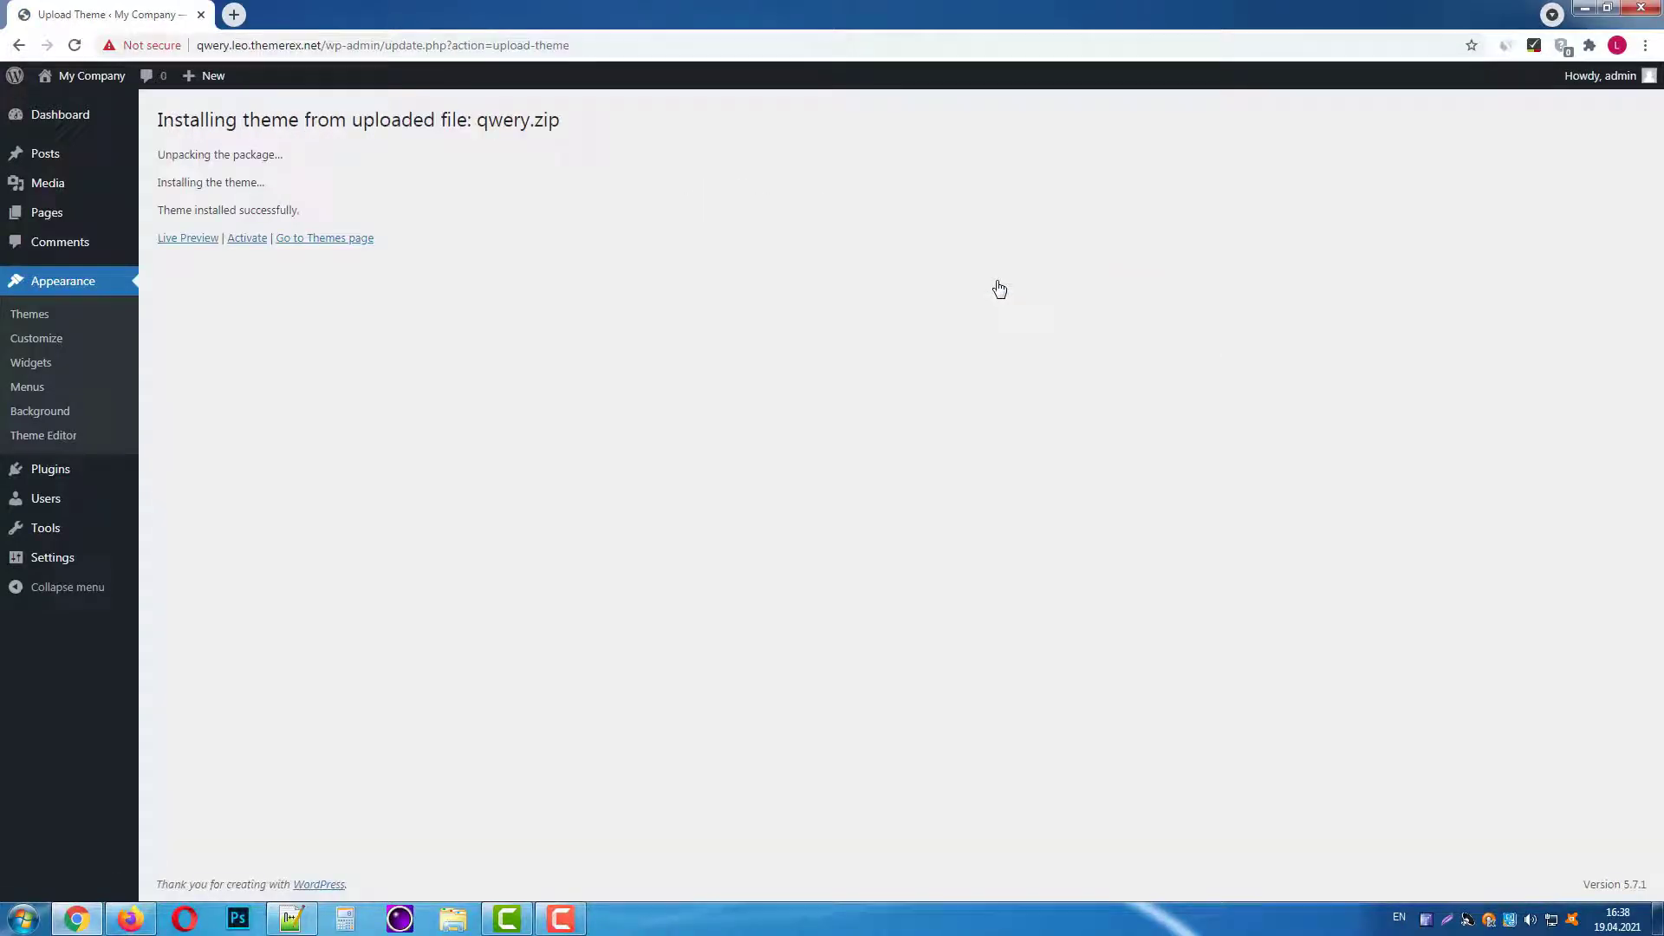
{"action": "left_click", "coordinate": [246, 237]}
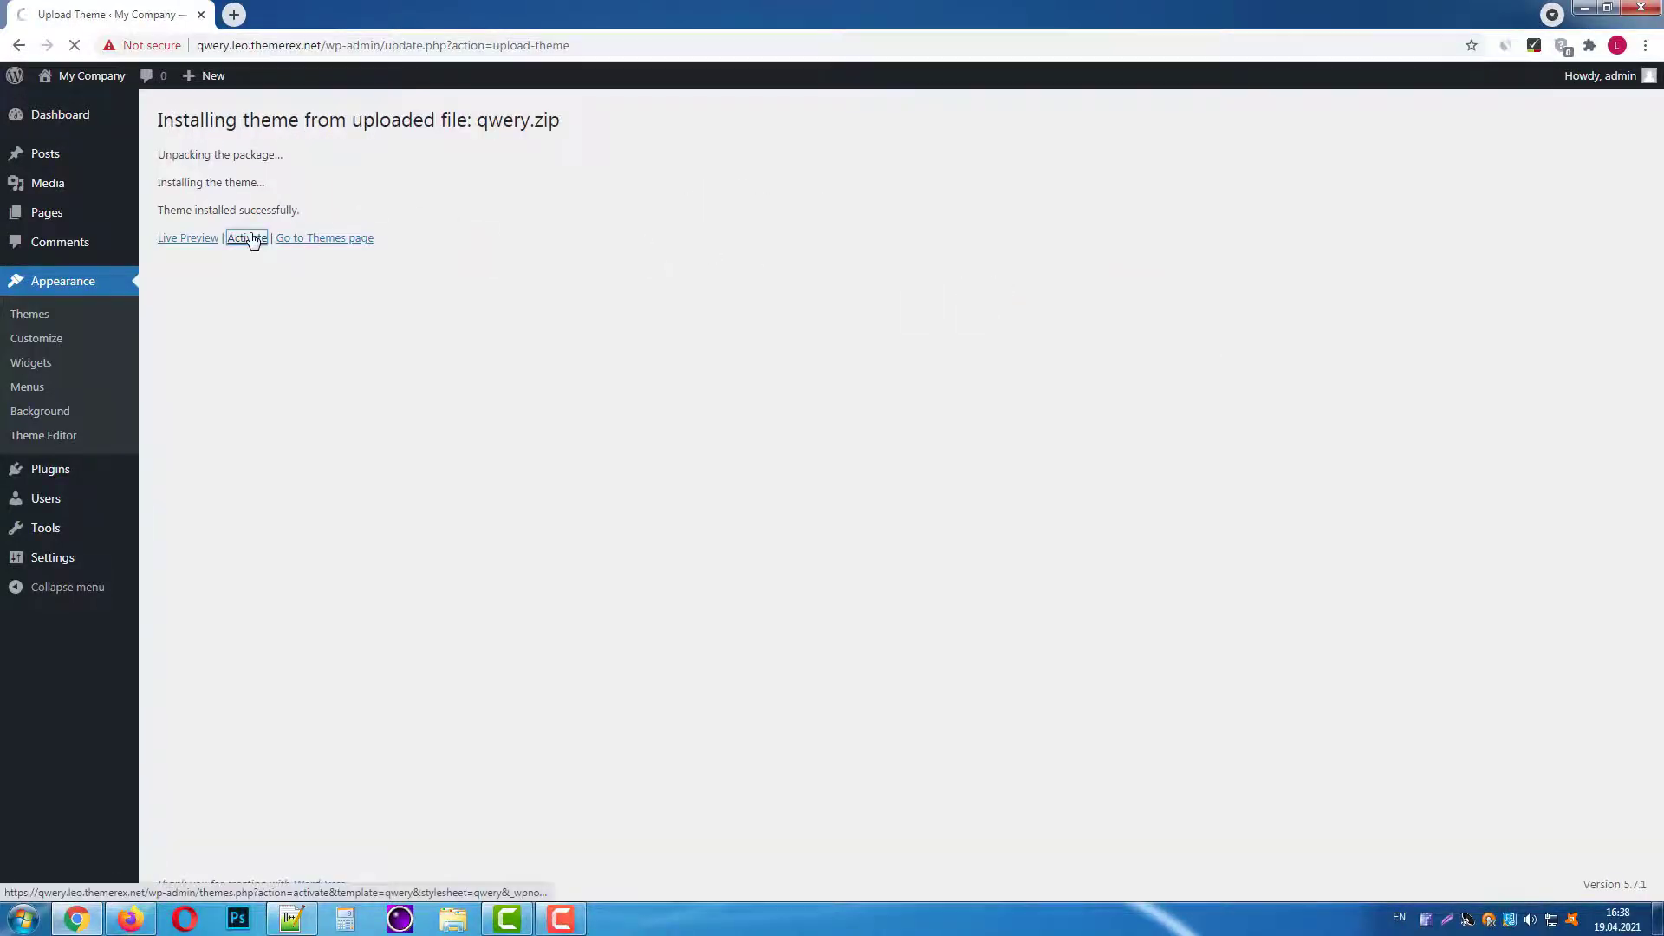
Install the required ThemeREX Addons plugin from the About Qwery page
{"action": "left_click", "coordinate": [244, 238]}
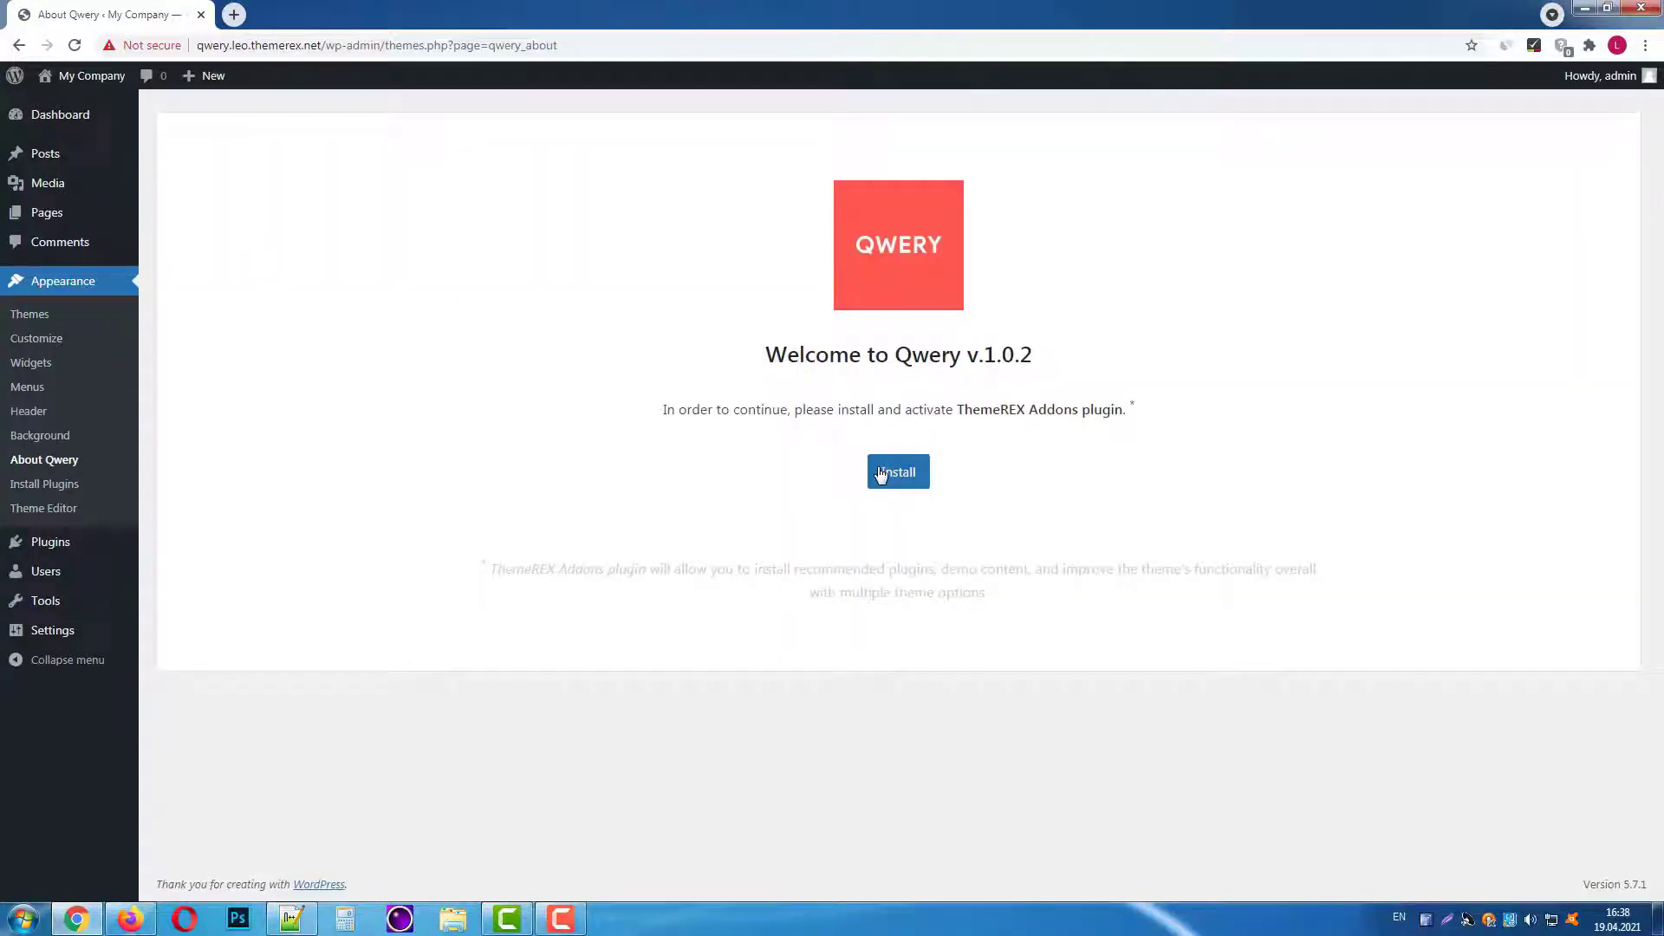
{"action": "left_click", "coordinate": [897, 471]}
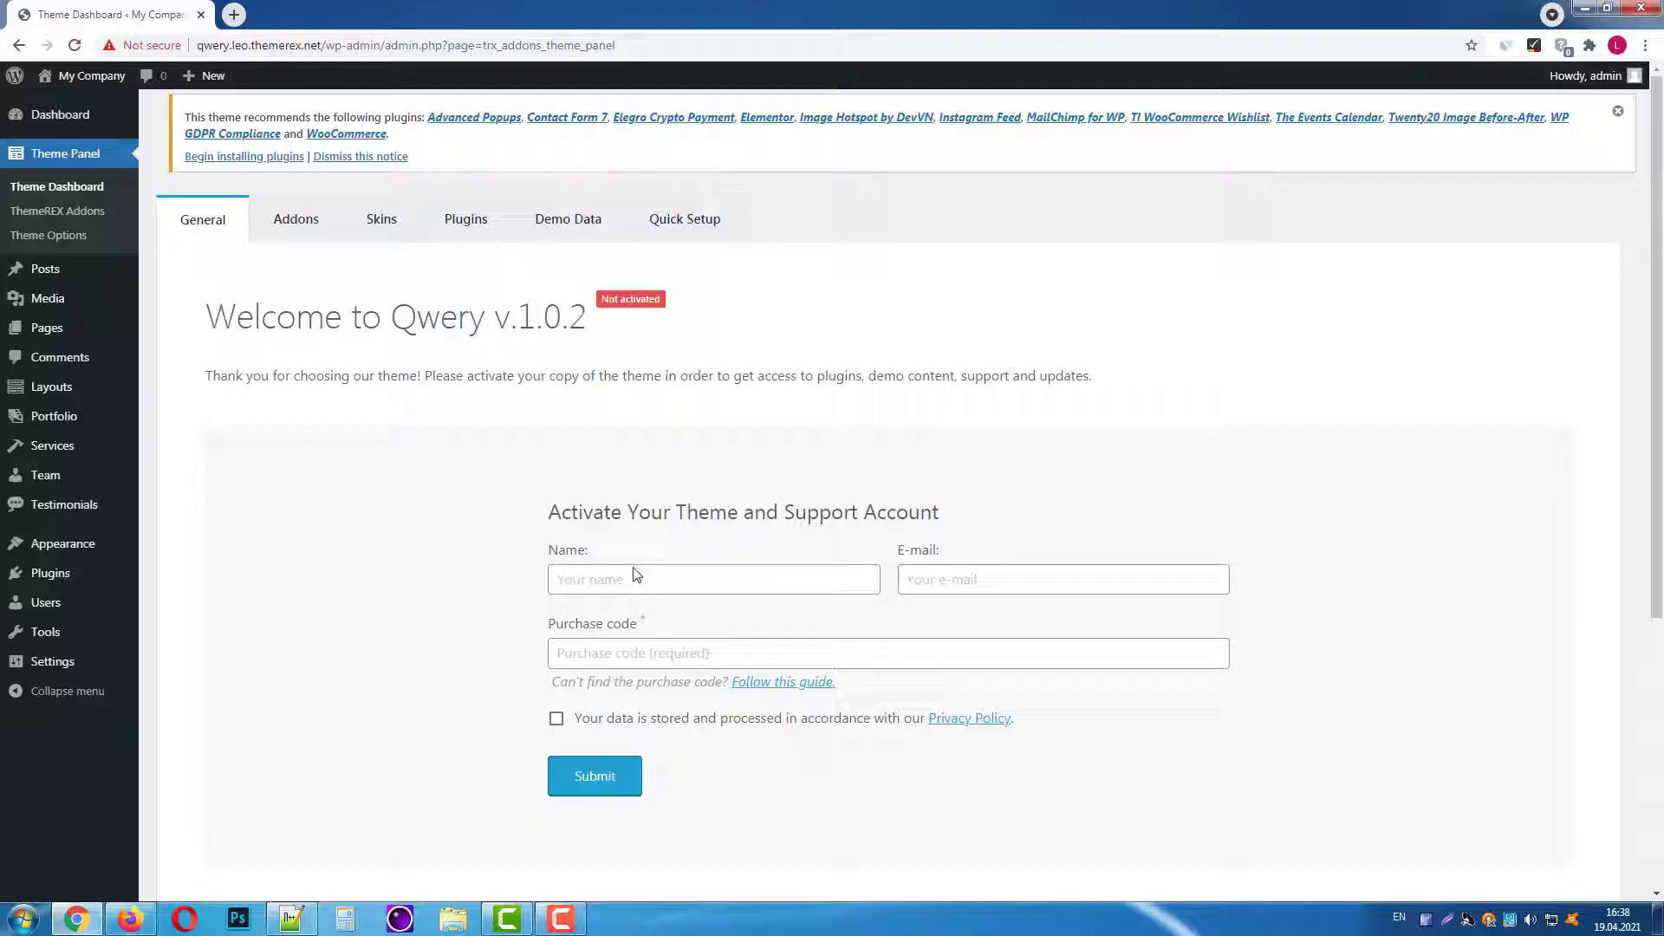
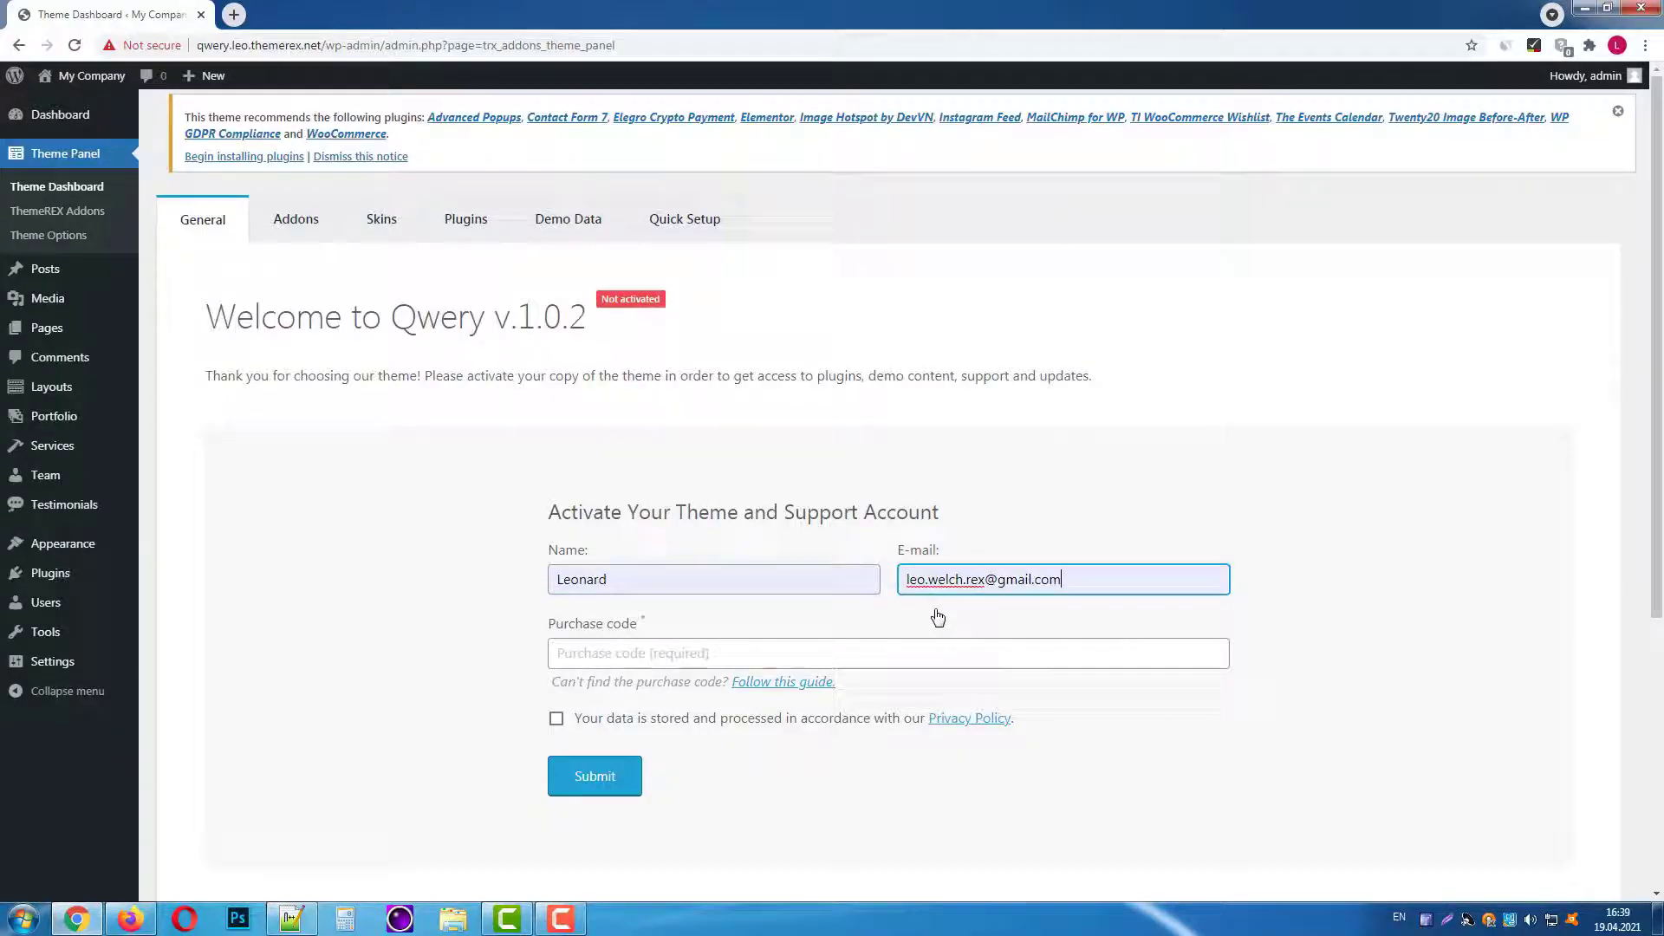
{"action": "left_click", "coordinate": [557, 717]}
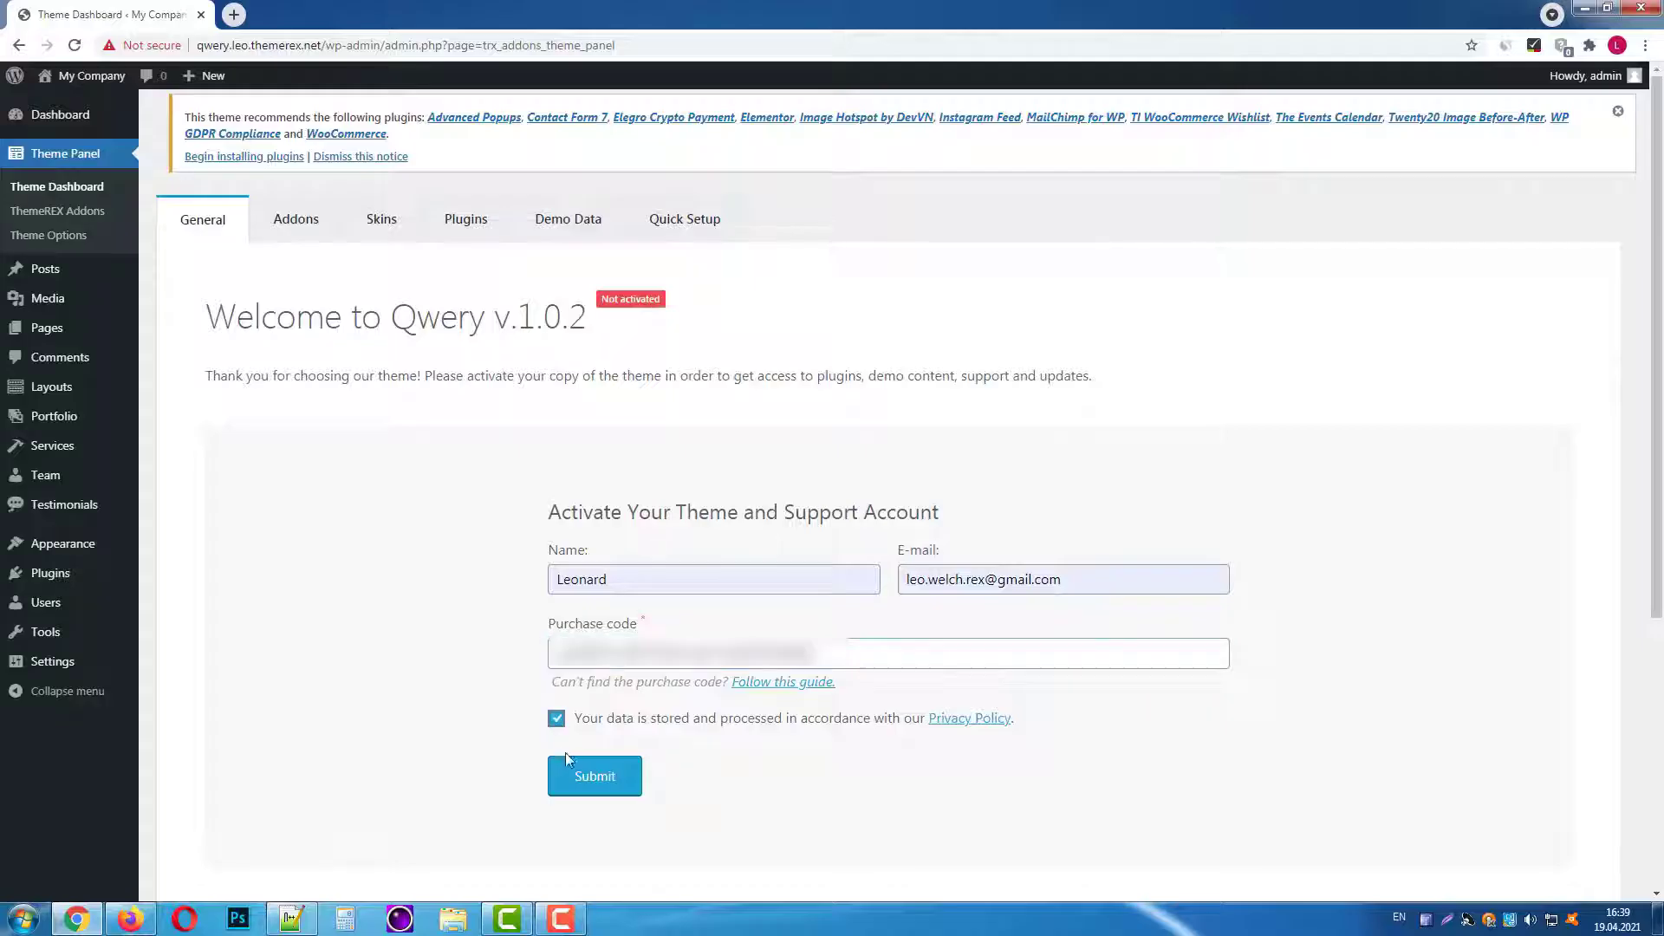
{"action": "left_click", "coordinate": [595, 777]}
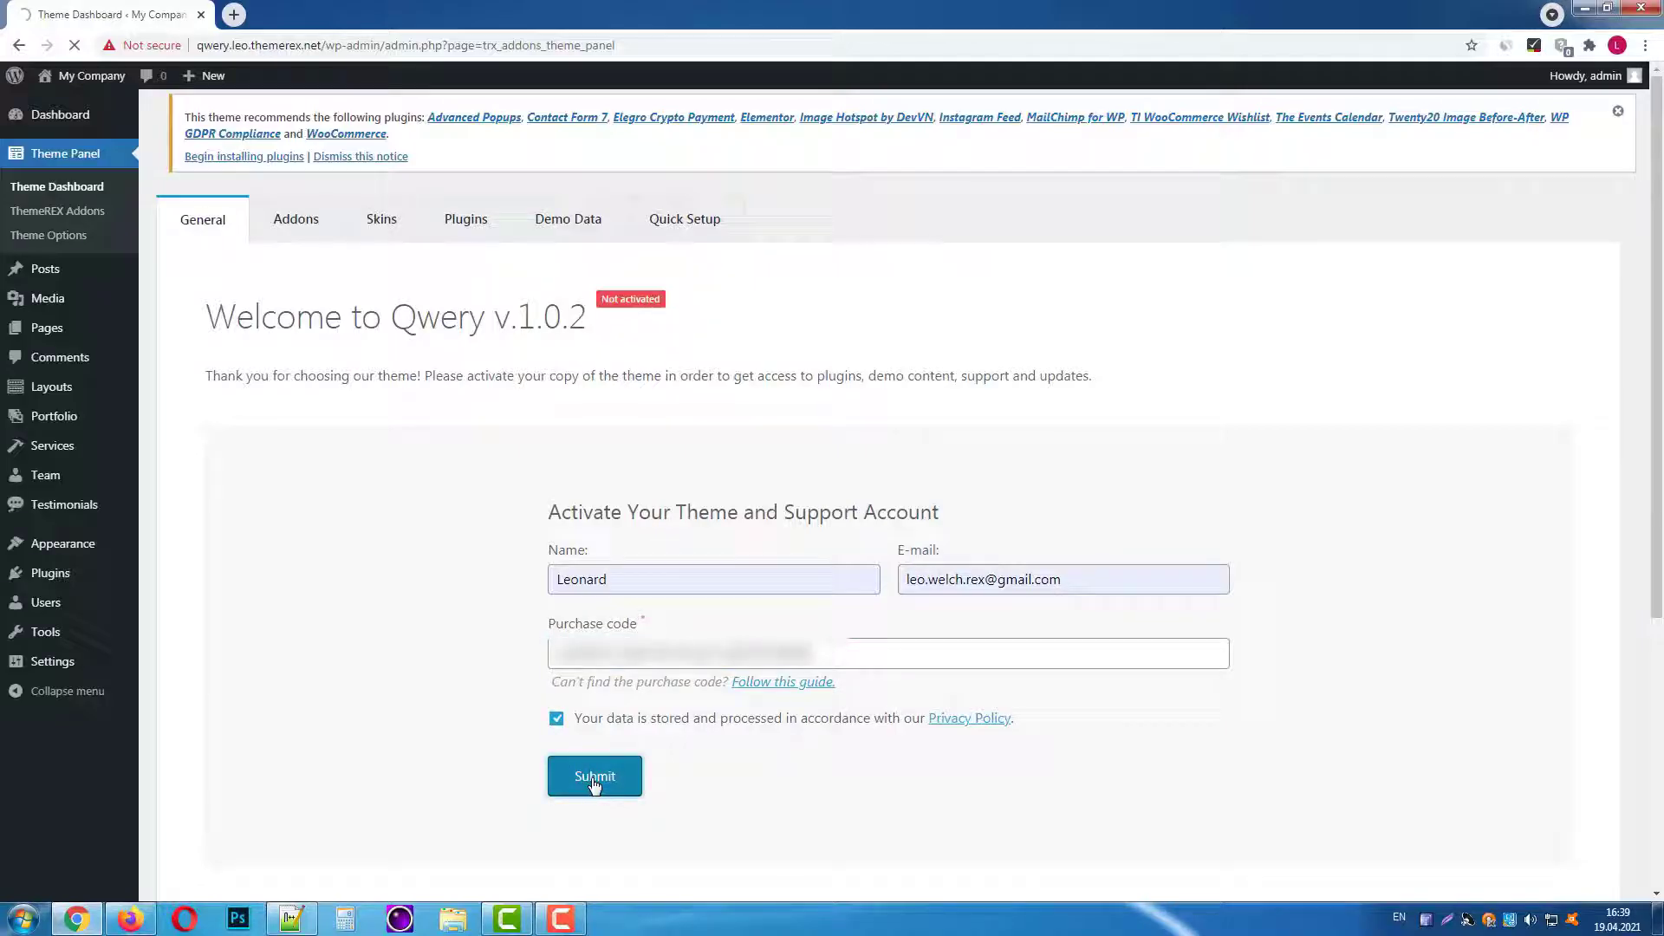
{"action": "left_click", "coordinate": [595, 777]}
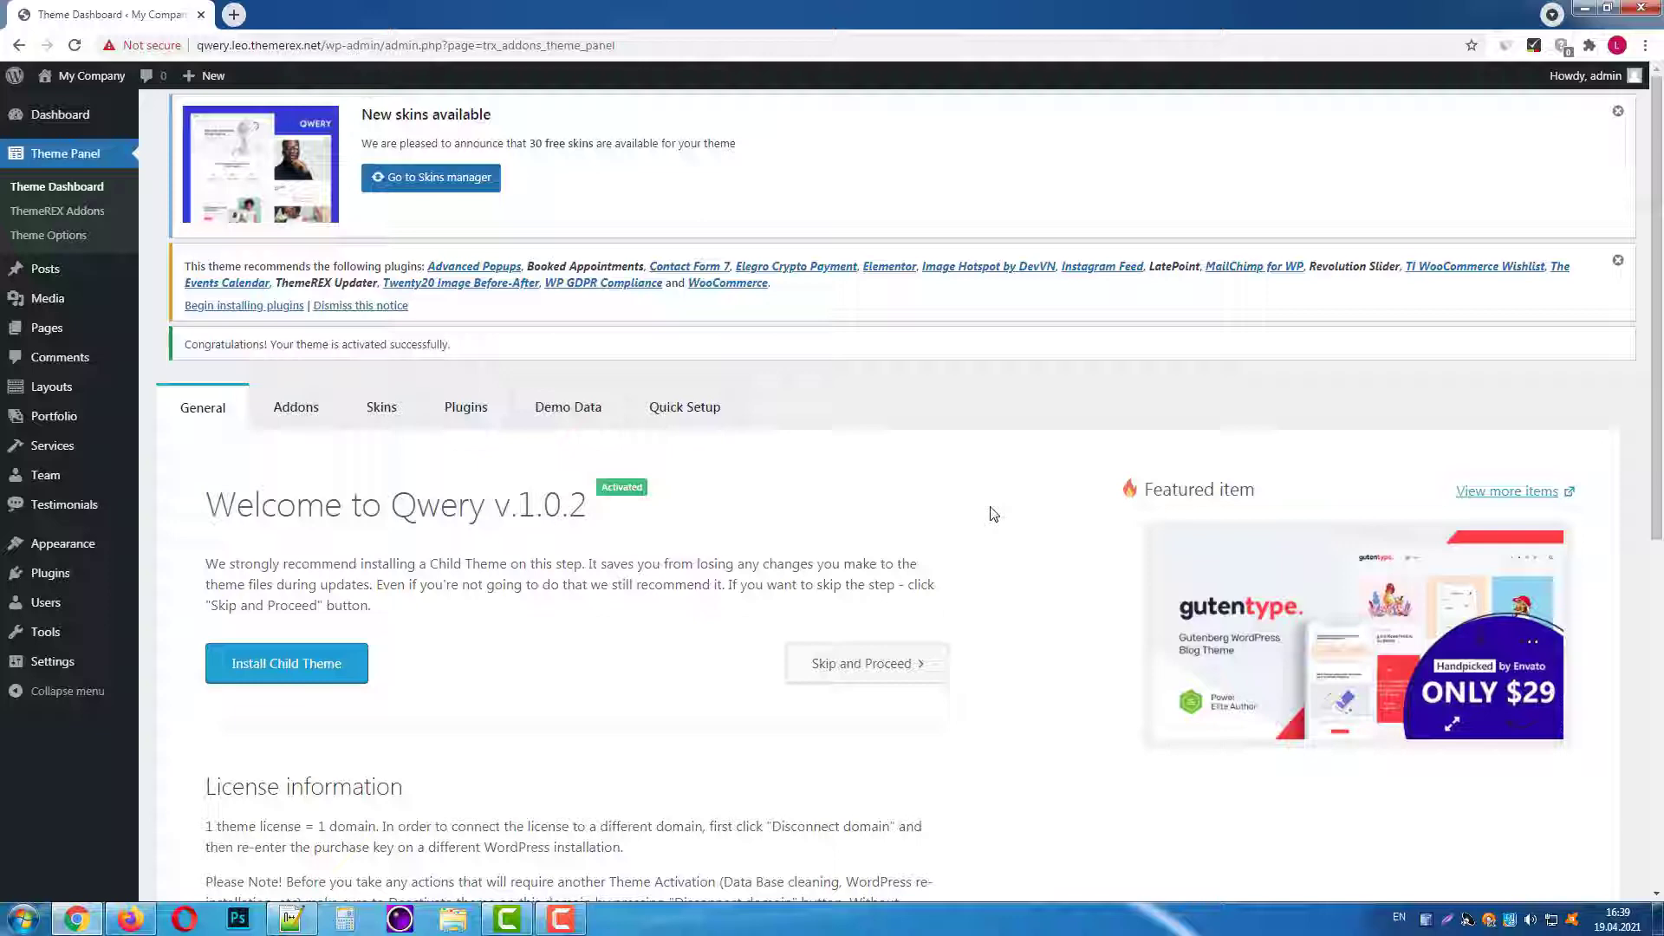
Request the child theme installation from the Theme Dashboard General tab
{"action": "scroll", "scroll_direction": "down", "scroll_amount": 3}
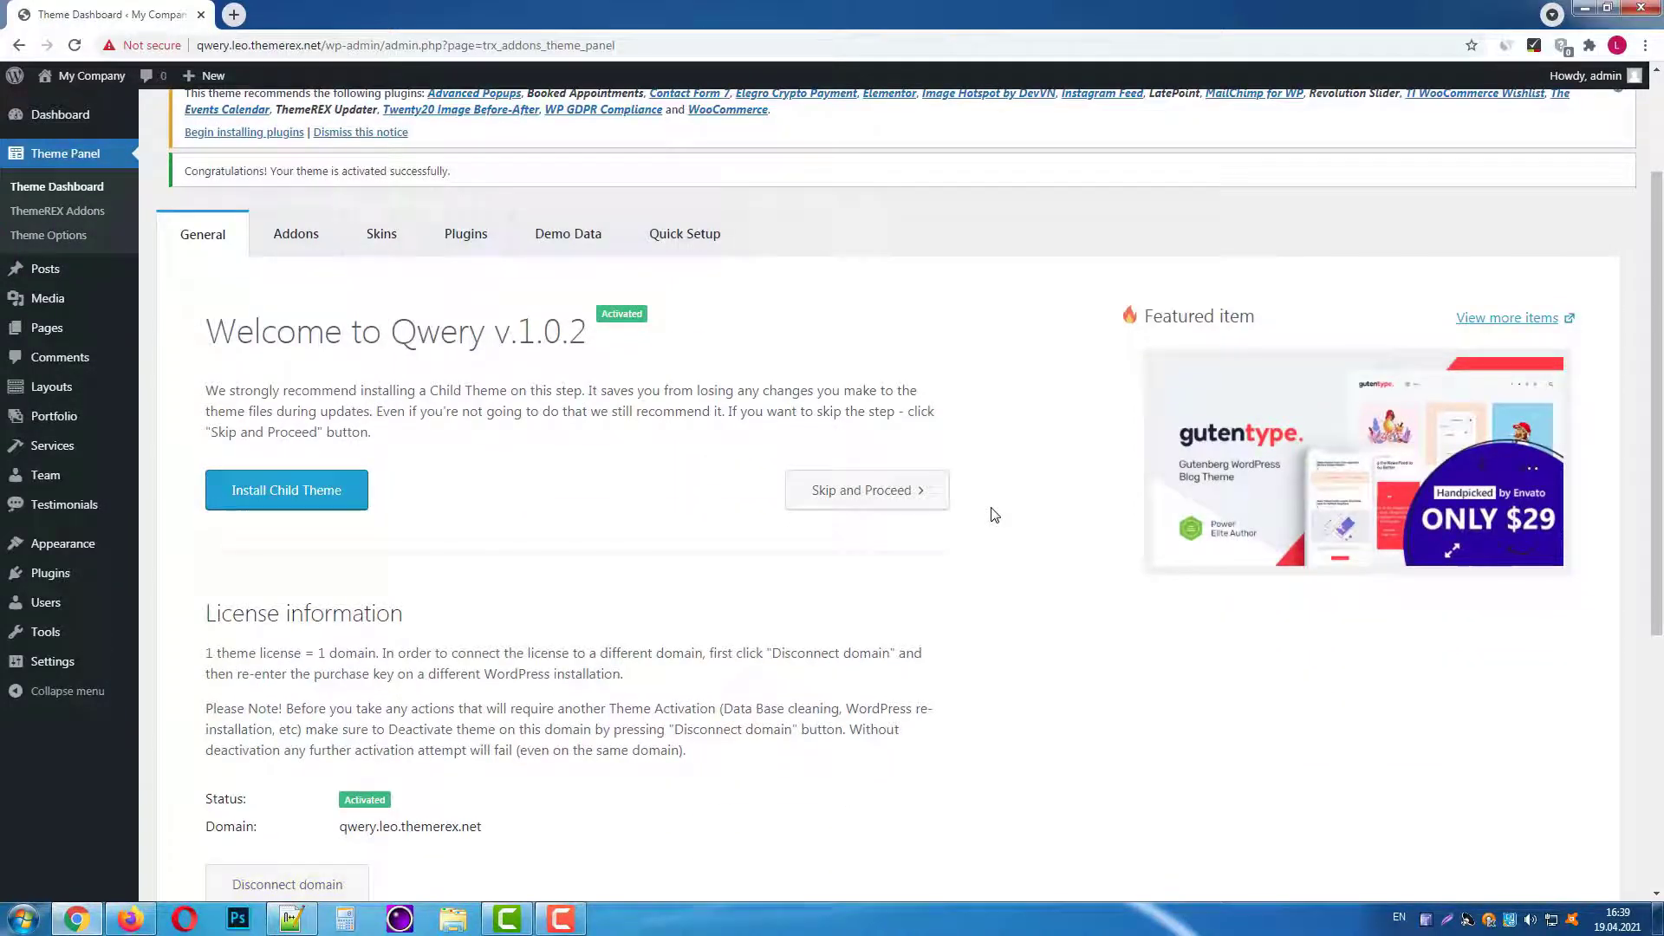
{"action": "left_click", "coordinate": [286, 489]}
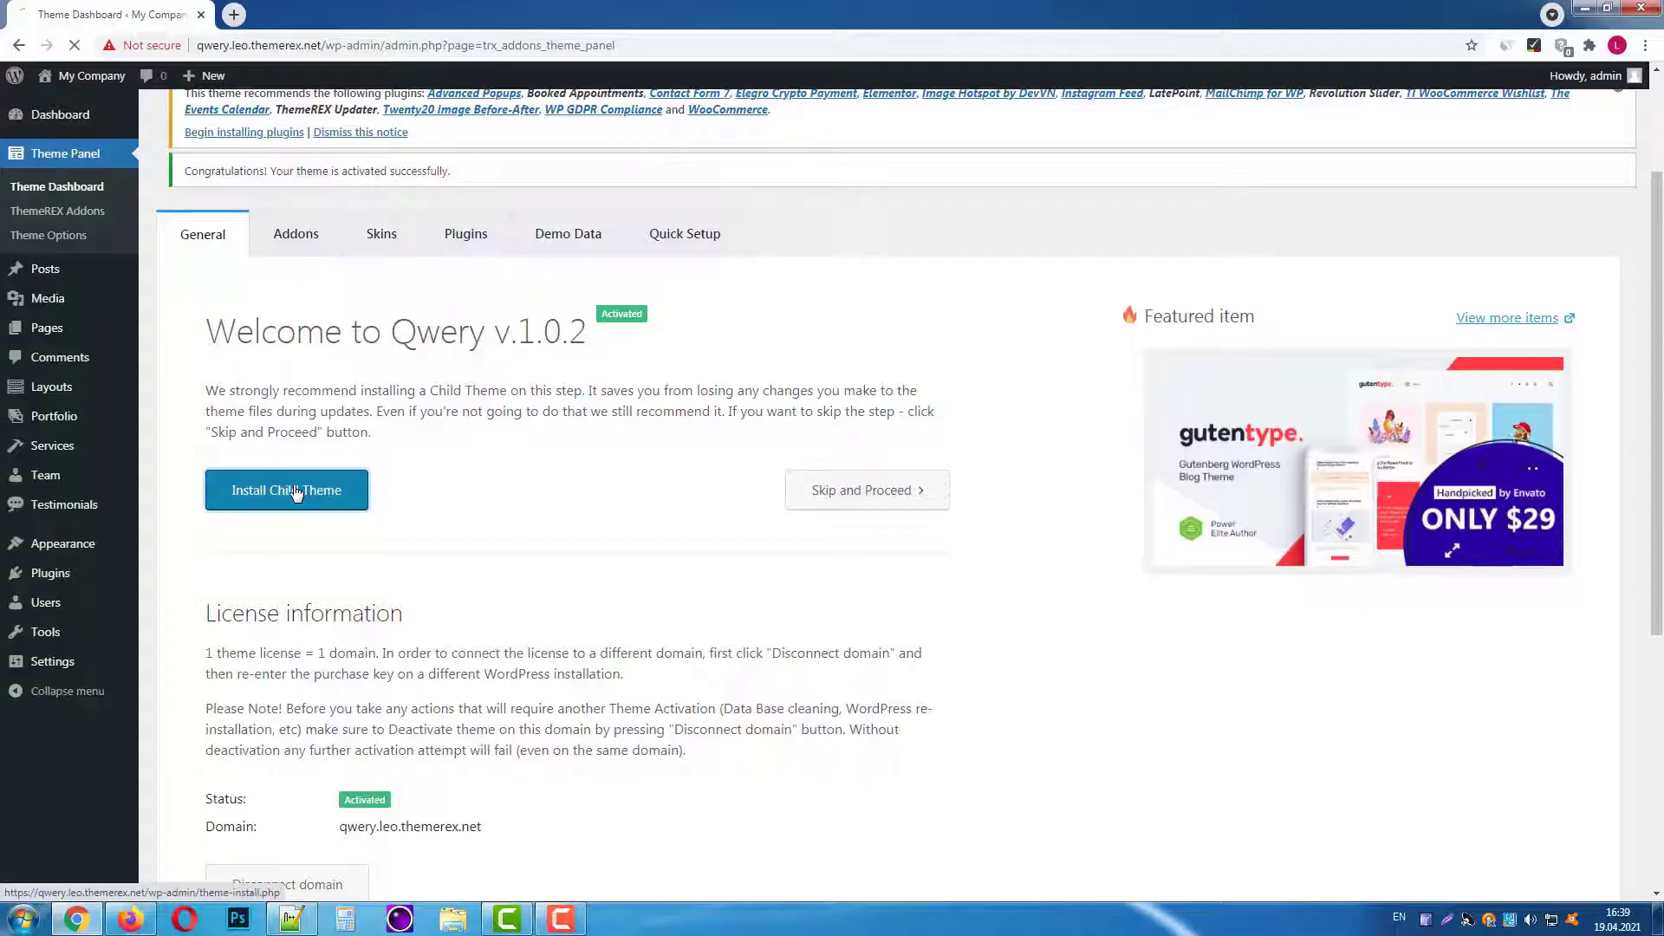
Select the qwery-child.zip archive in the theme upload area
{"action": "left_click", "coordinate": [286, 489]}
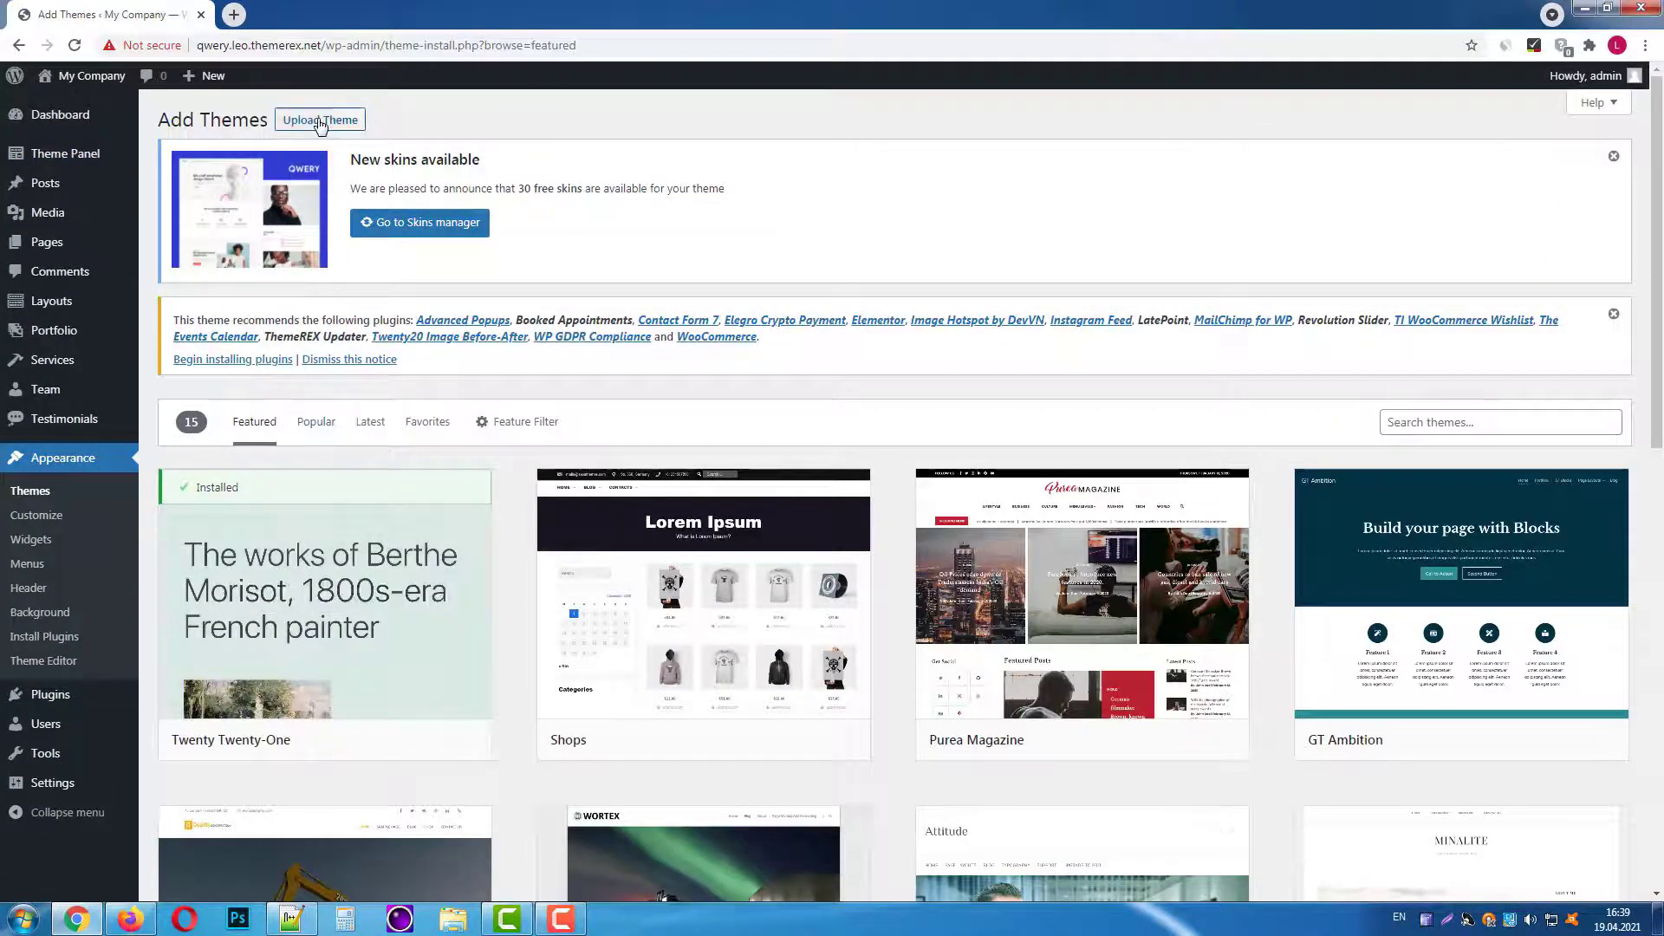
{"action": "left_click", "coordinate": [318, 120]}
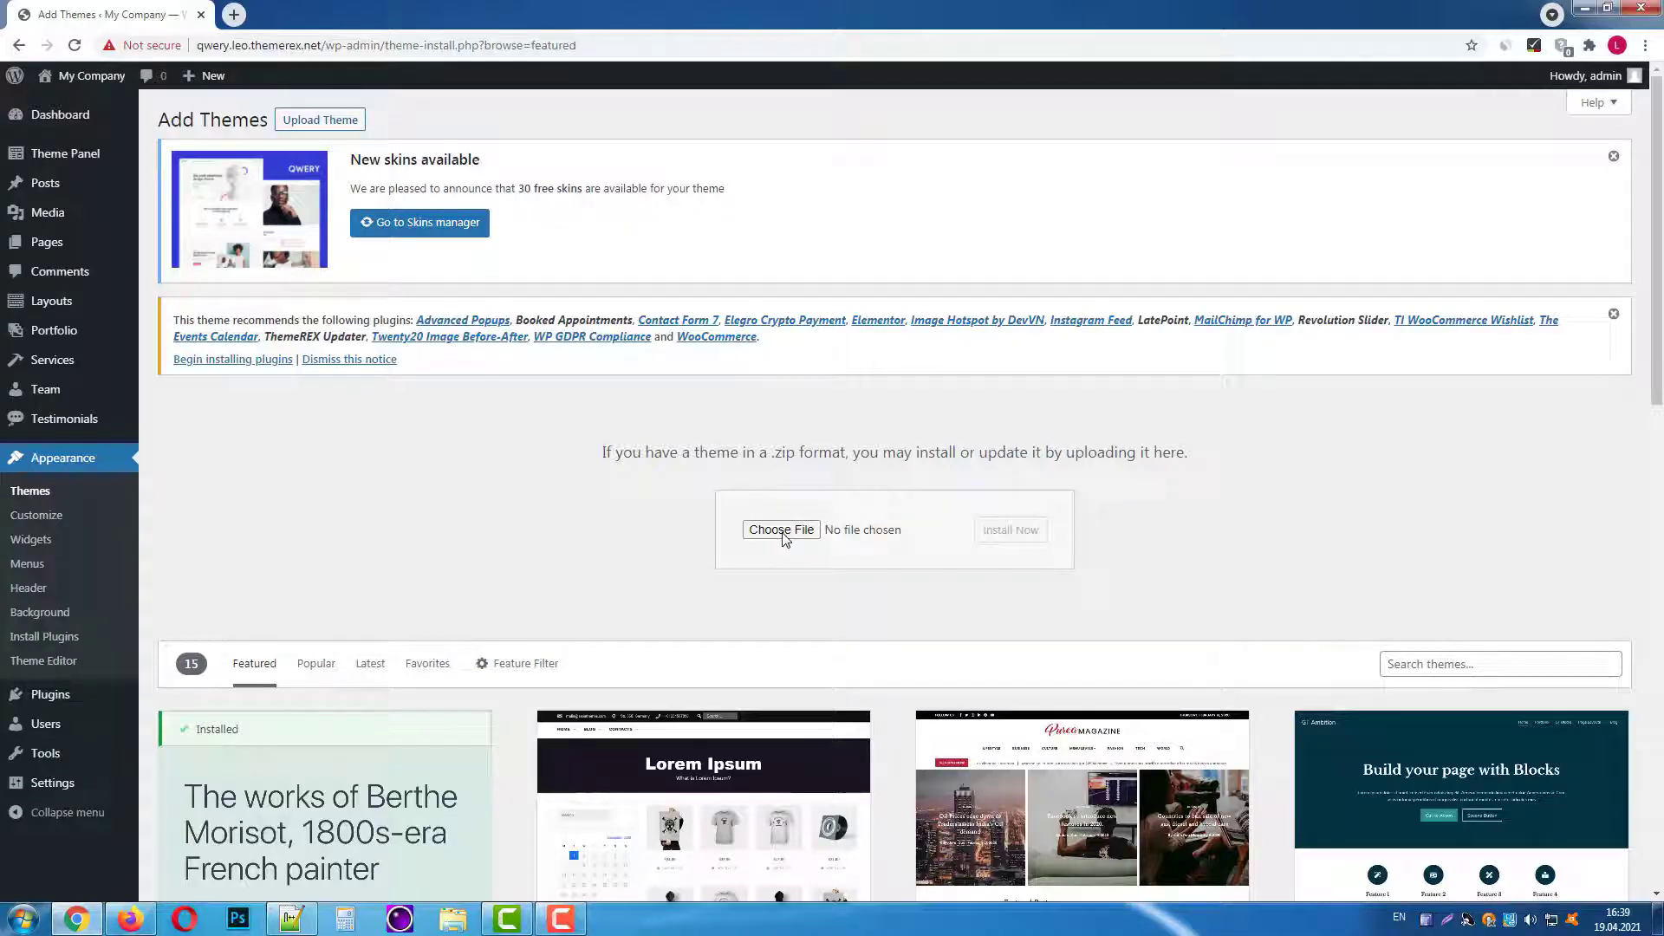
{"action": "left_click", "coordinate": [781, 530]}
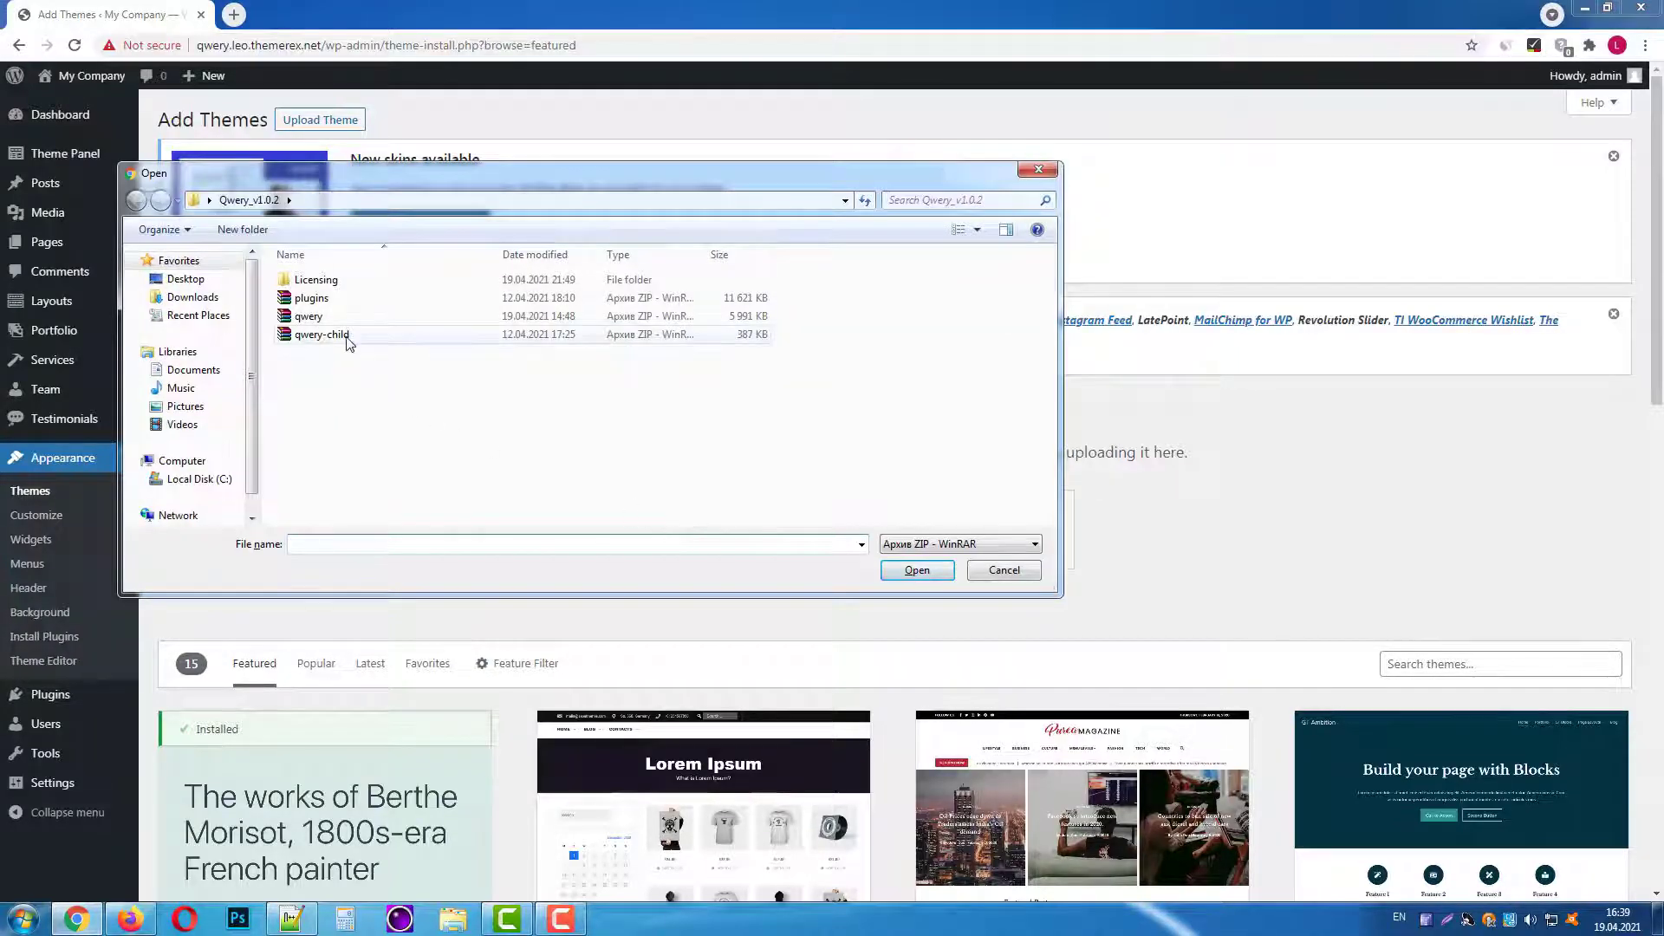
{"action": "left_click", "coordinate": [915, 570]}
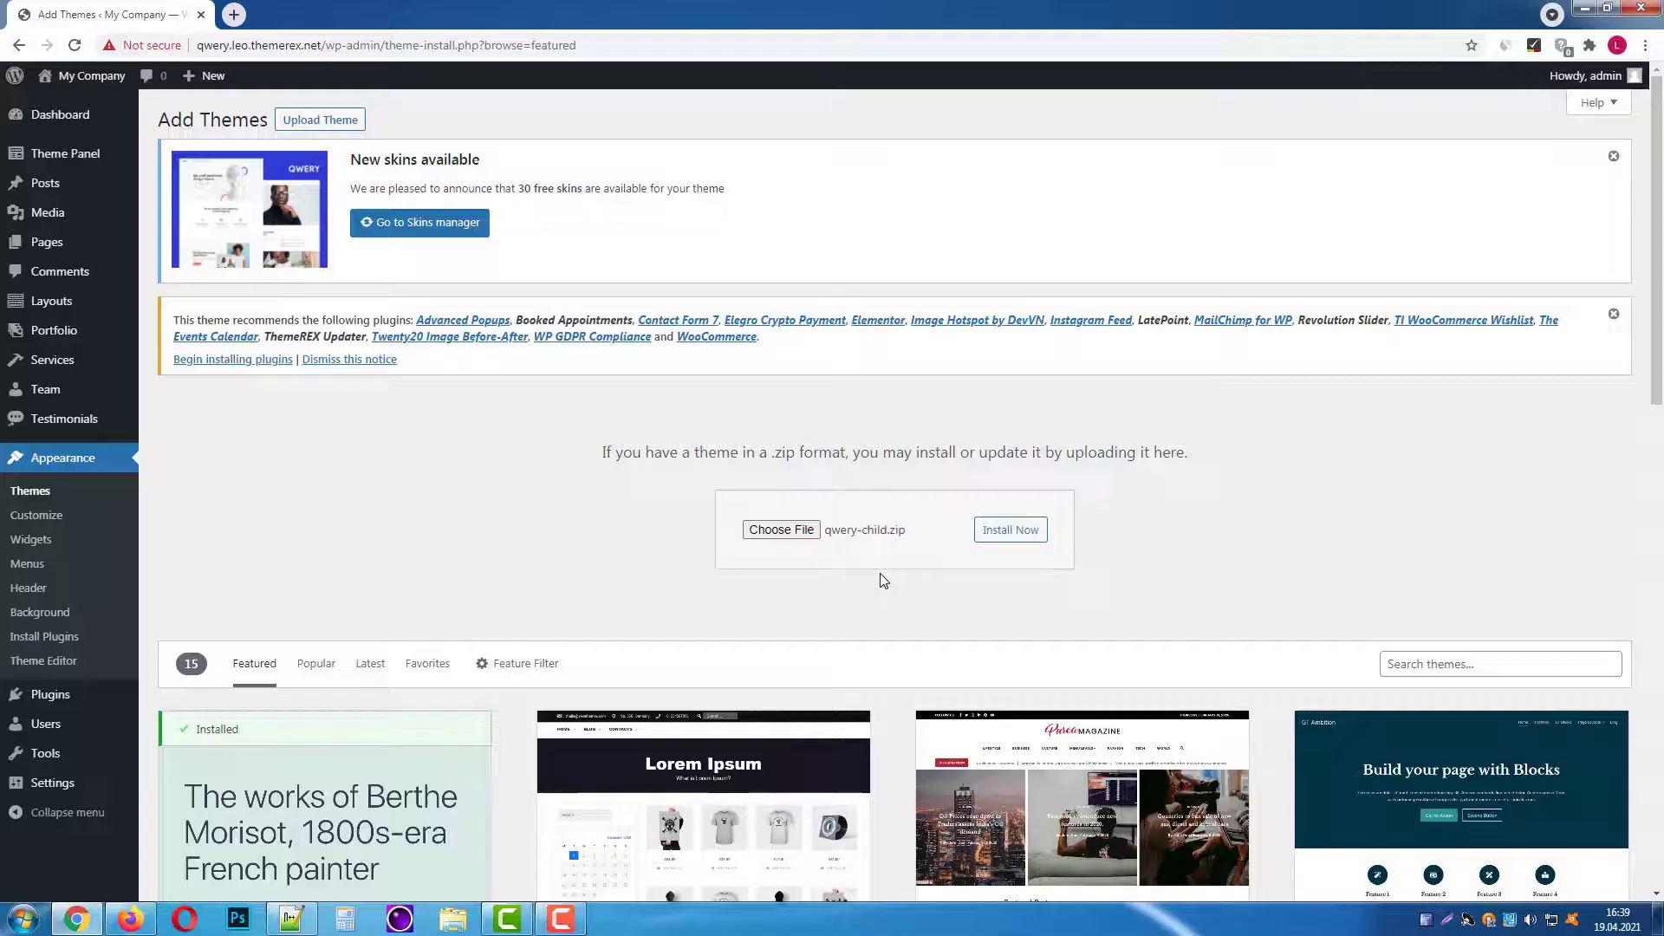
Install the uploaded child theme and activate it
{"action": "left_click", "coordinate": [1009, 530]}
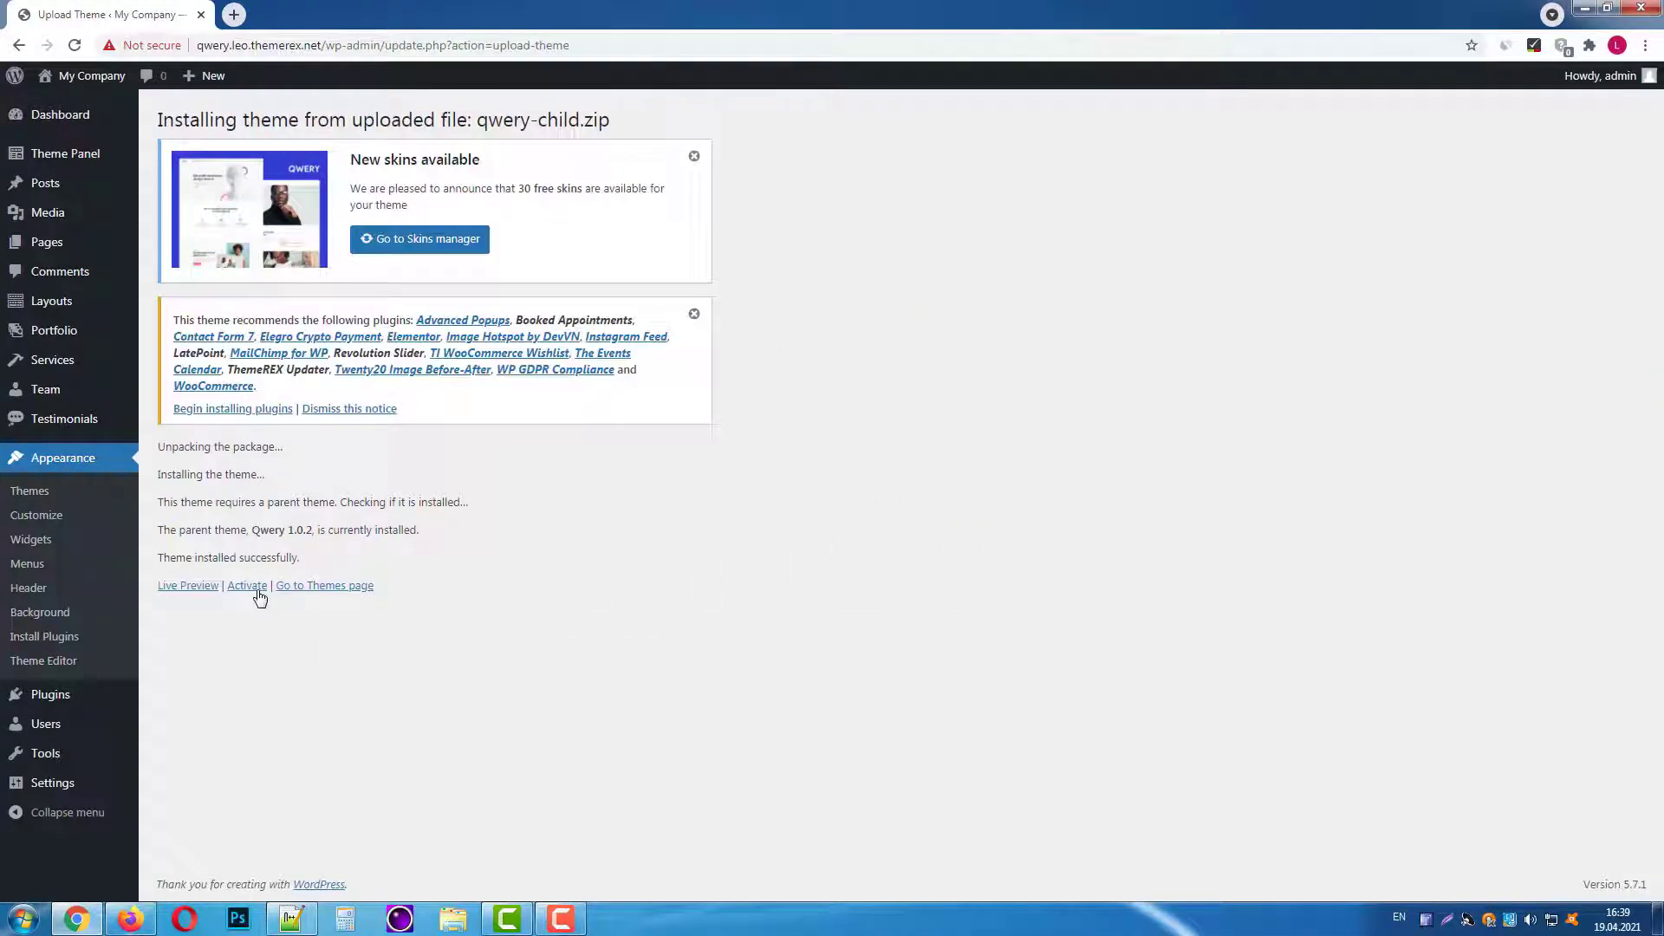
{"action": "left_click", "coordinate": [247, 584]}
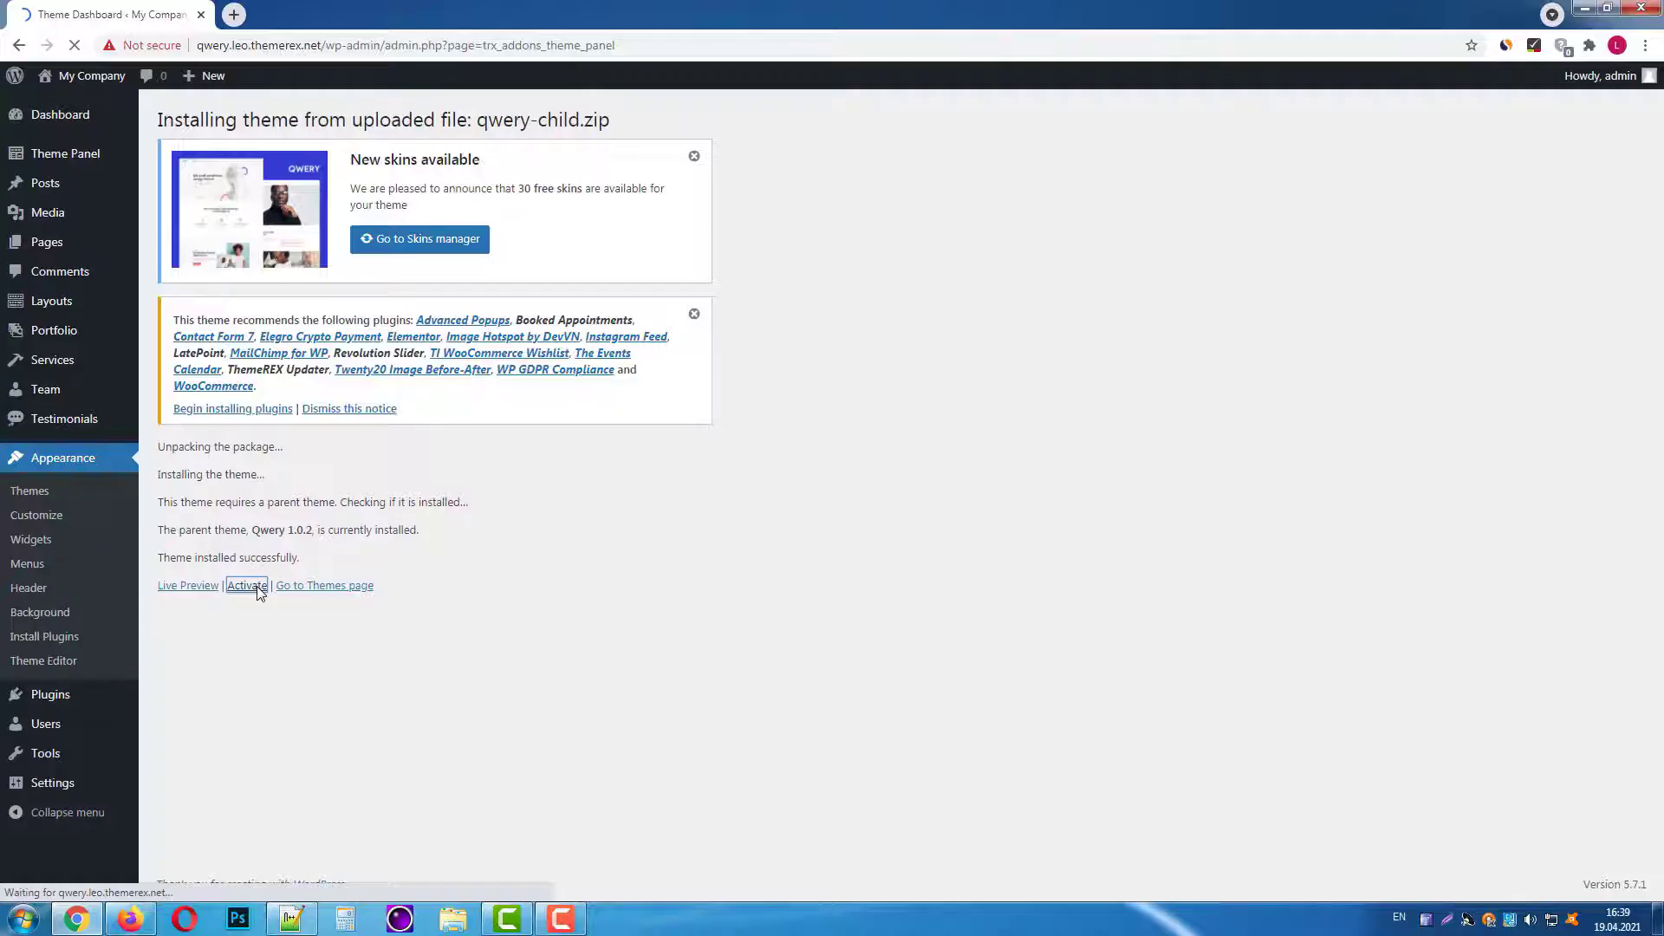
{"action": "left_click", "coordinate": [244, 584]}
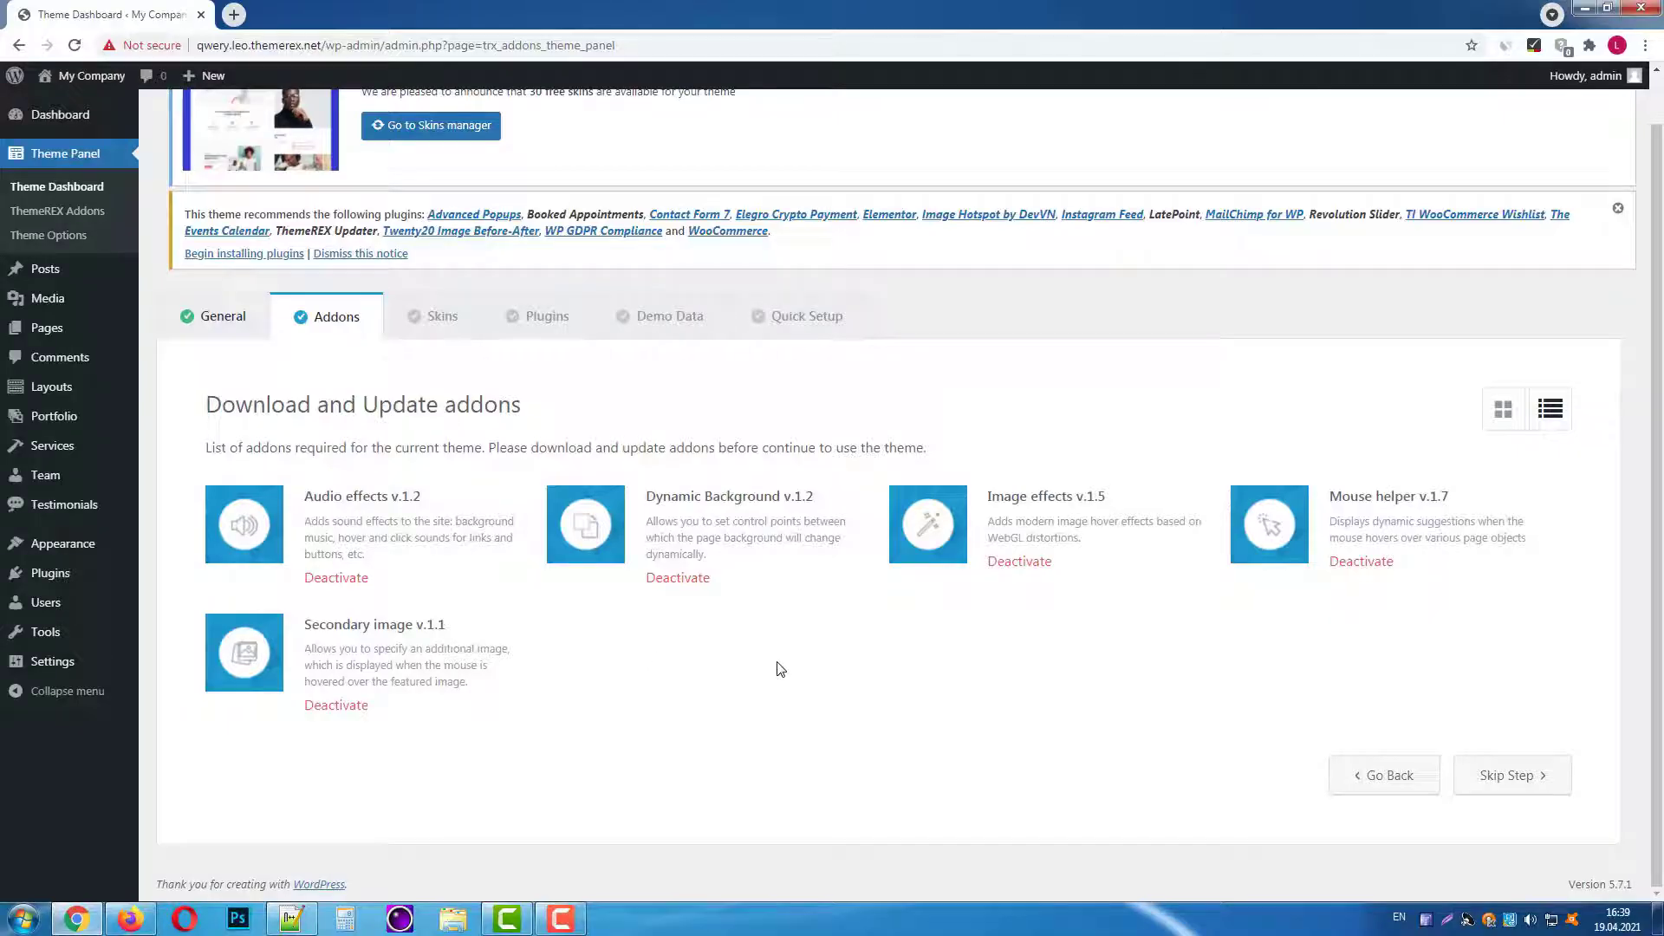
{"action": "mouse_move", "coordinate": [819, 669]}
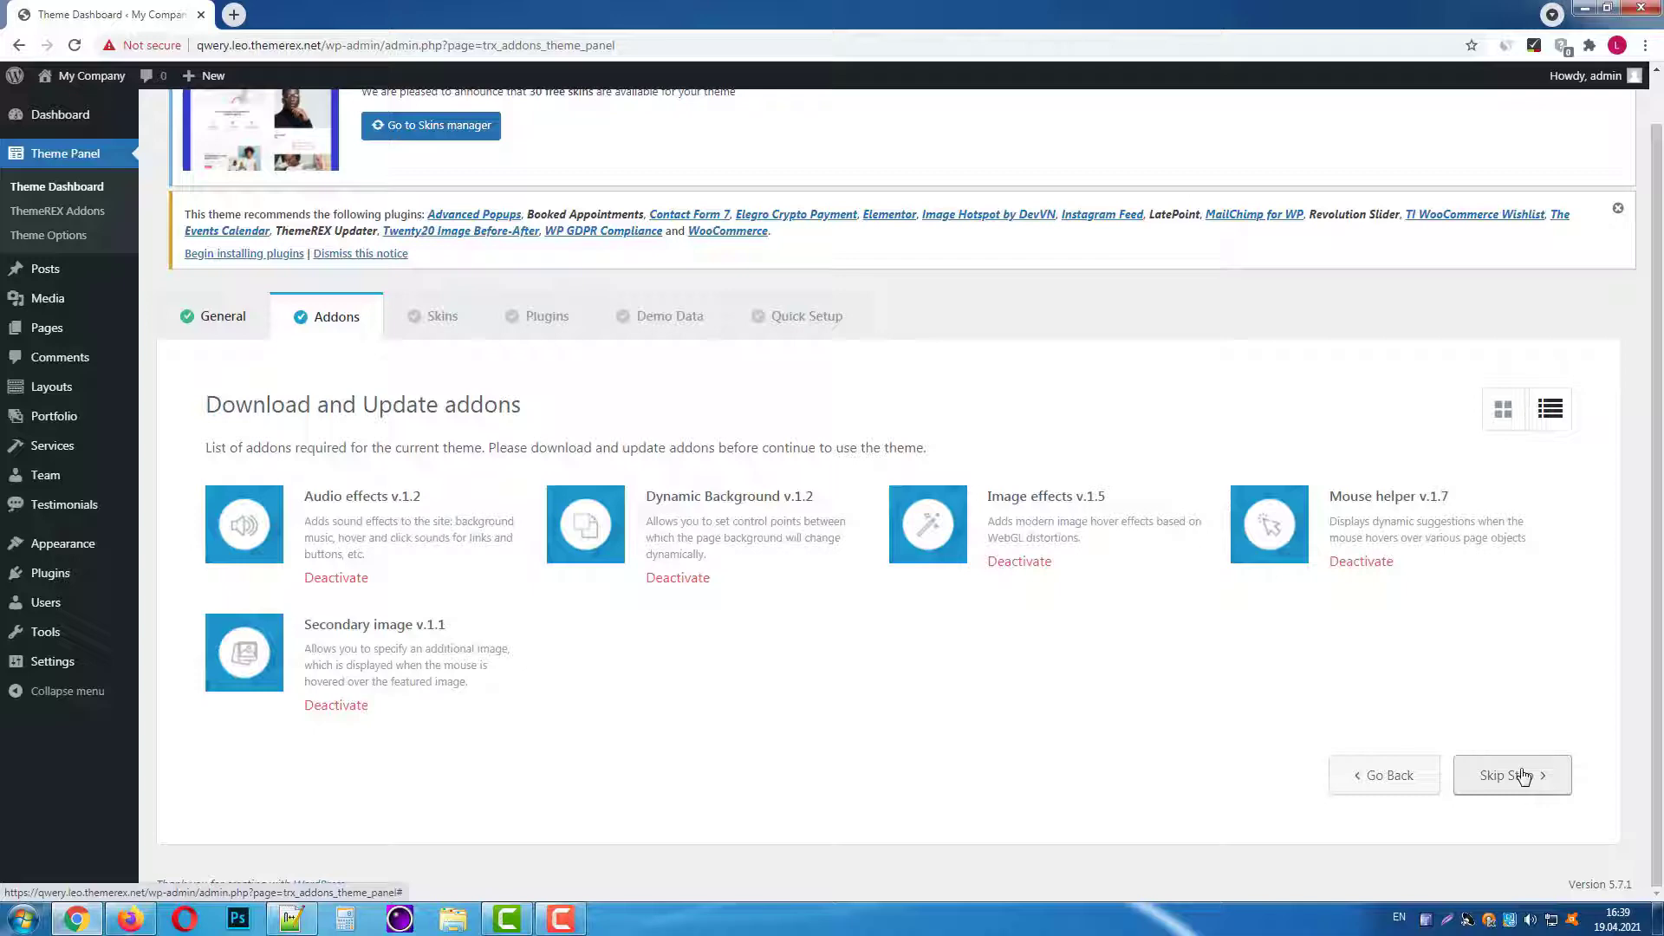
Skip the Addons and Skins steps and select all recommended plugins for installation
{"action": "left_click", "coordinate": [1505, 775]}
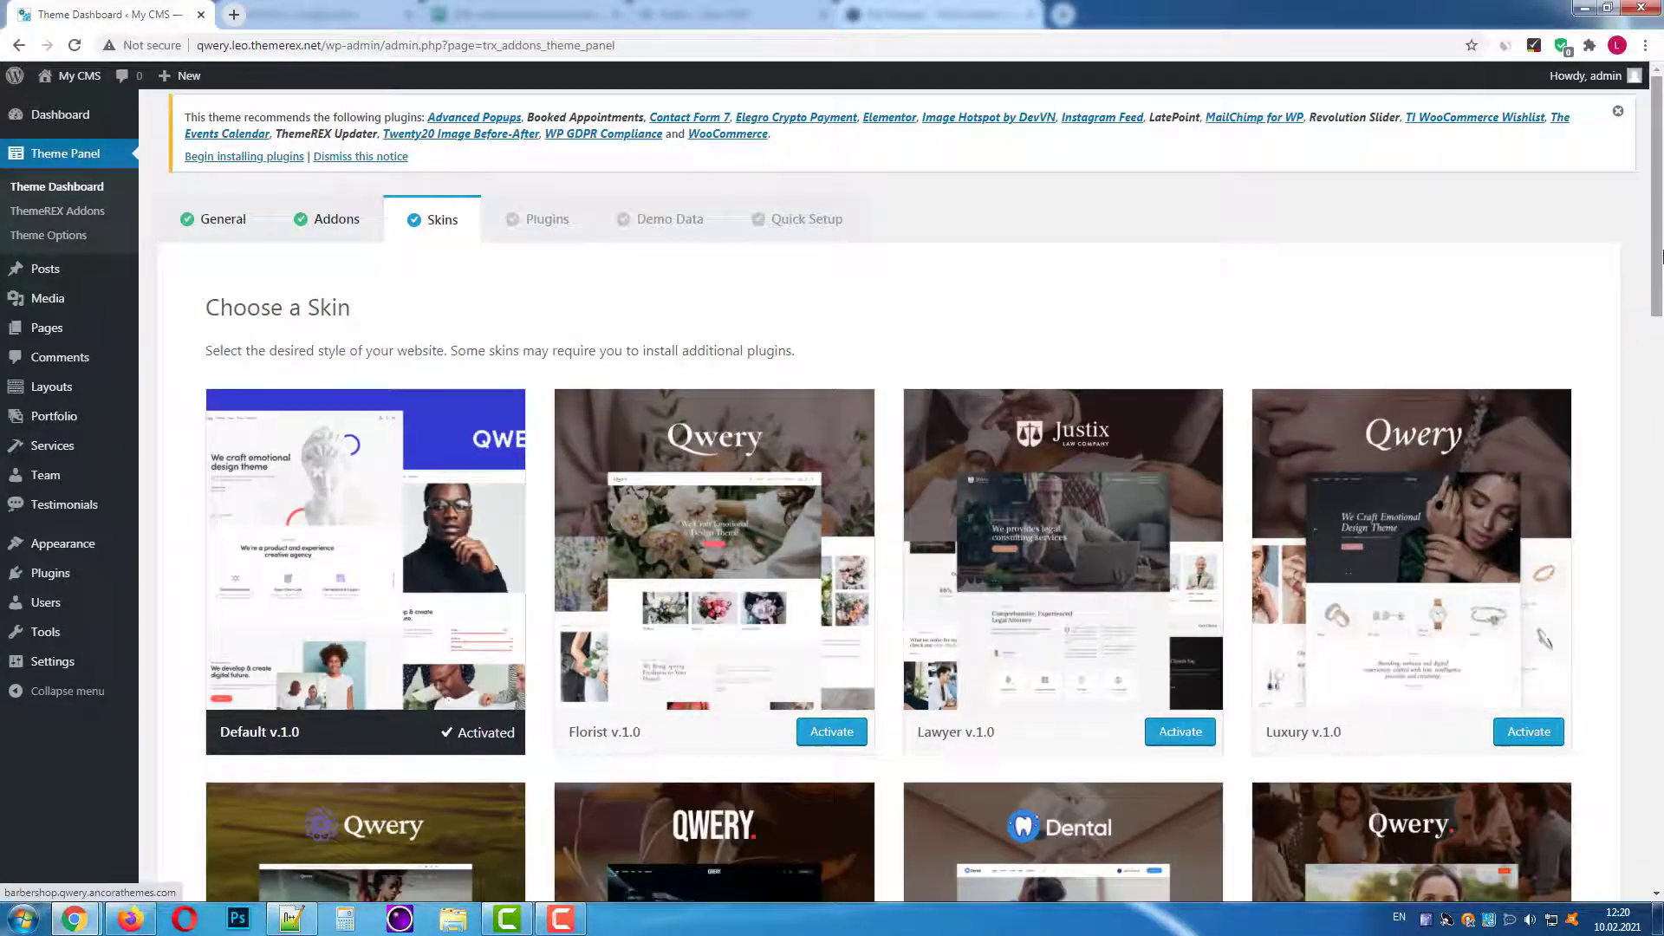
{"action": "scroll", "scroll_direction": "down", "scroll_amount": 3}
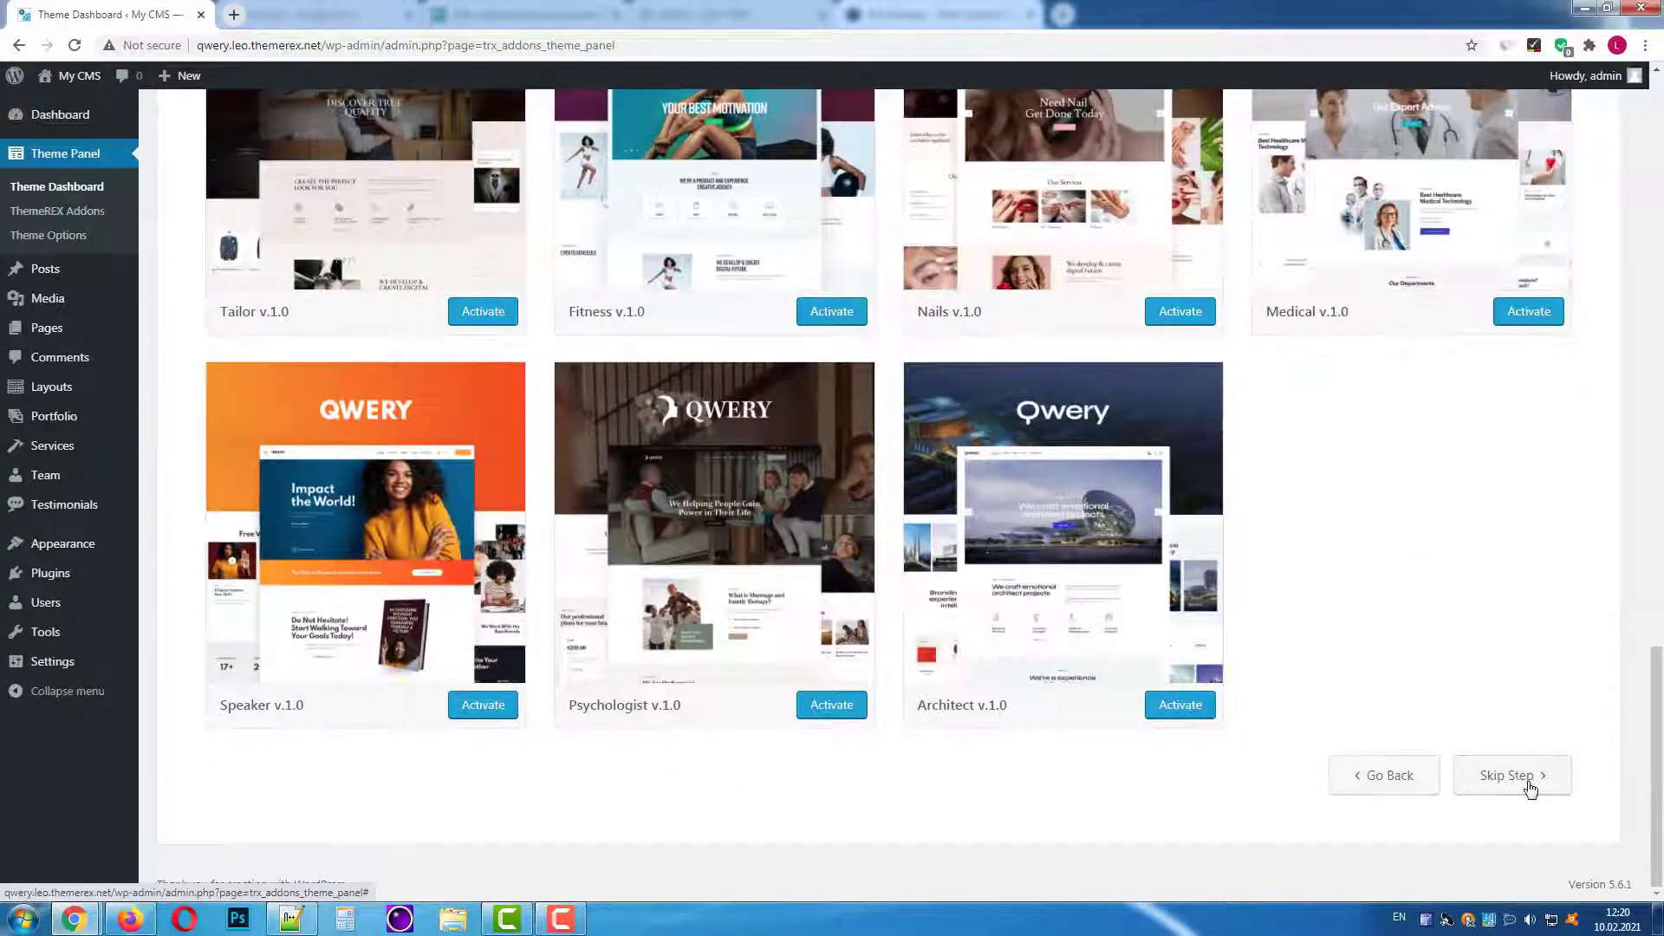
{"action": "left_click", "coordinate": [1504, 775]}
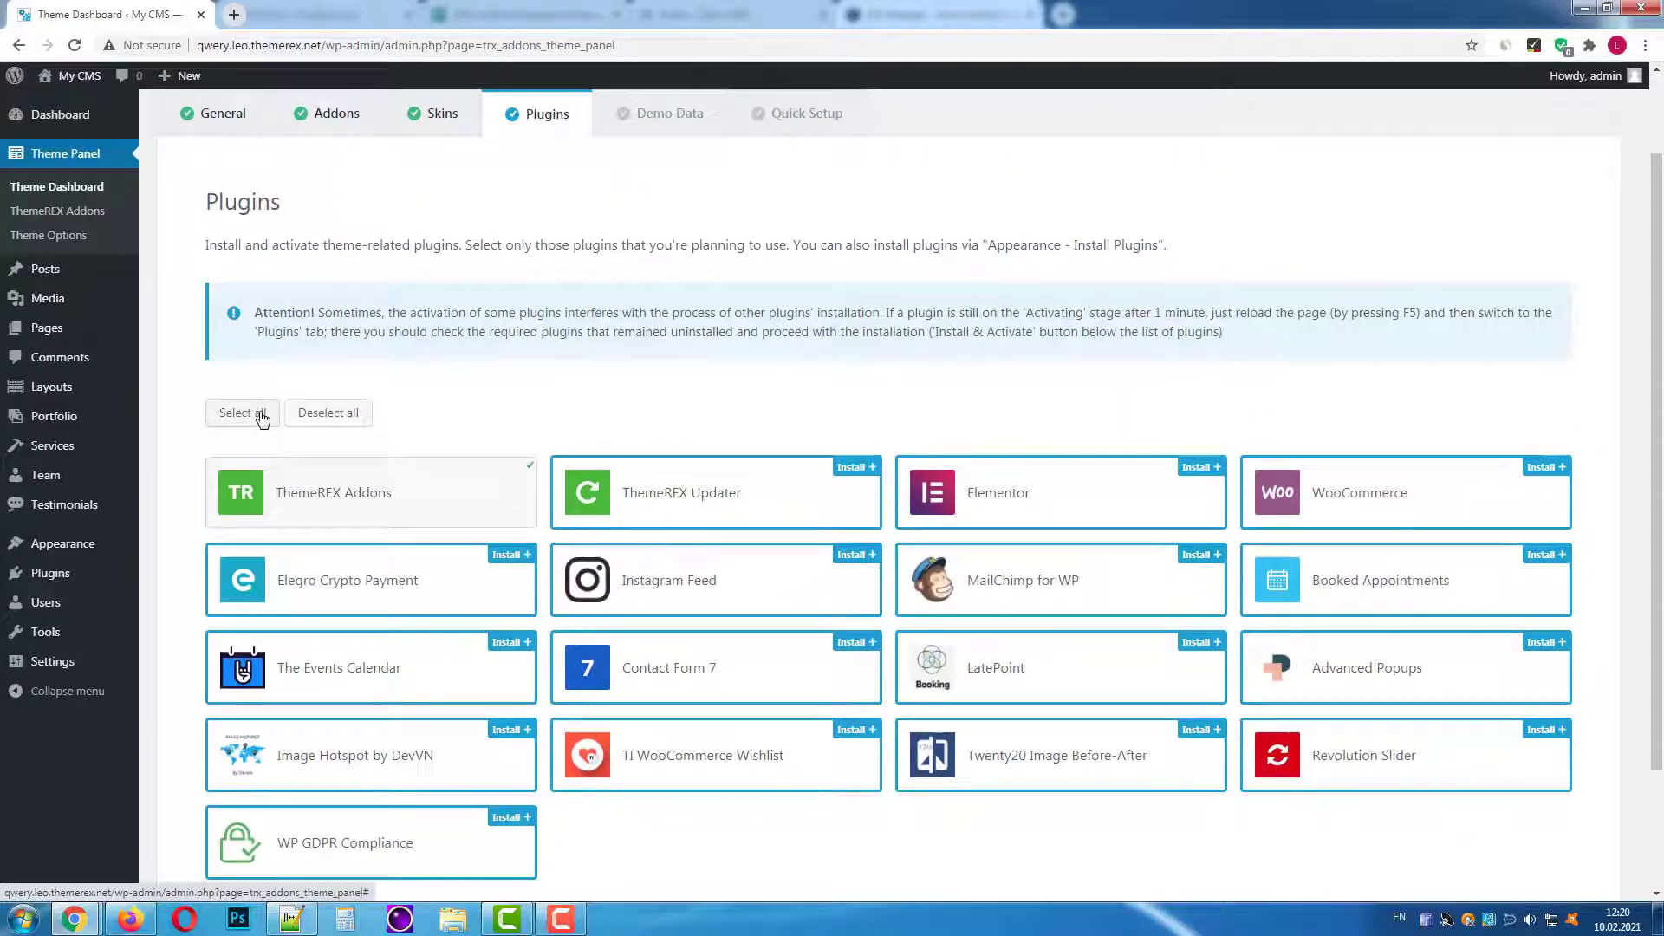
{"action": "left_click", "coordinate": [279, 775]}
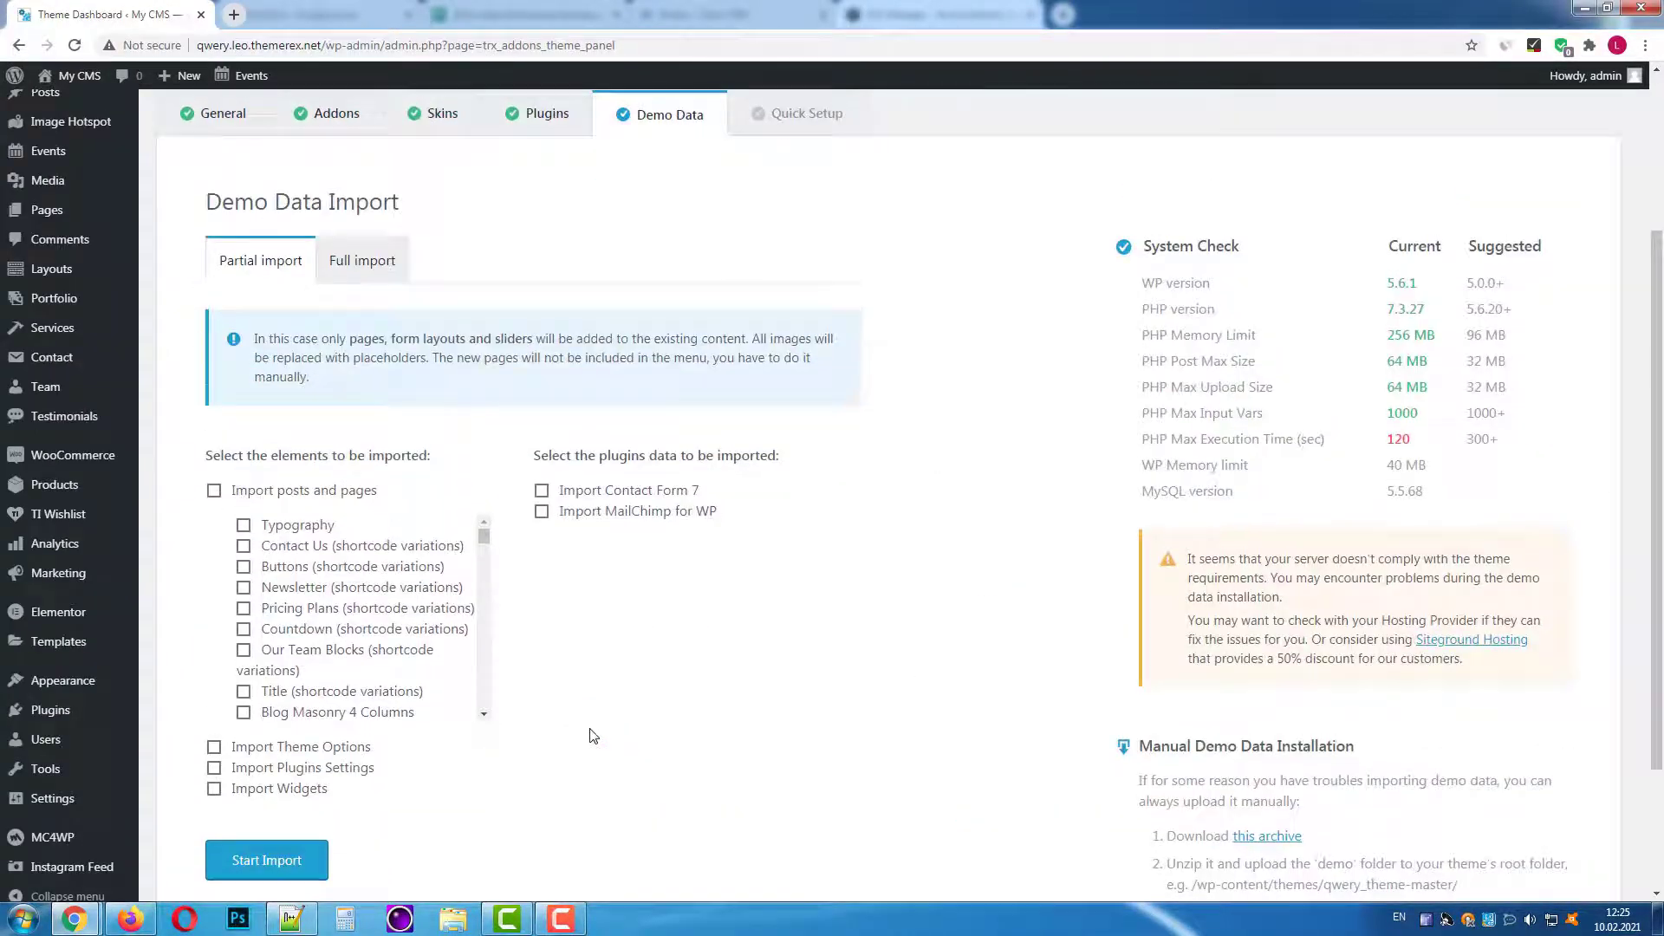
{"action": "mouse_move", "coordinate": [534, 706]}
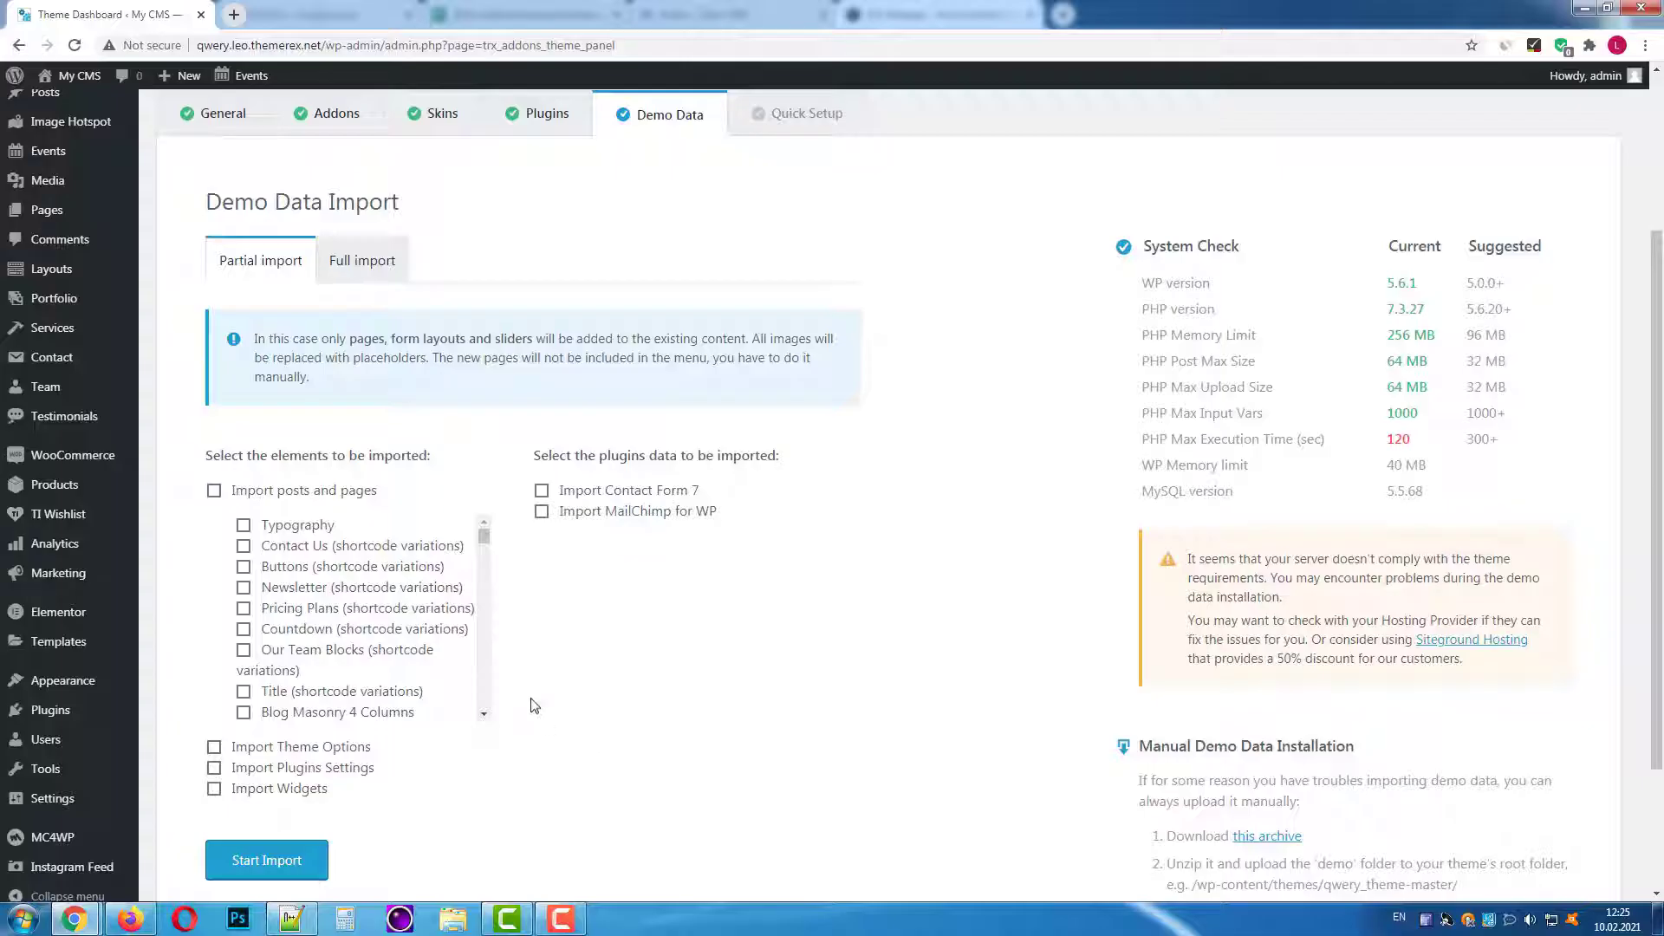
Start the Full demo import, accepting that existing site data will be erased
{"action": "left_click", "coordinate": [266, 860]}
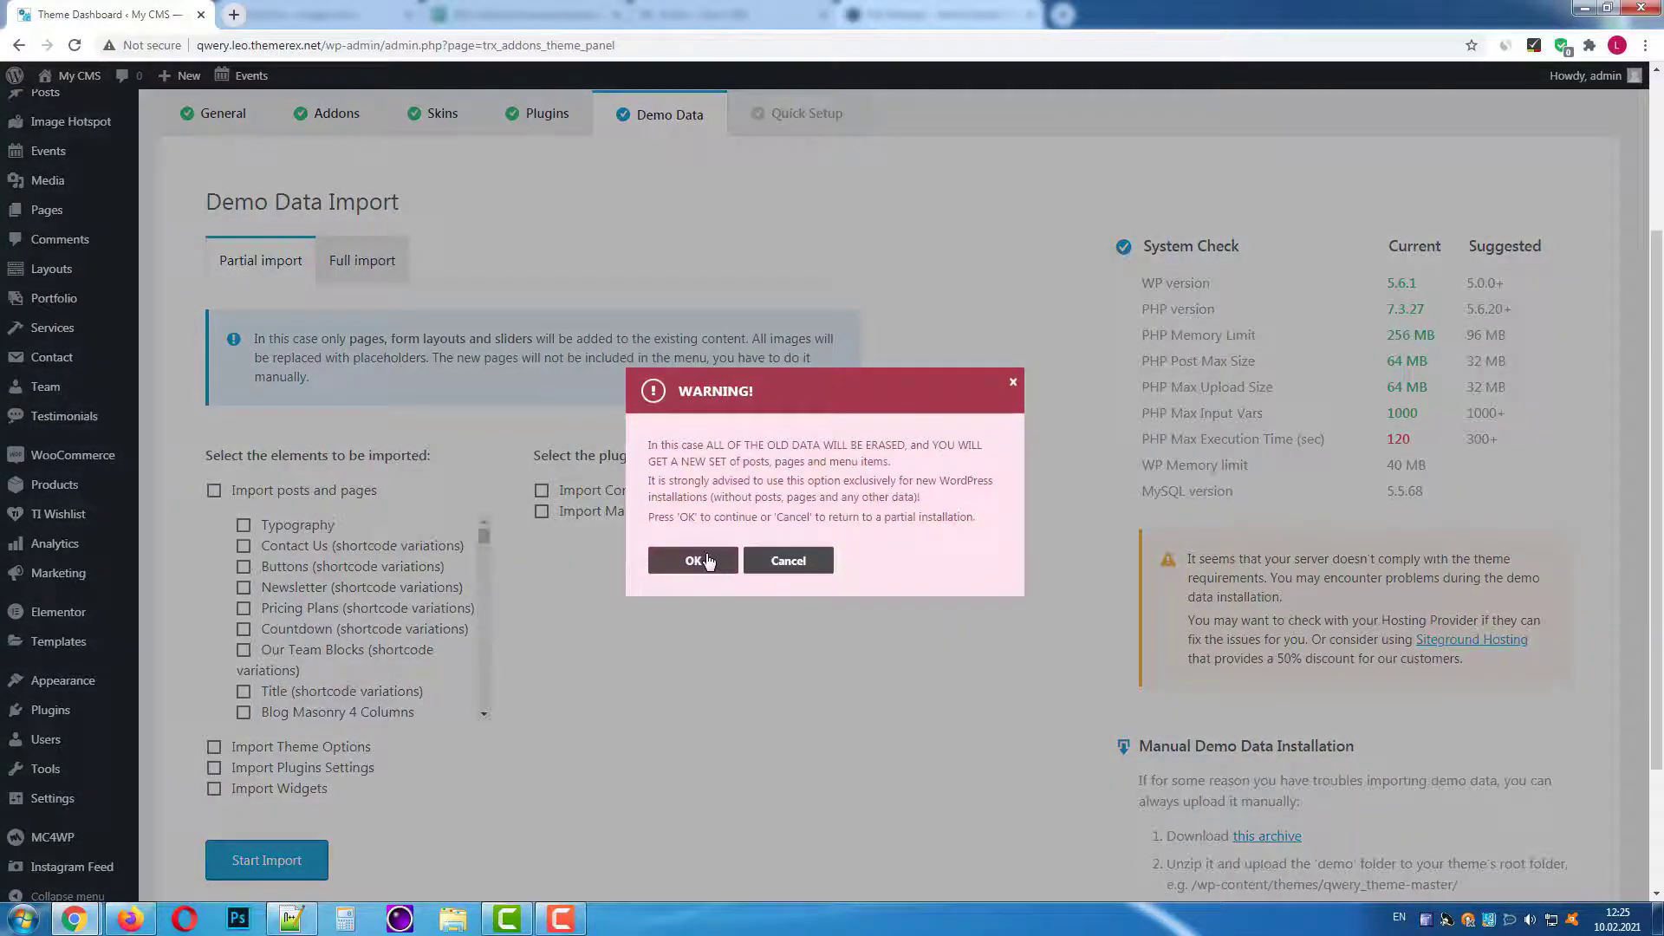
{"action": "left_click", "coordinate": [693, 560]}
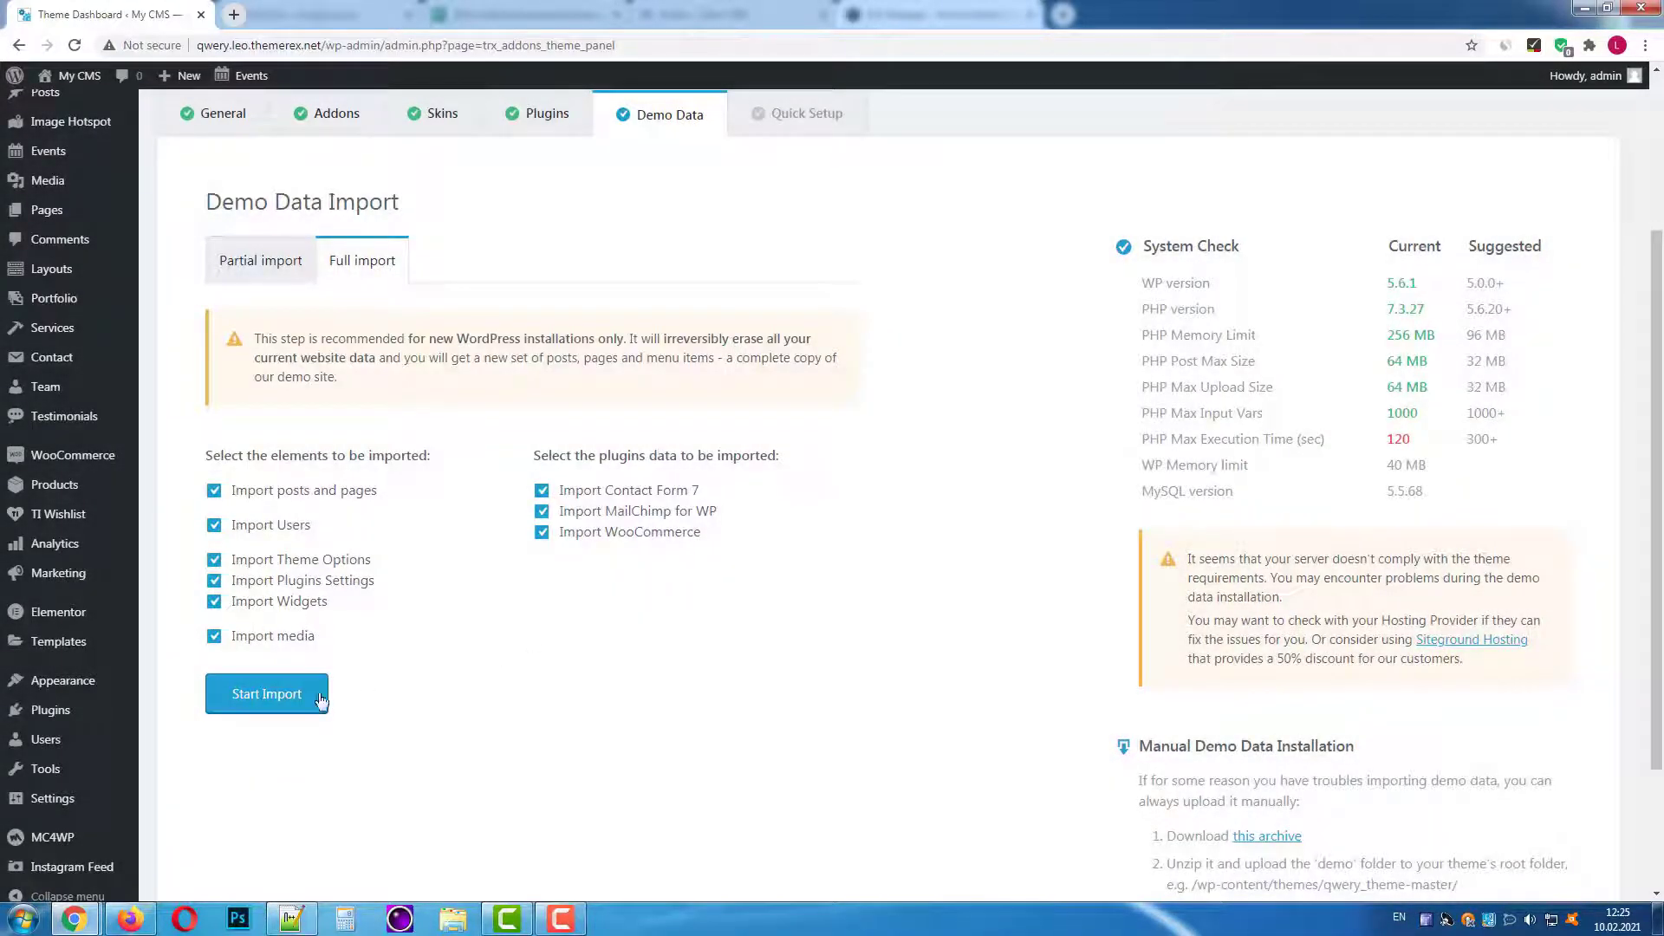
{"action": "left_click", "coordinate": [267, 694]}
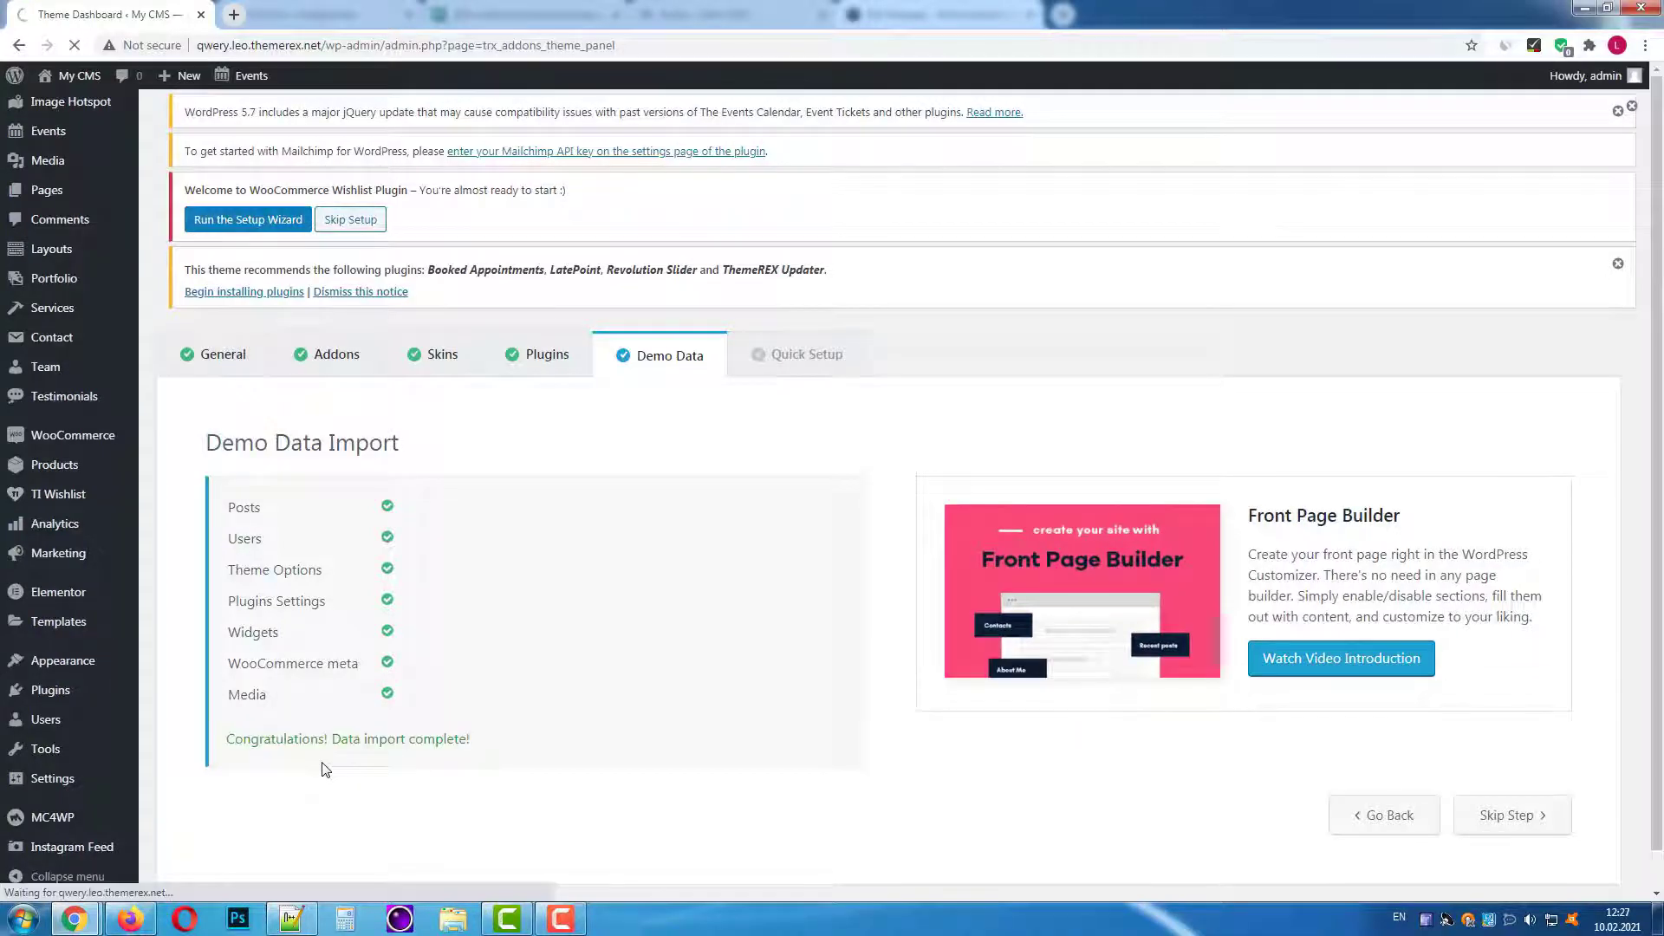
Review the Quick Setup defaults for colours, logo and layout unchanged and finish the wizard to view the site
{"action": "left_click", "coordinate": [804, 354]}
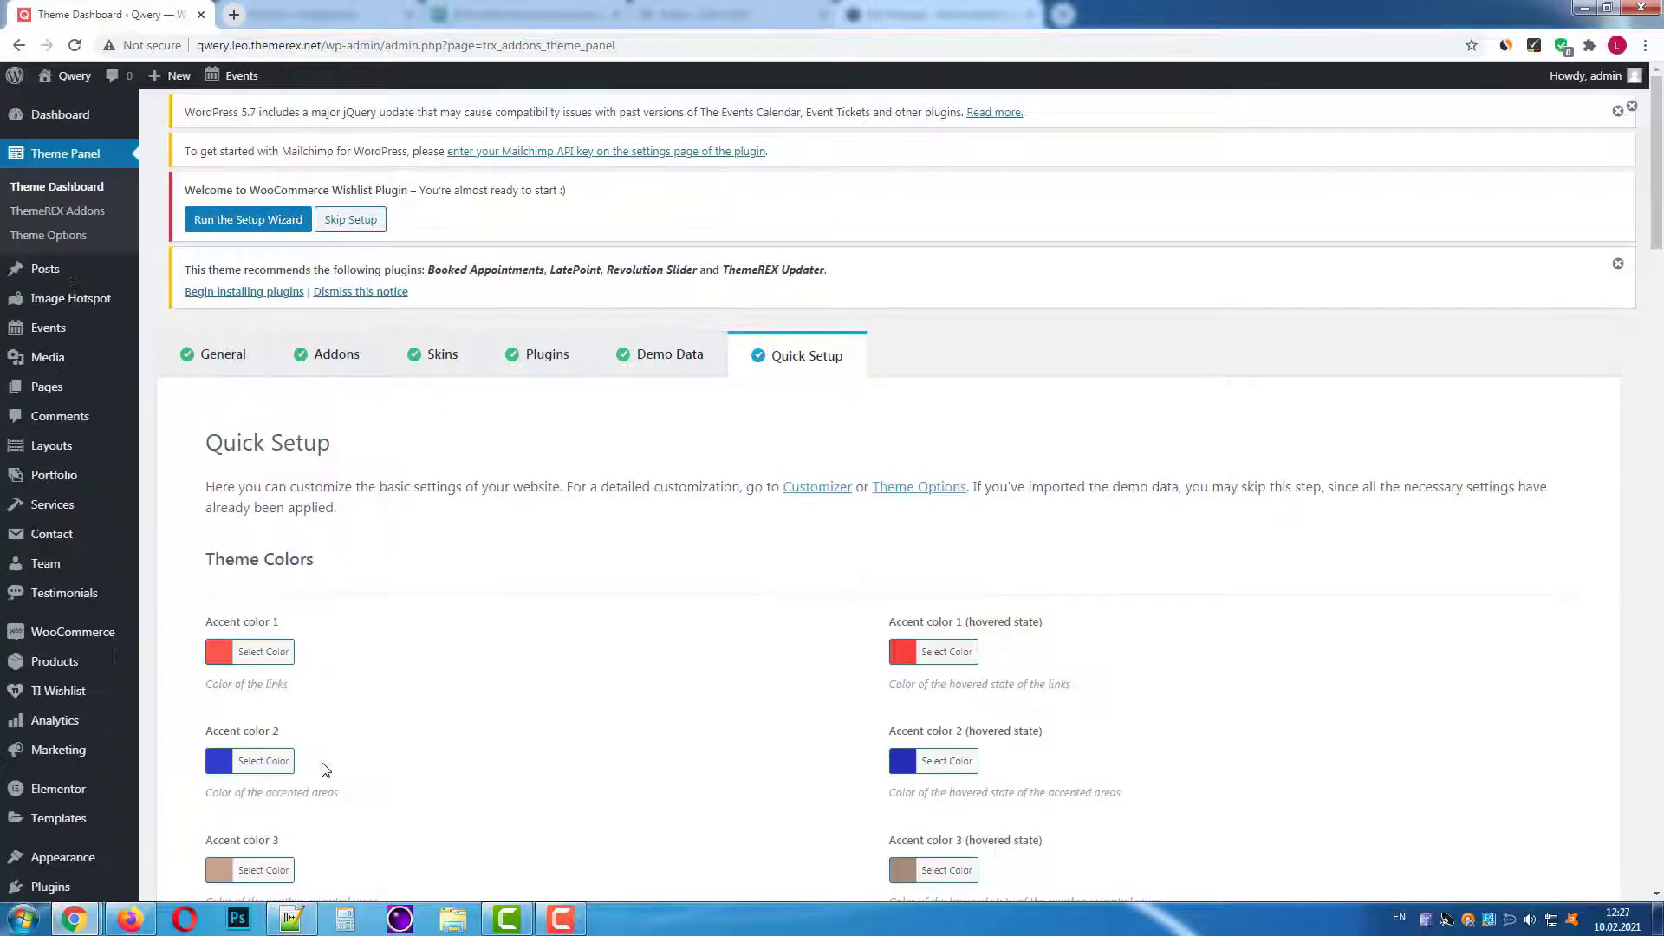
{"action": "scroll", "scroll_direction": "down", "scroll_amount": 3}
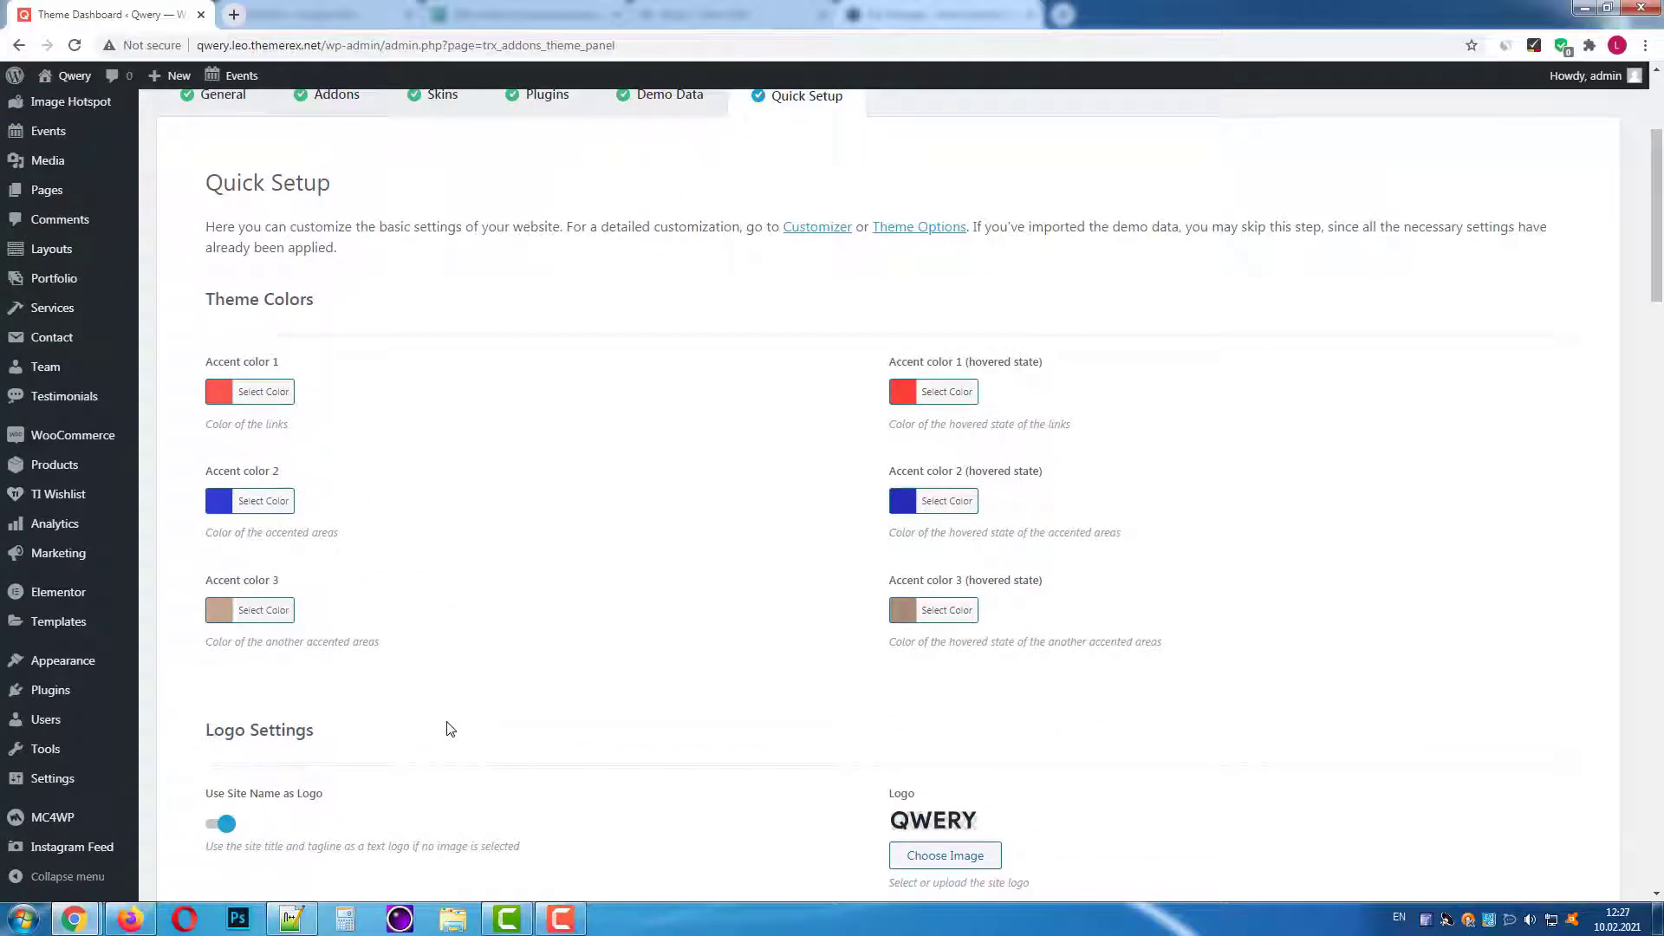
{"action": "scroll", "scroll_direction": "down", "scroll_amount": 3}
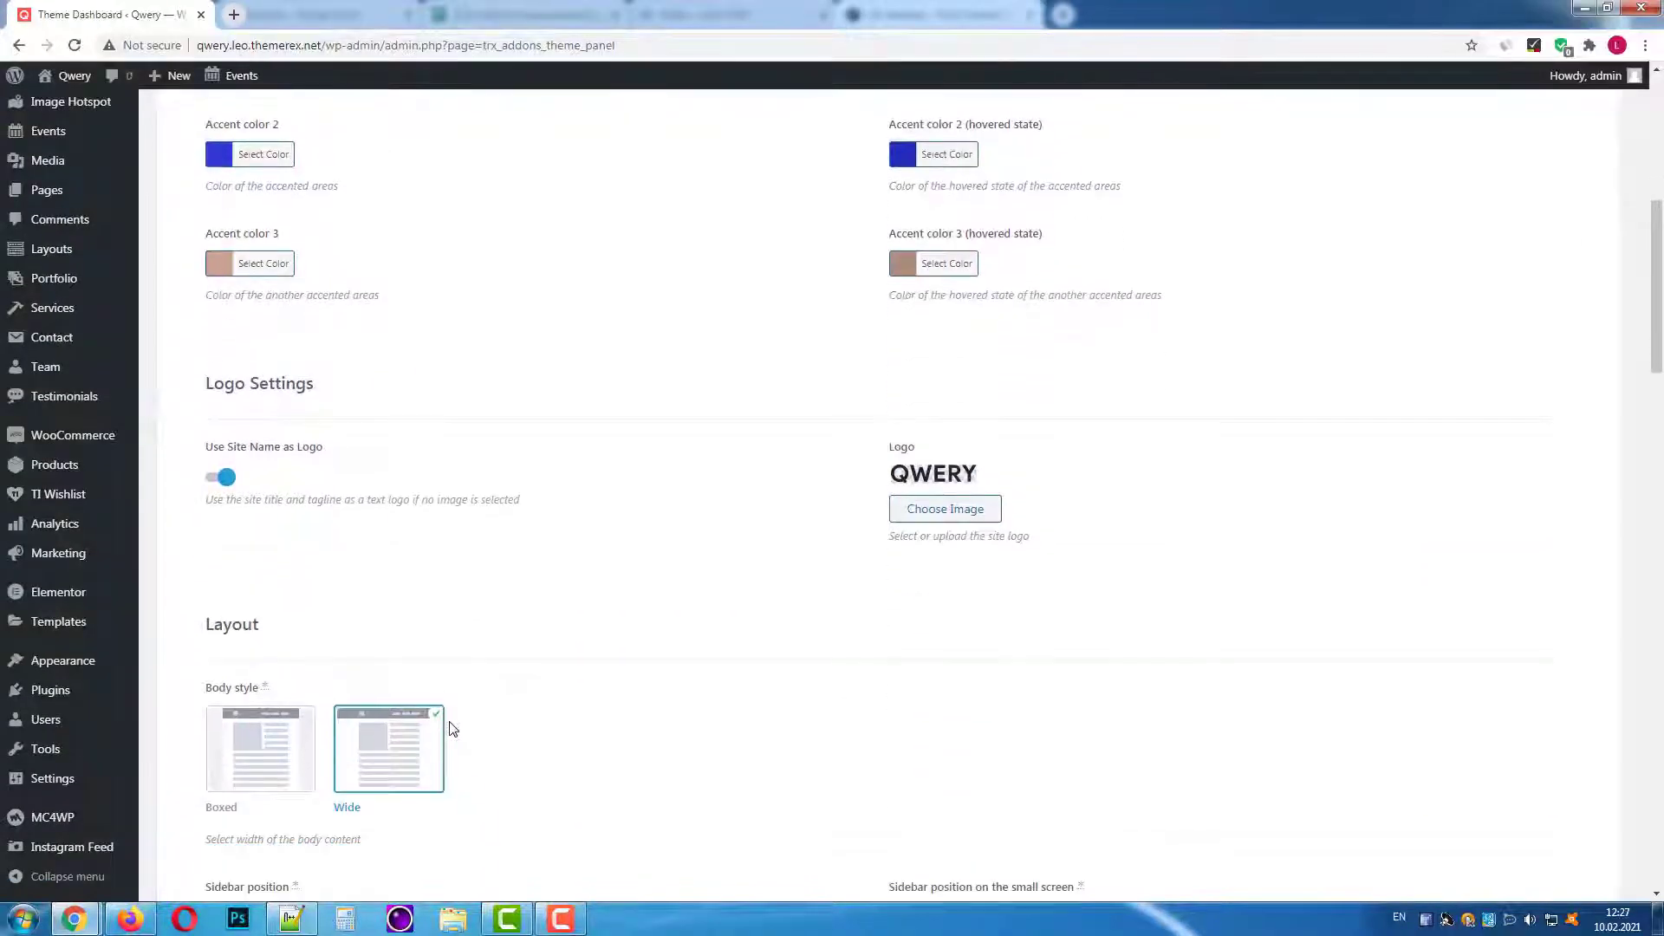
{"action": "scroll", "scroll_direction": "down", "scroll_amount": 3}
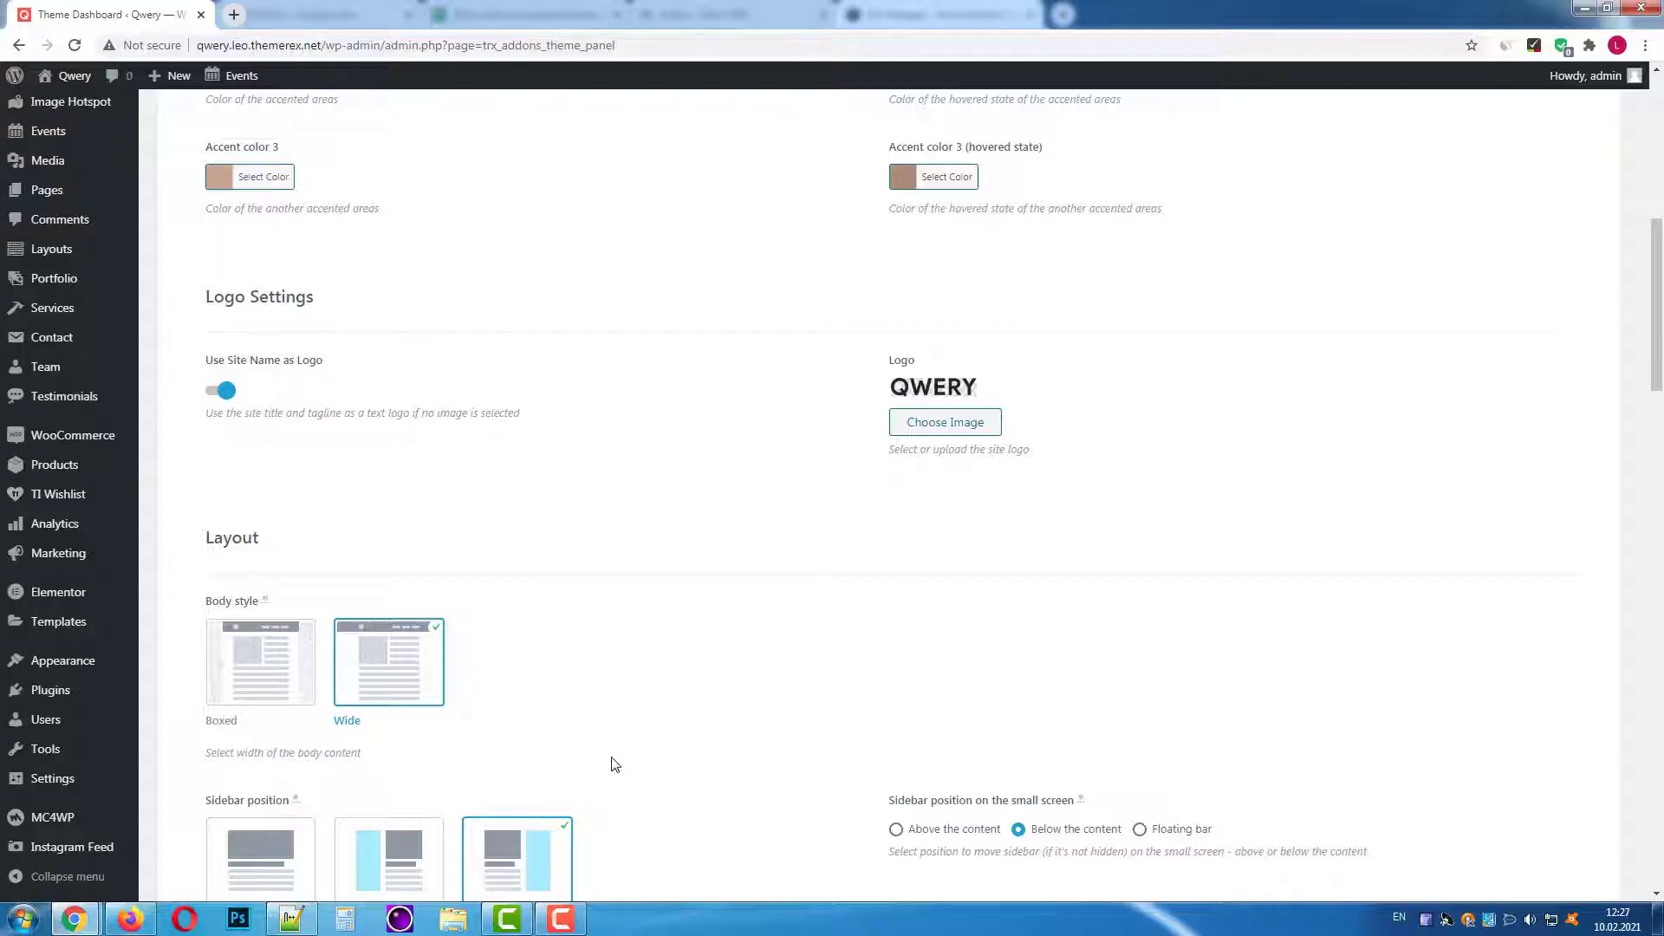
{"action": "scroll", "scroll_direction": "down", "scroll_amount": 3}
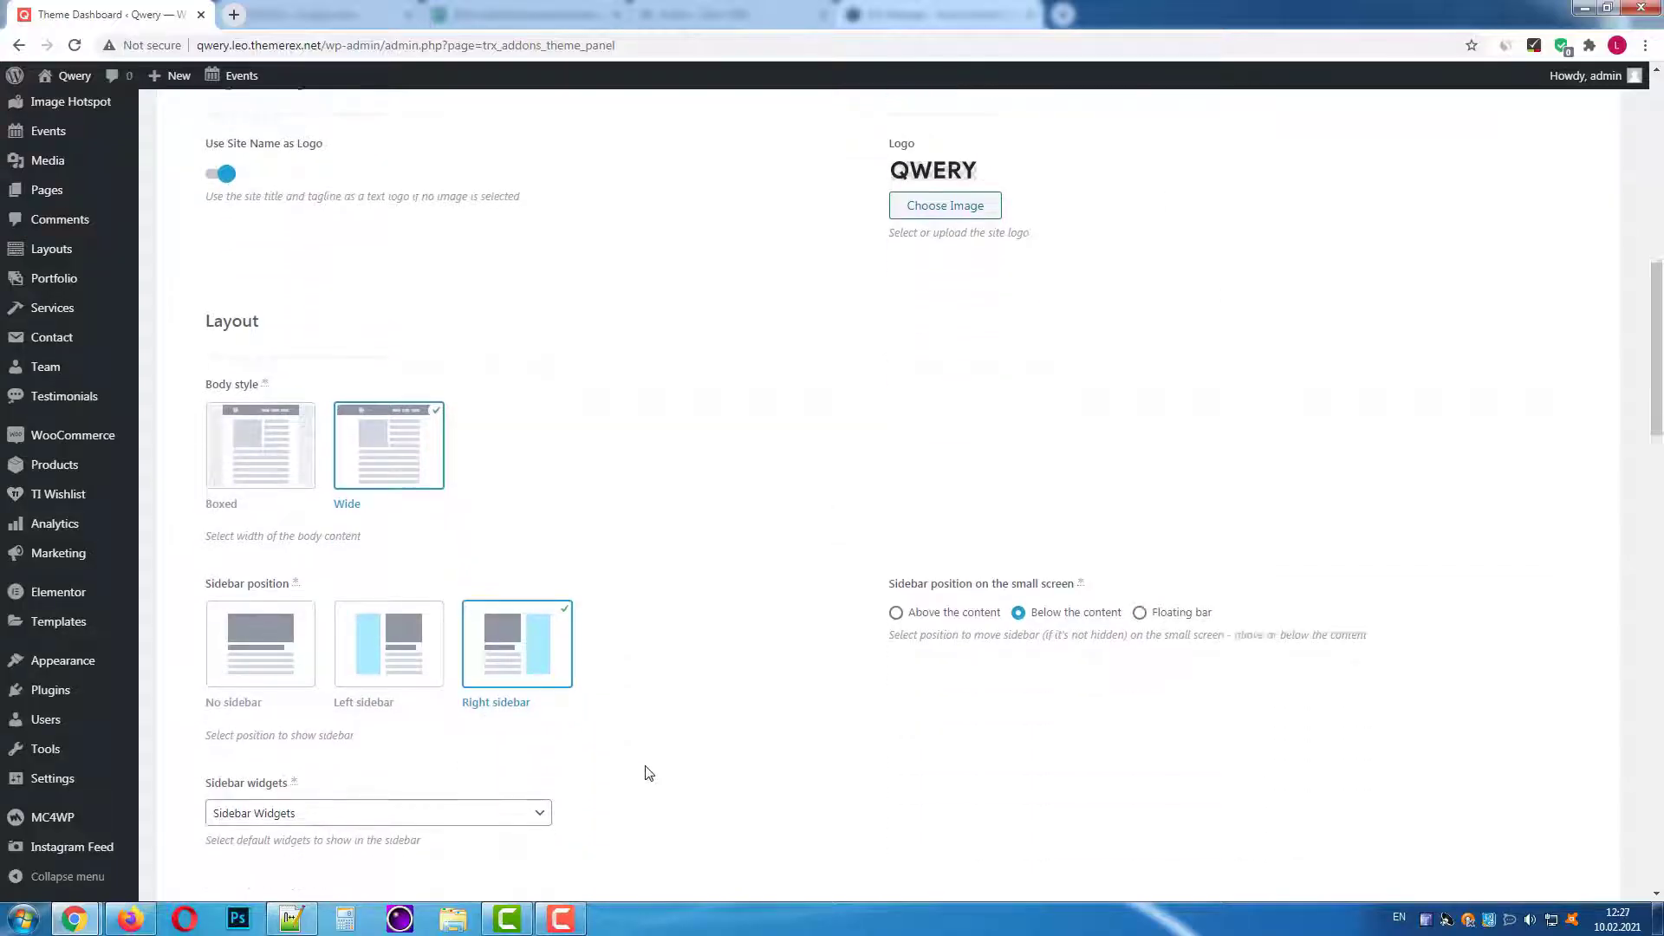
{"action": "scroll", "scroll_direction": "down", "scroll_amount": 3}
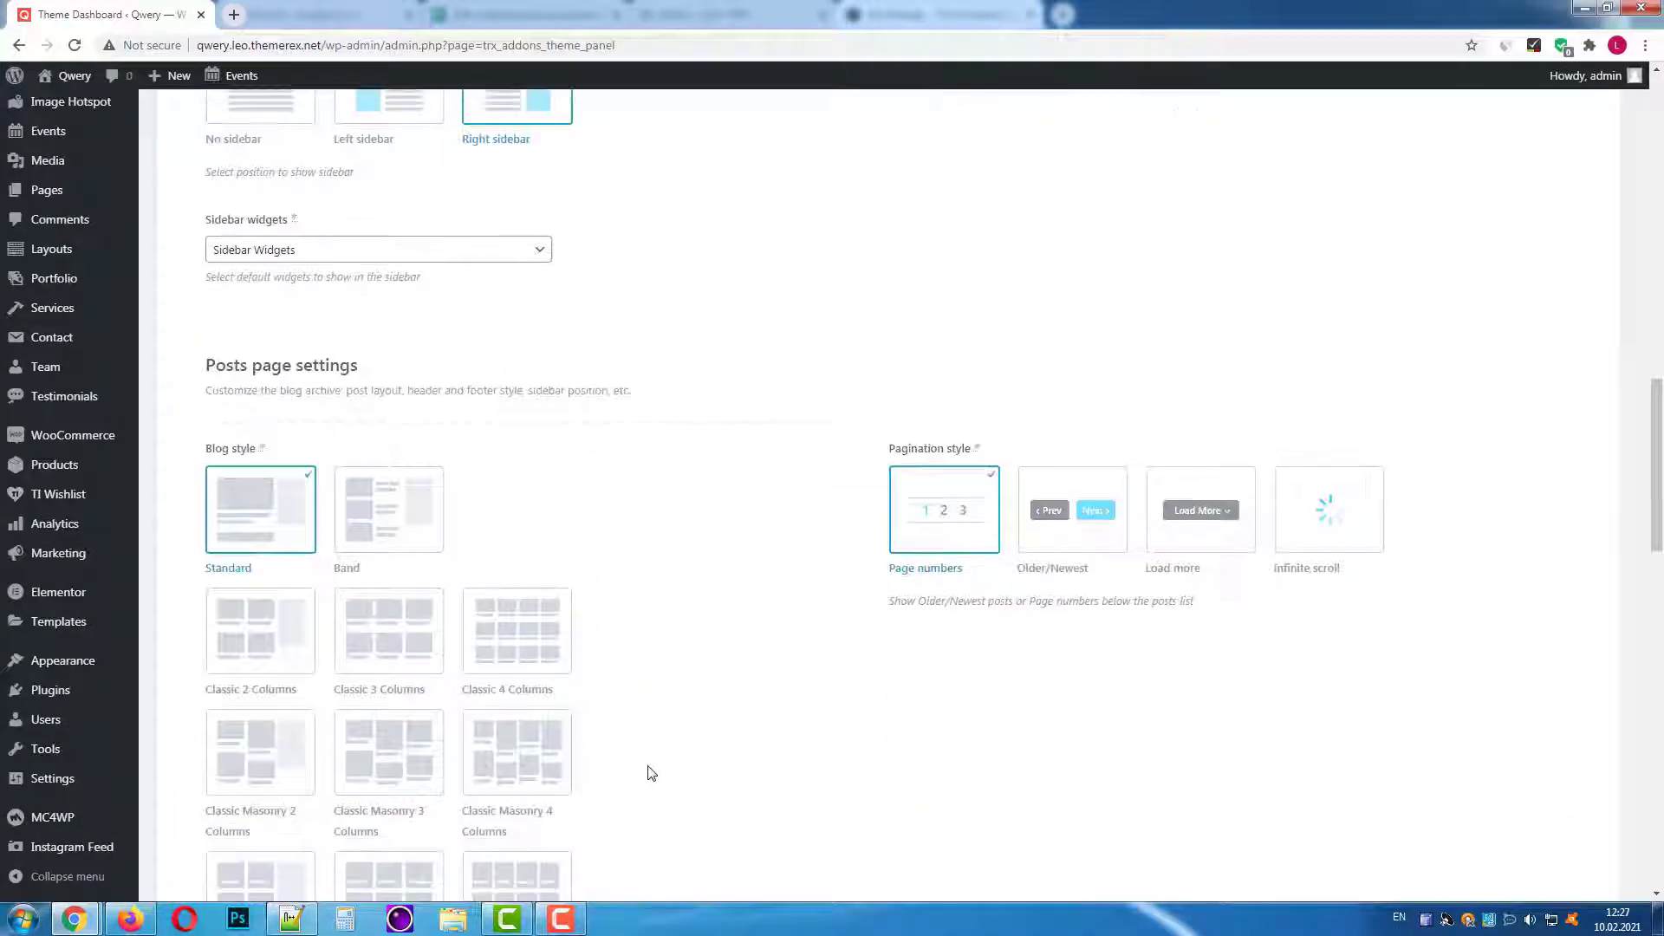
{"action": "scroll", "scroll_direction": "down", "scroll_amount": 3}
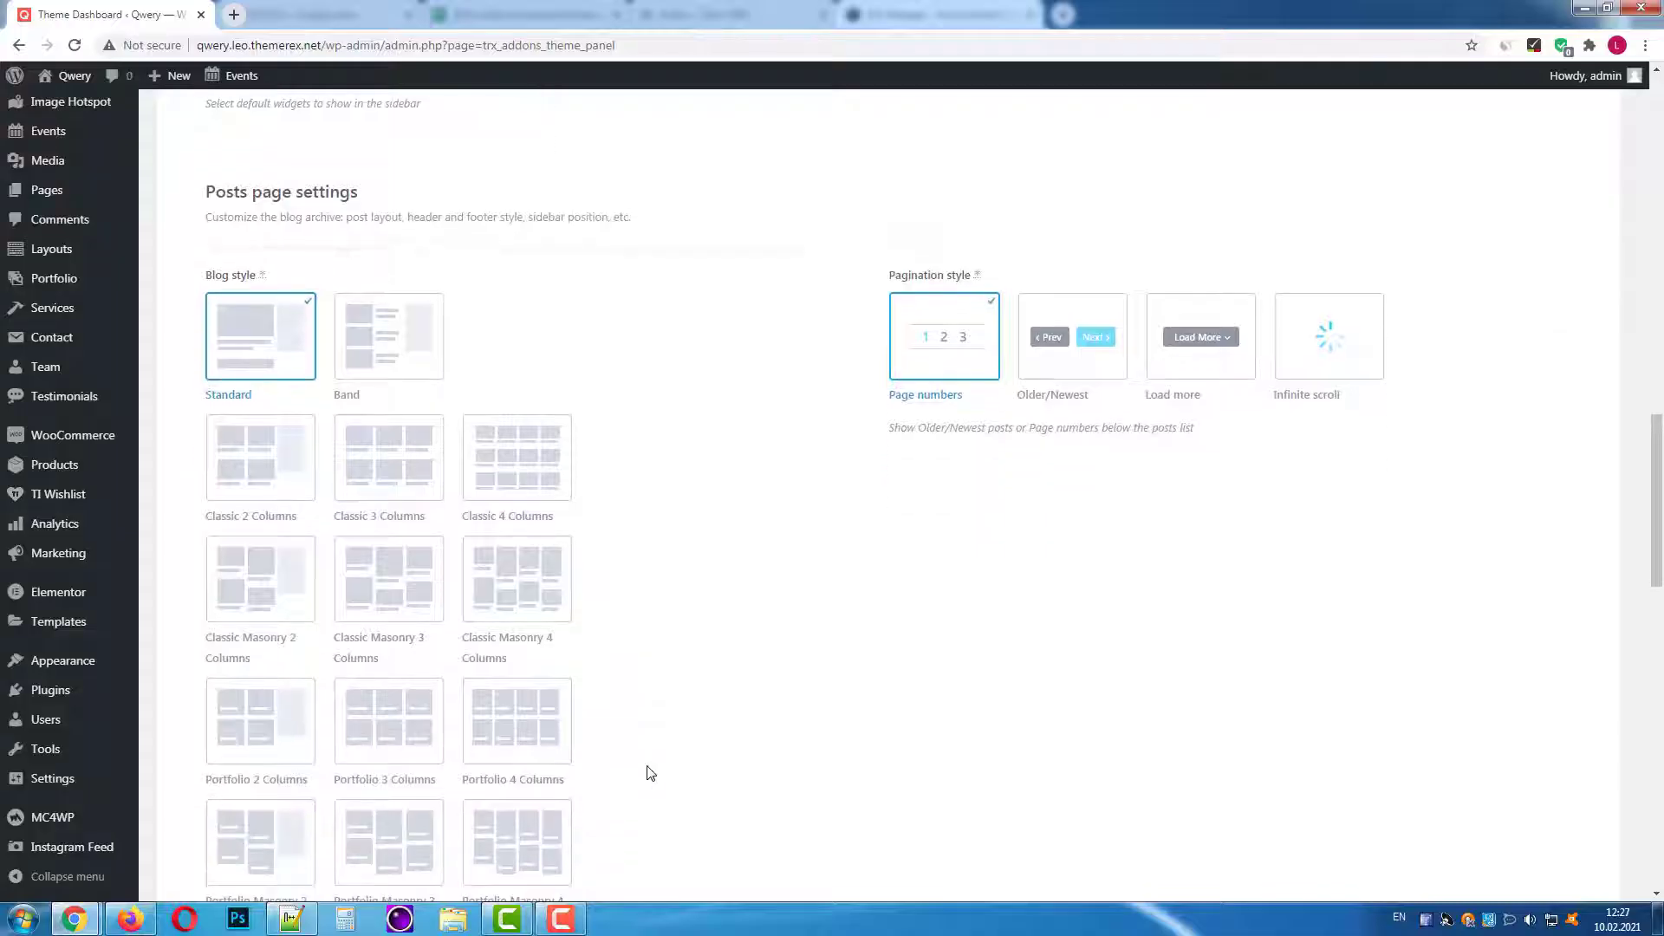
{"action": "scroll", "scroll_direction": "down", "scroll_amount": 3}
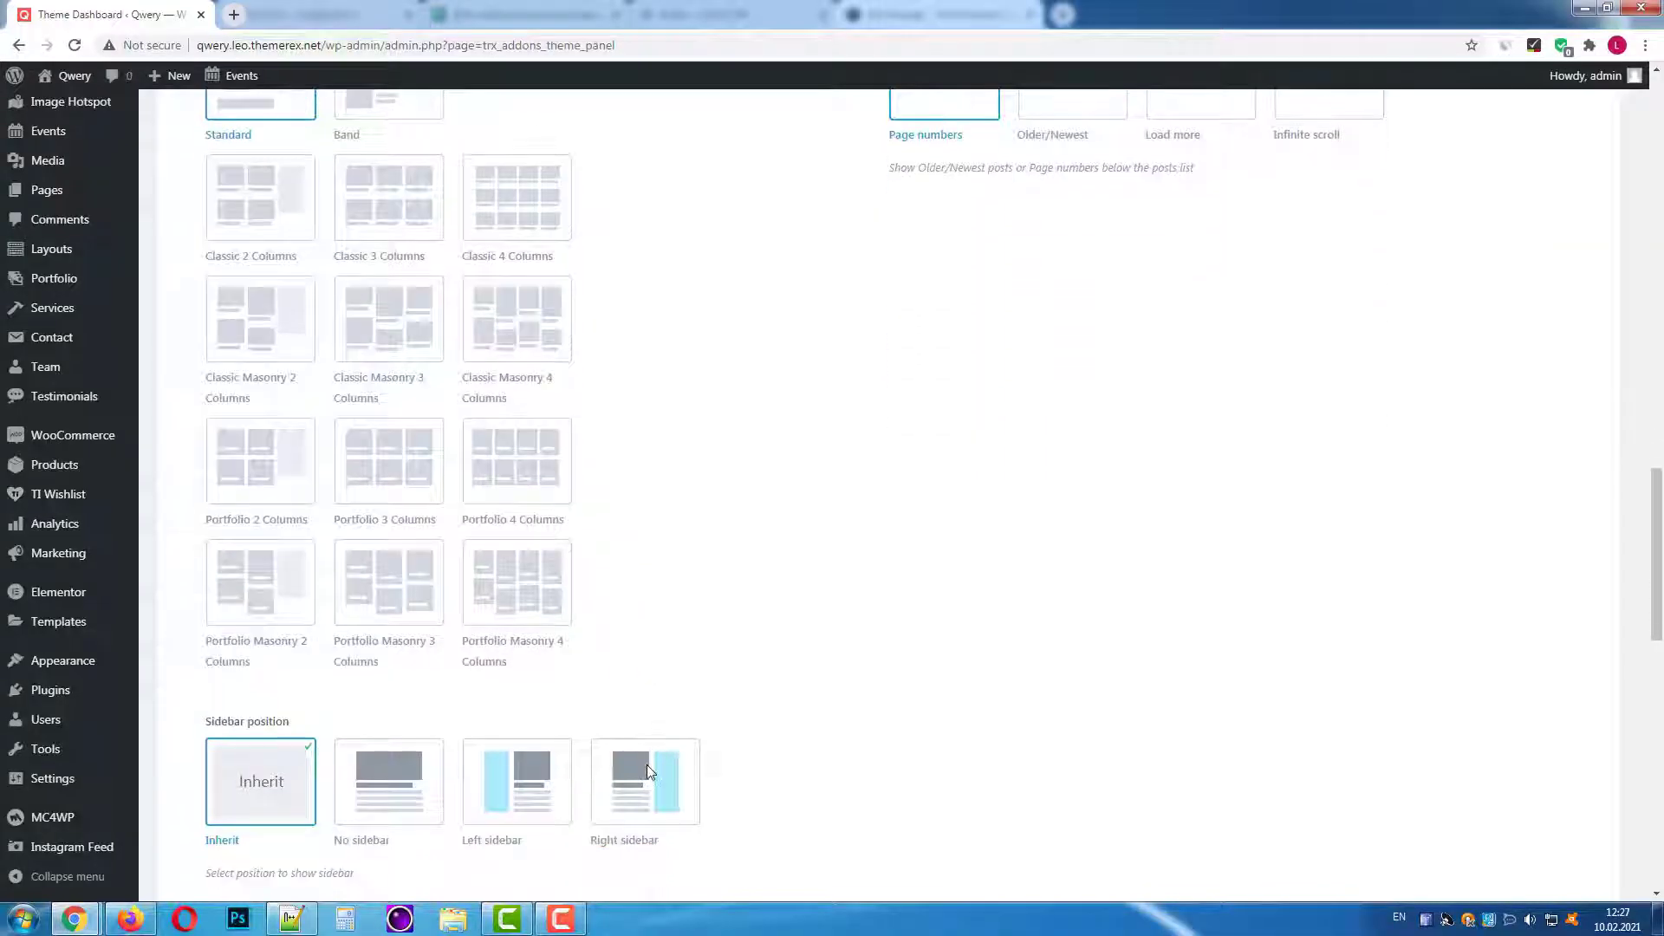
{"action": "scroll", "scroll_direction": "down", "scroll_amount": 3}
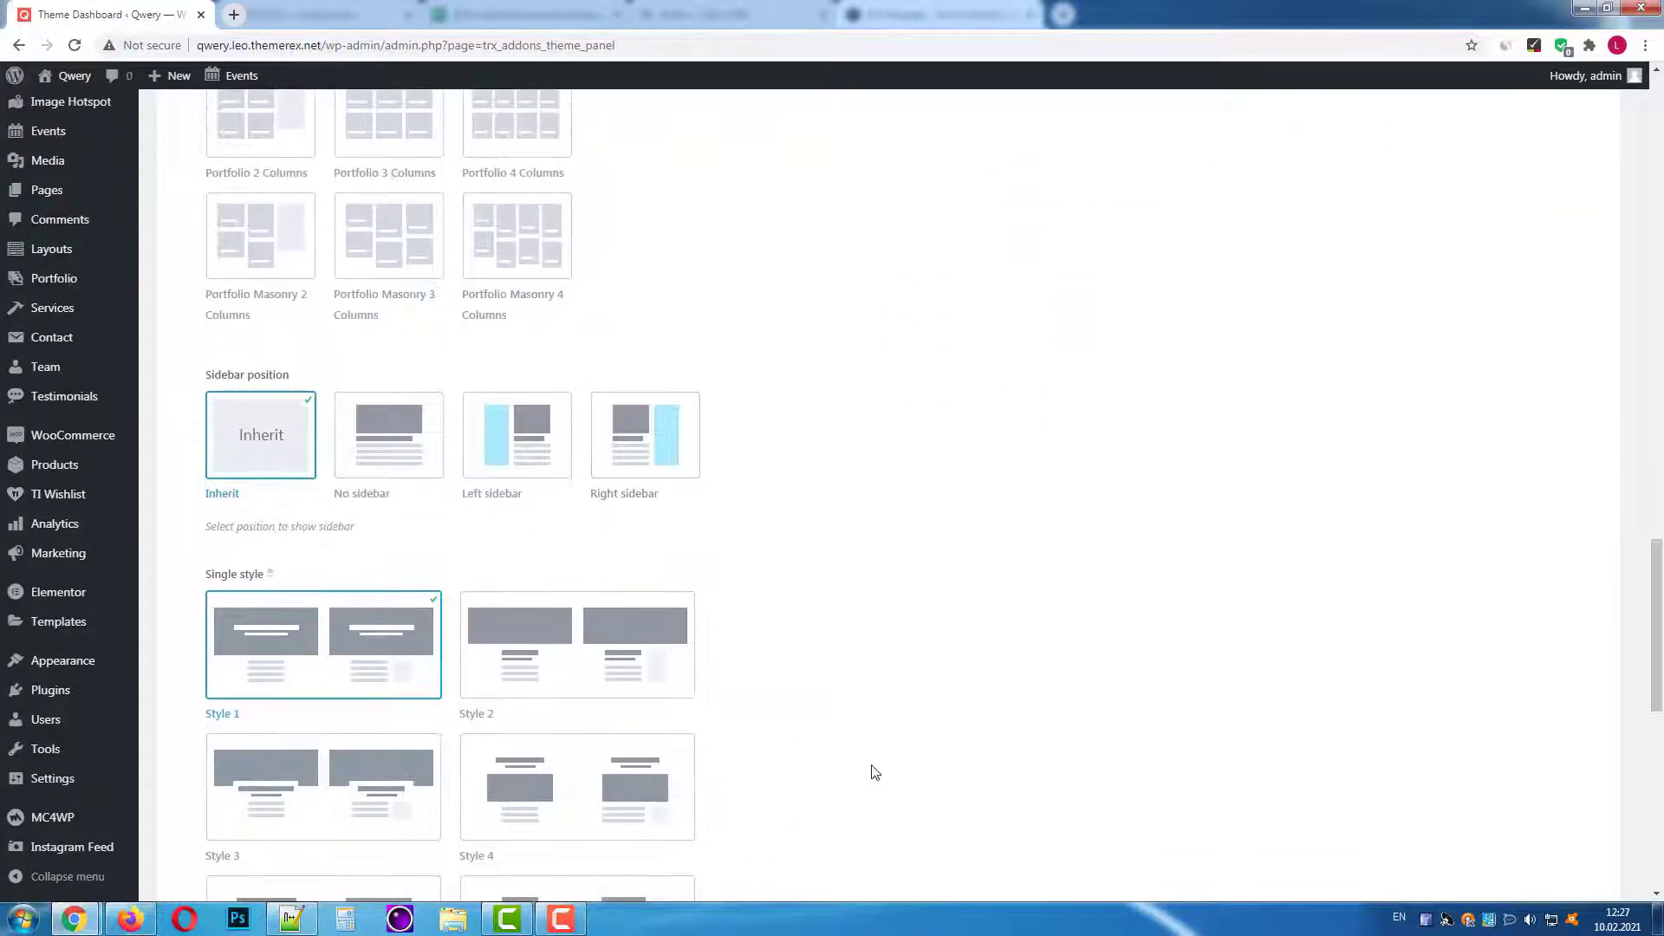
{"action": "scroll", "scroll_direction": "down", "scroll_amount": 3}
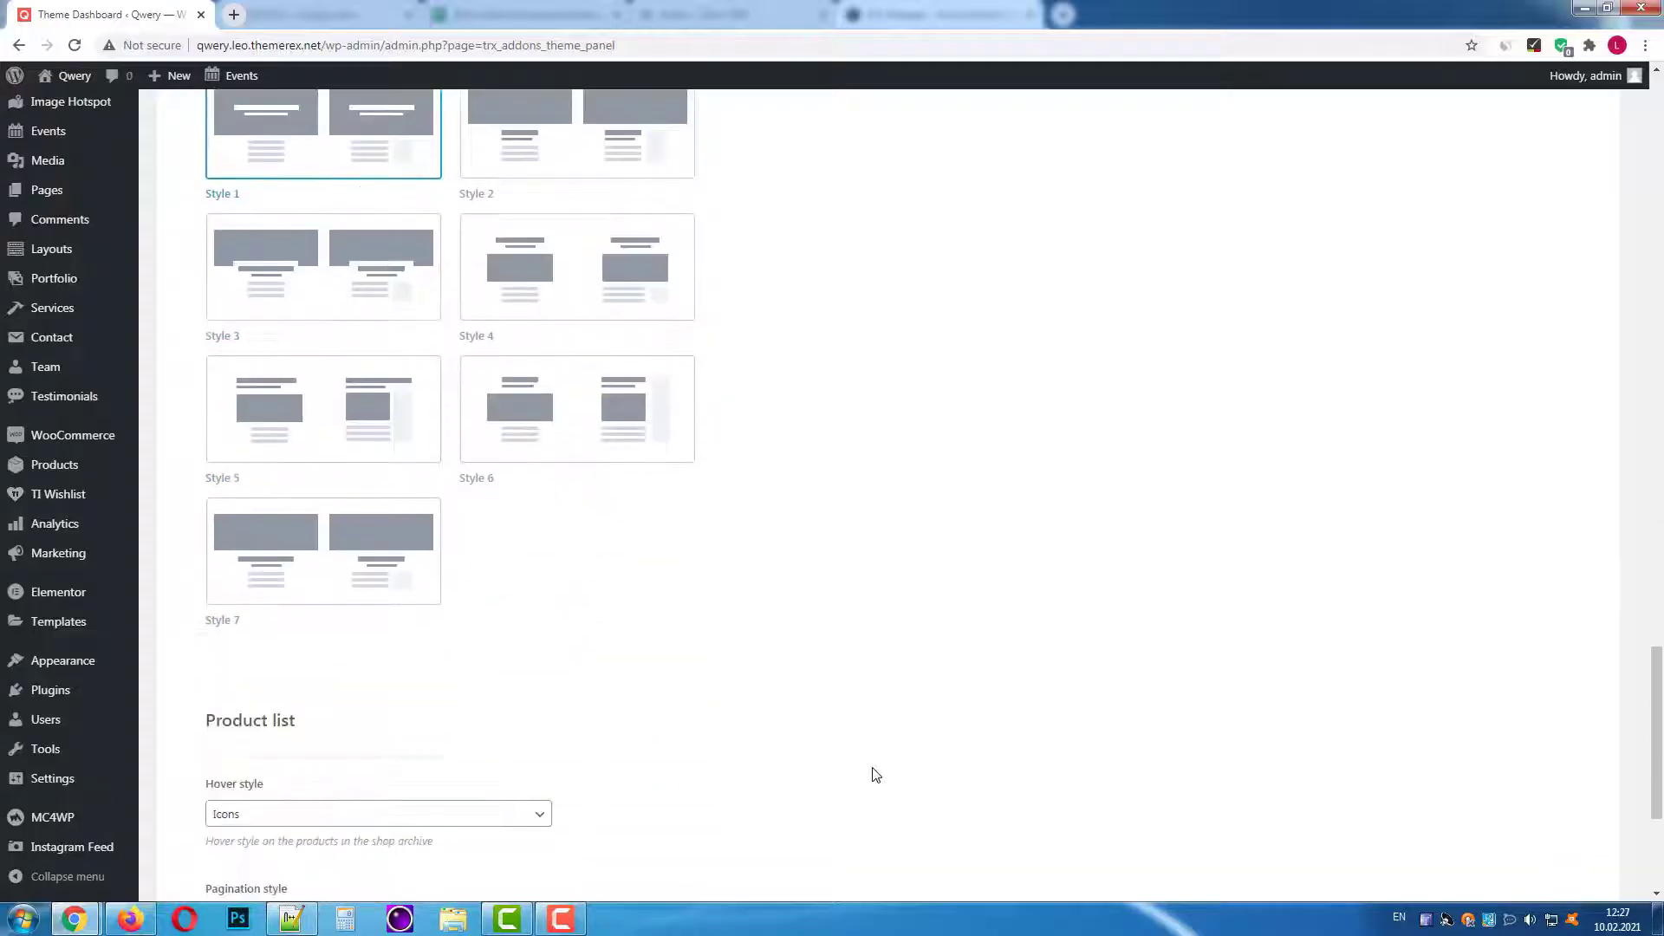
{"action": "scroll", "scroll_direction": "down", "scroll_amount": 3}
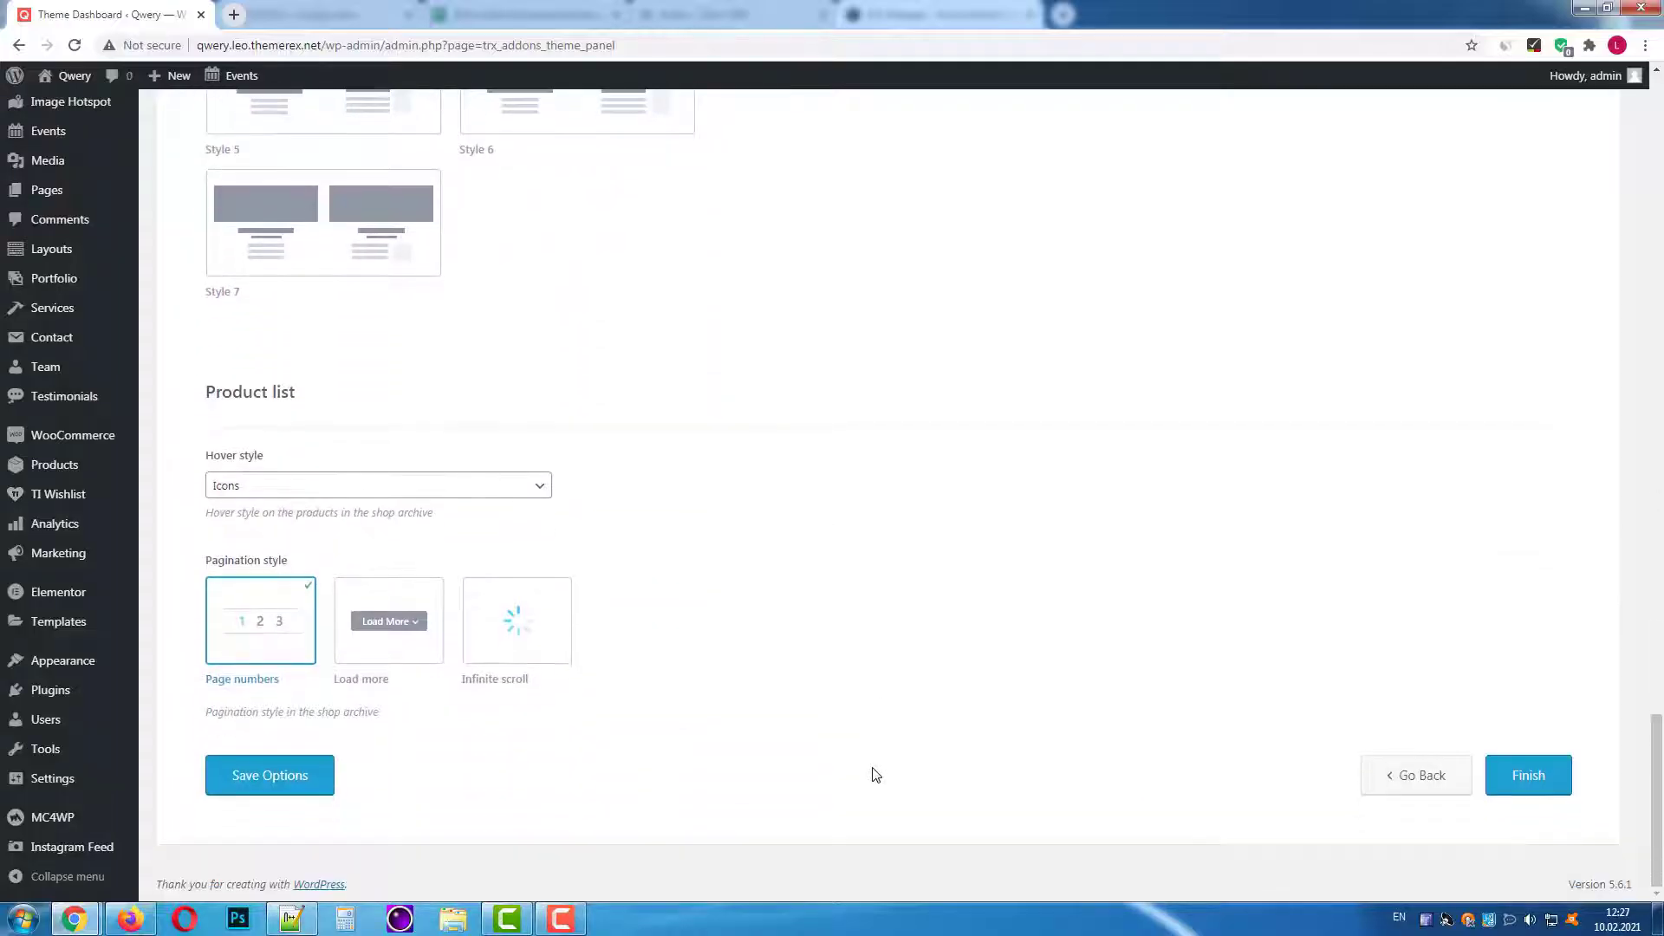
{"action": "left_click", "coordinate": [1528, 775]}
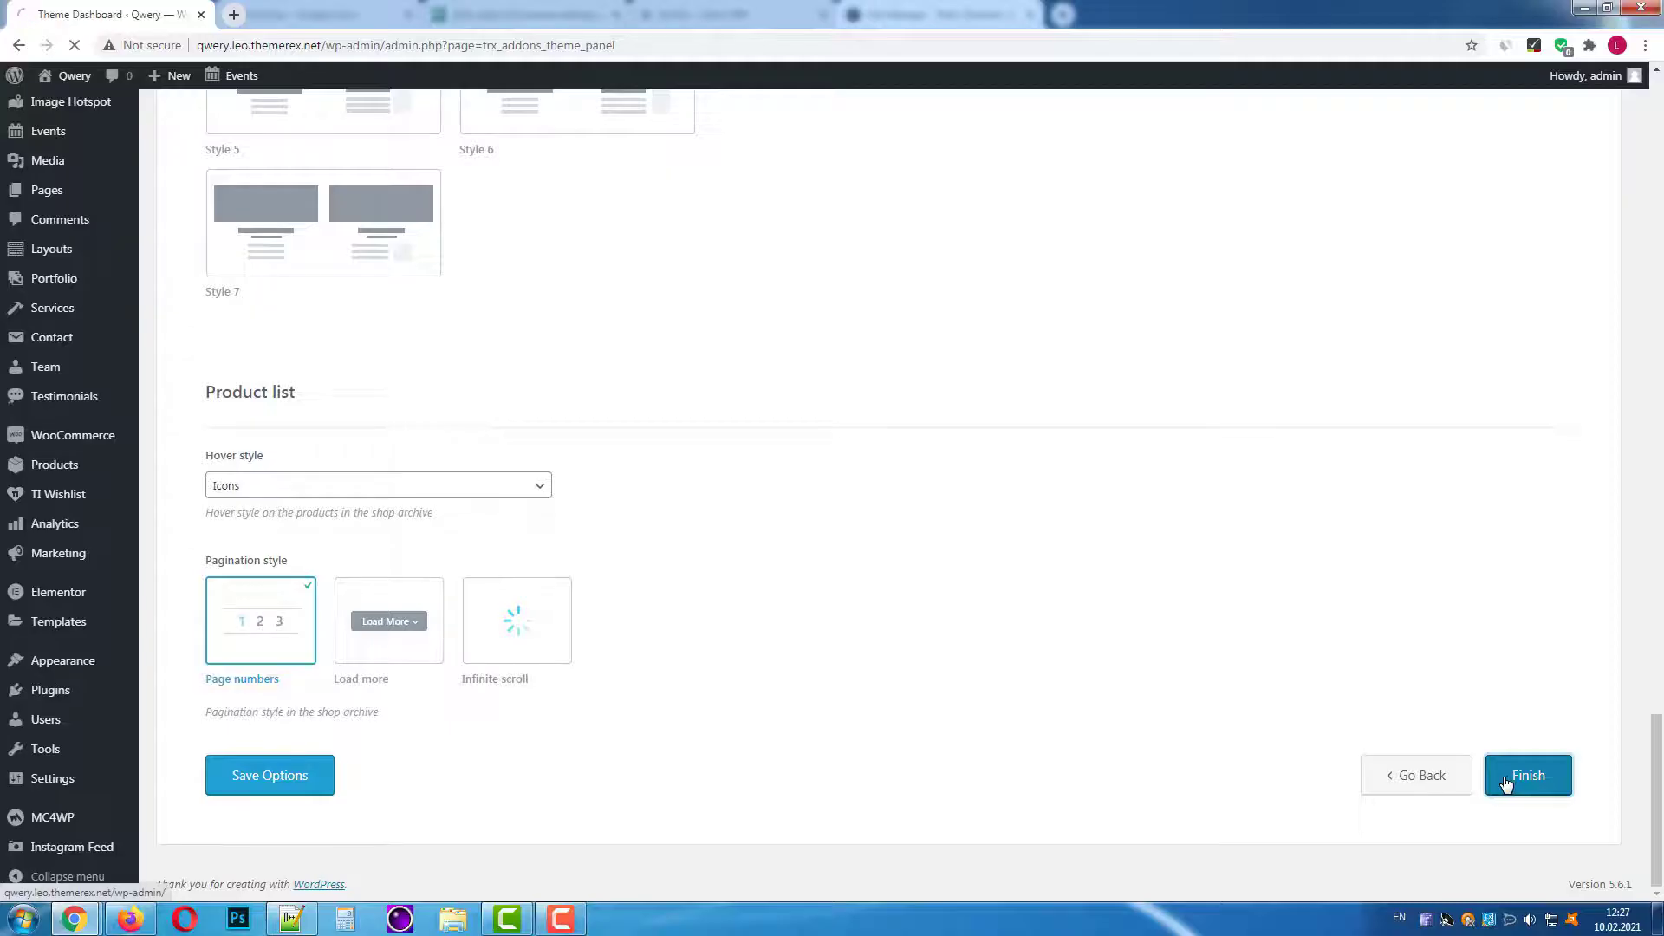
{"action": "left_click", "coordinate": [1529, 775]}
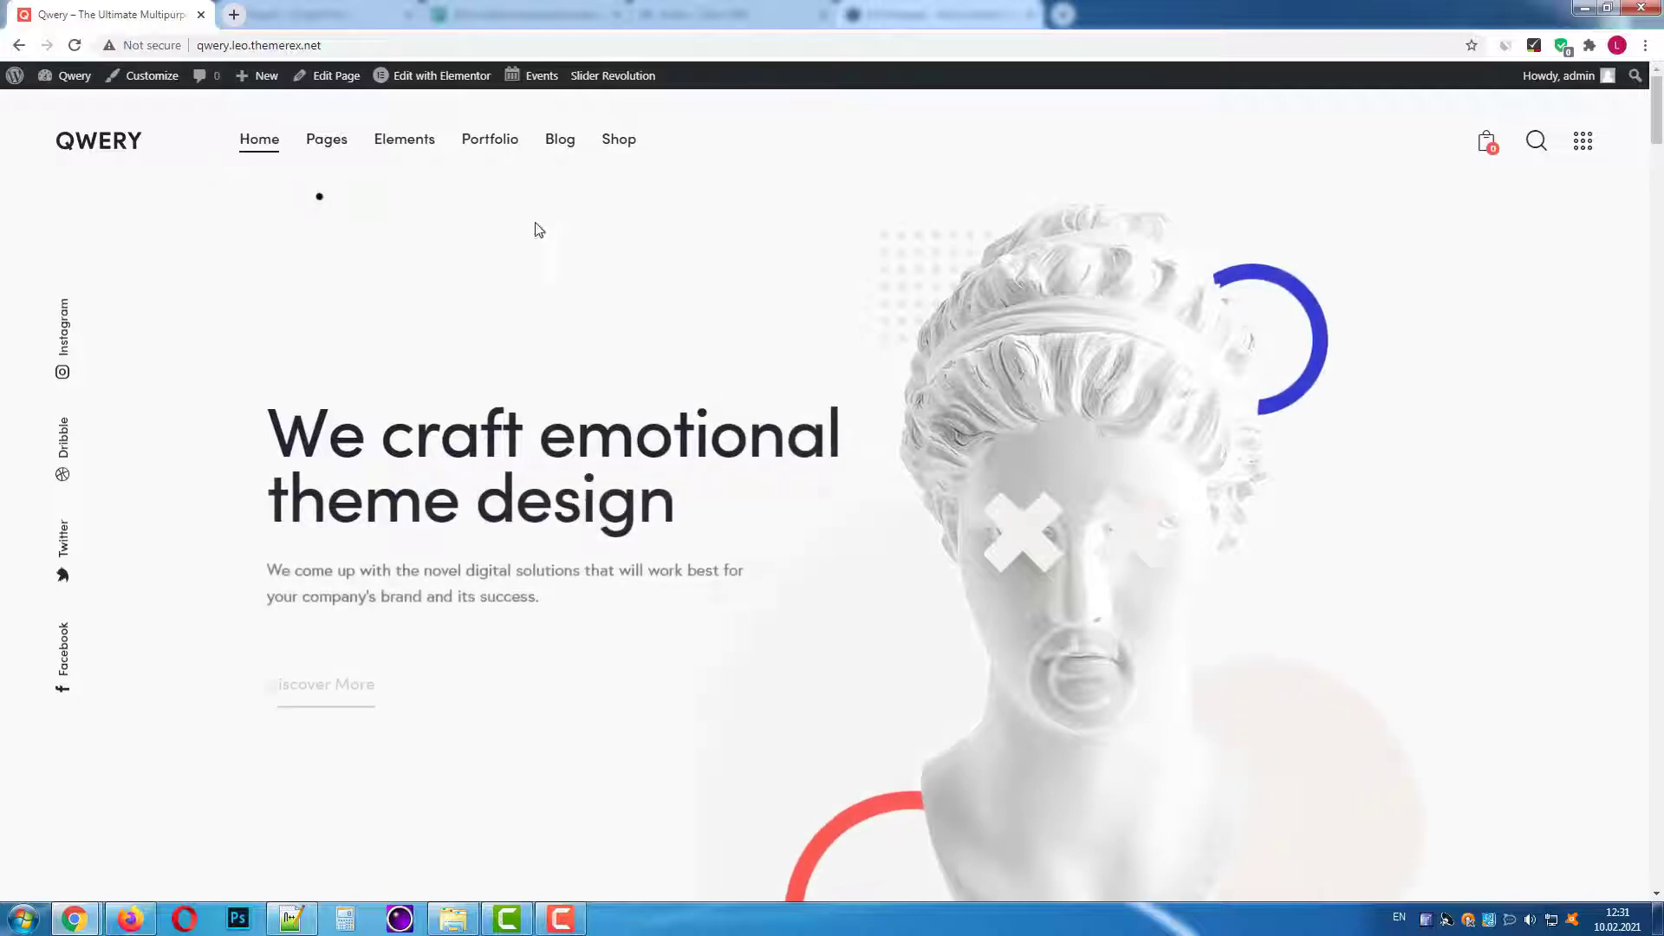
{"action": "scroll", "scroll_direction": "down", "scroll_amount": 3}
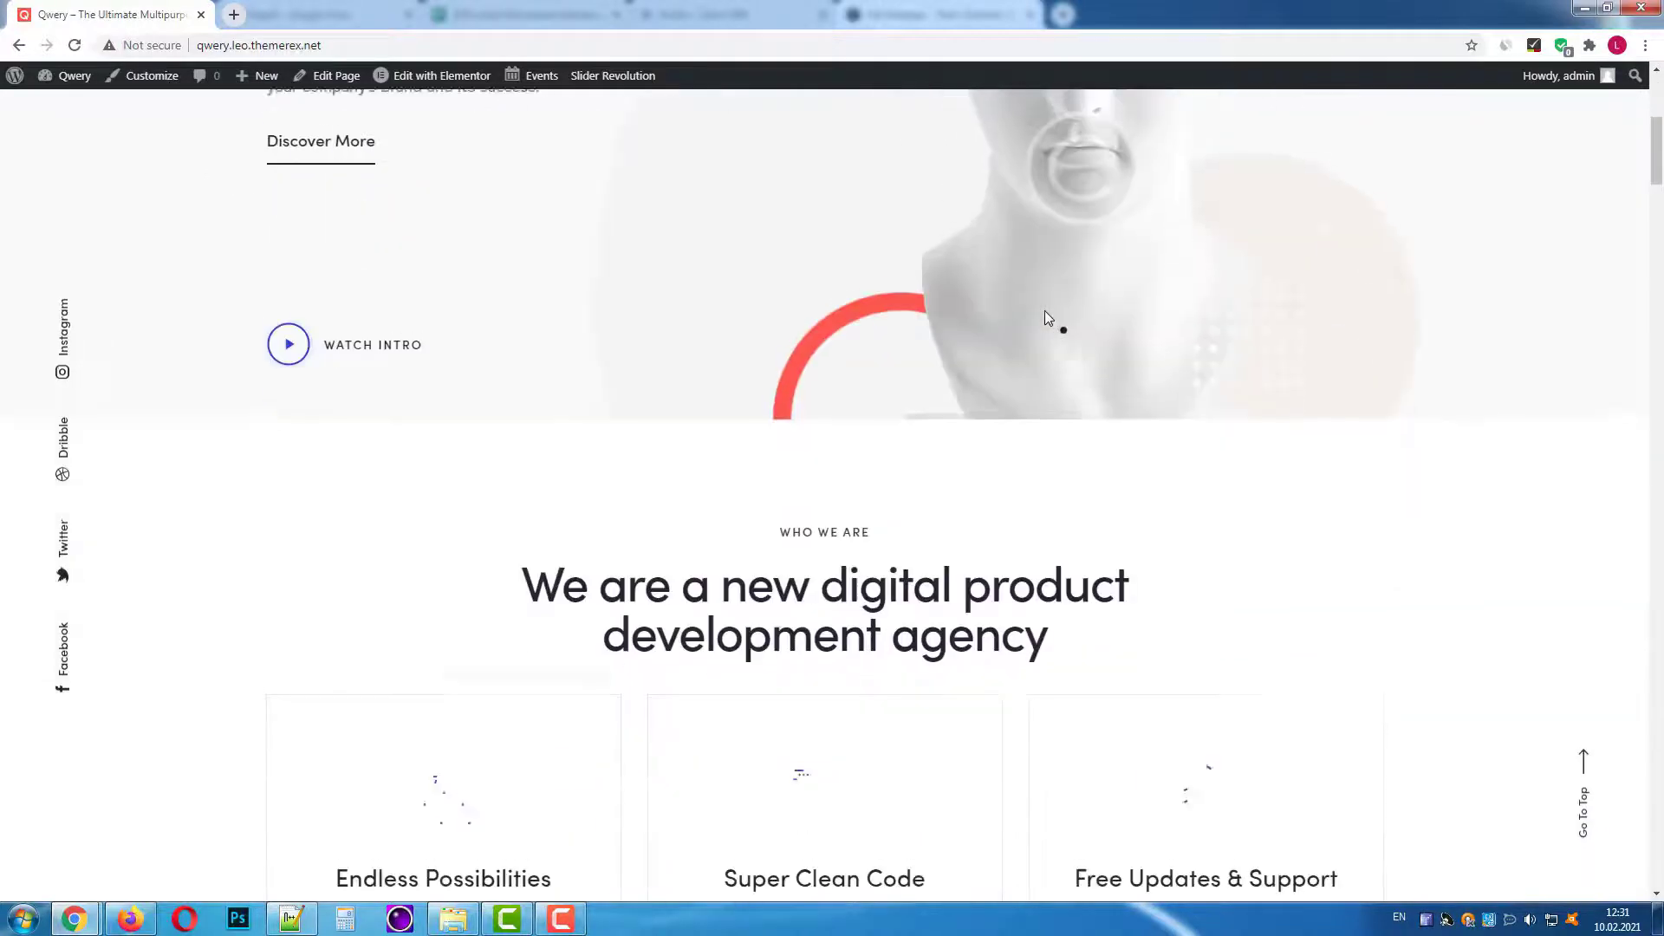
{"action": "scroll", "scroll_direction": "down", "scroll_amount": 3}
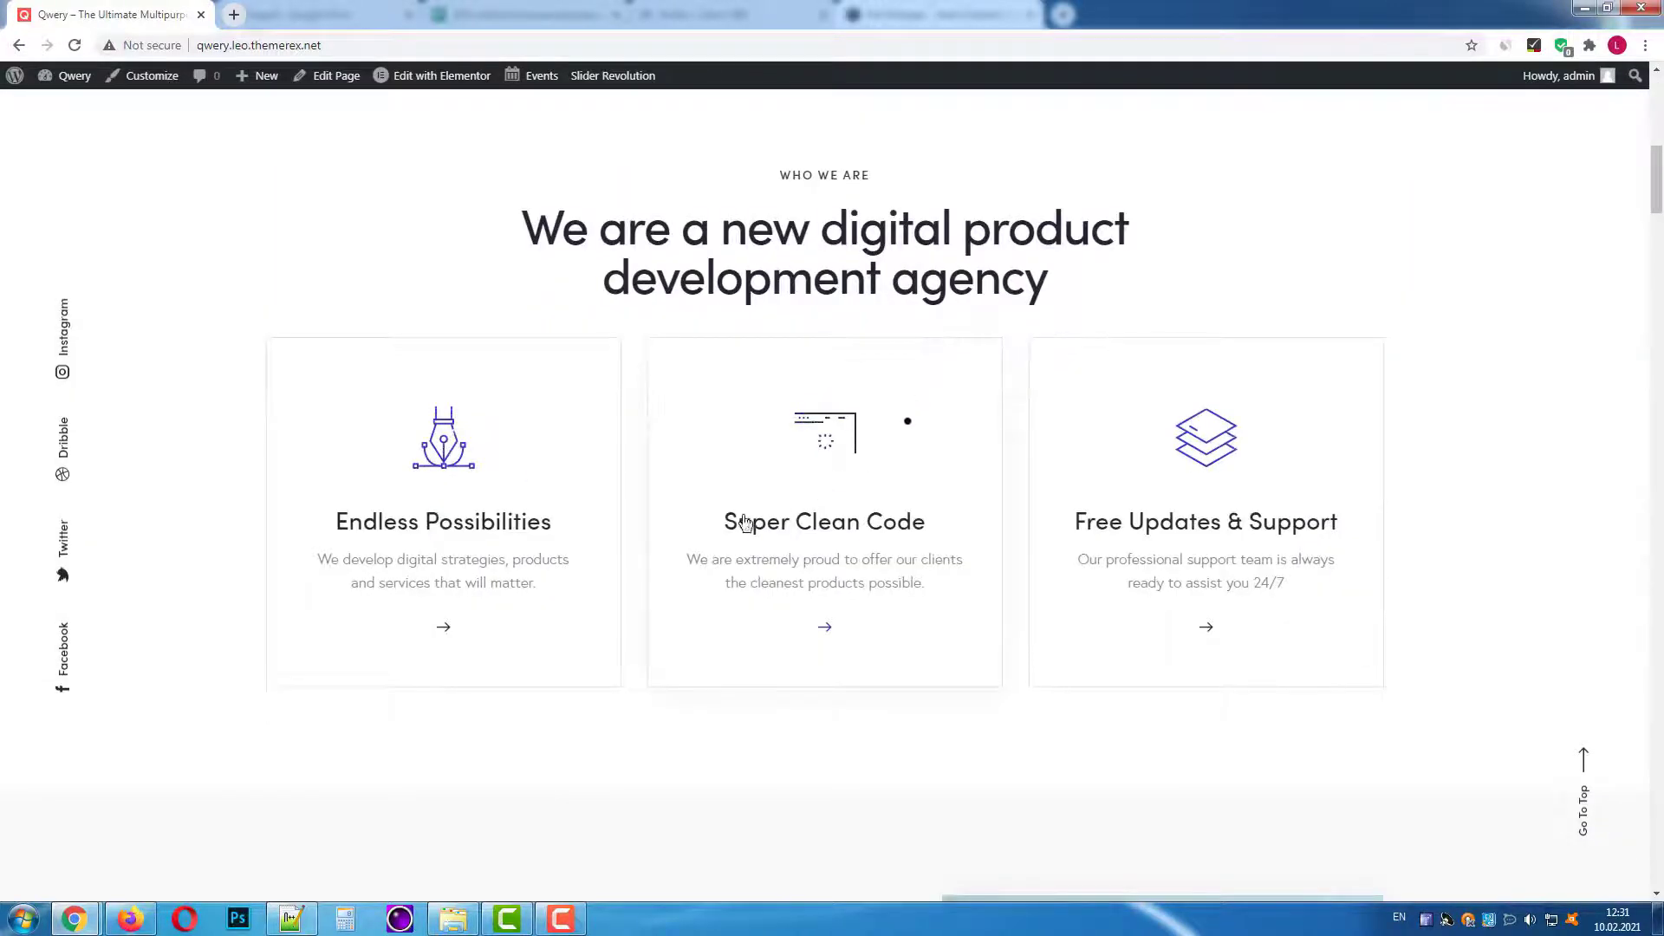
{"action": "scroll", "scroll_direction": "down", "scroll_amount": 3}
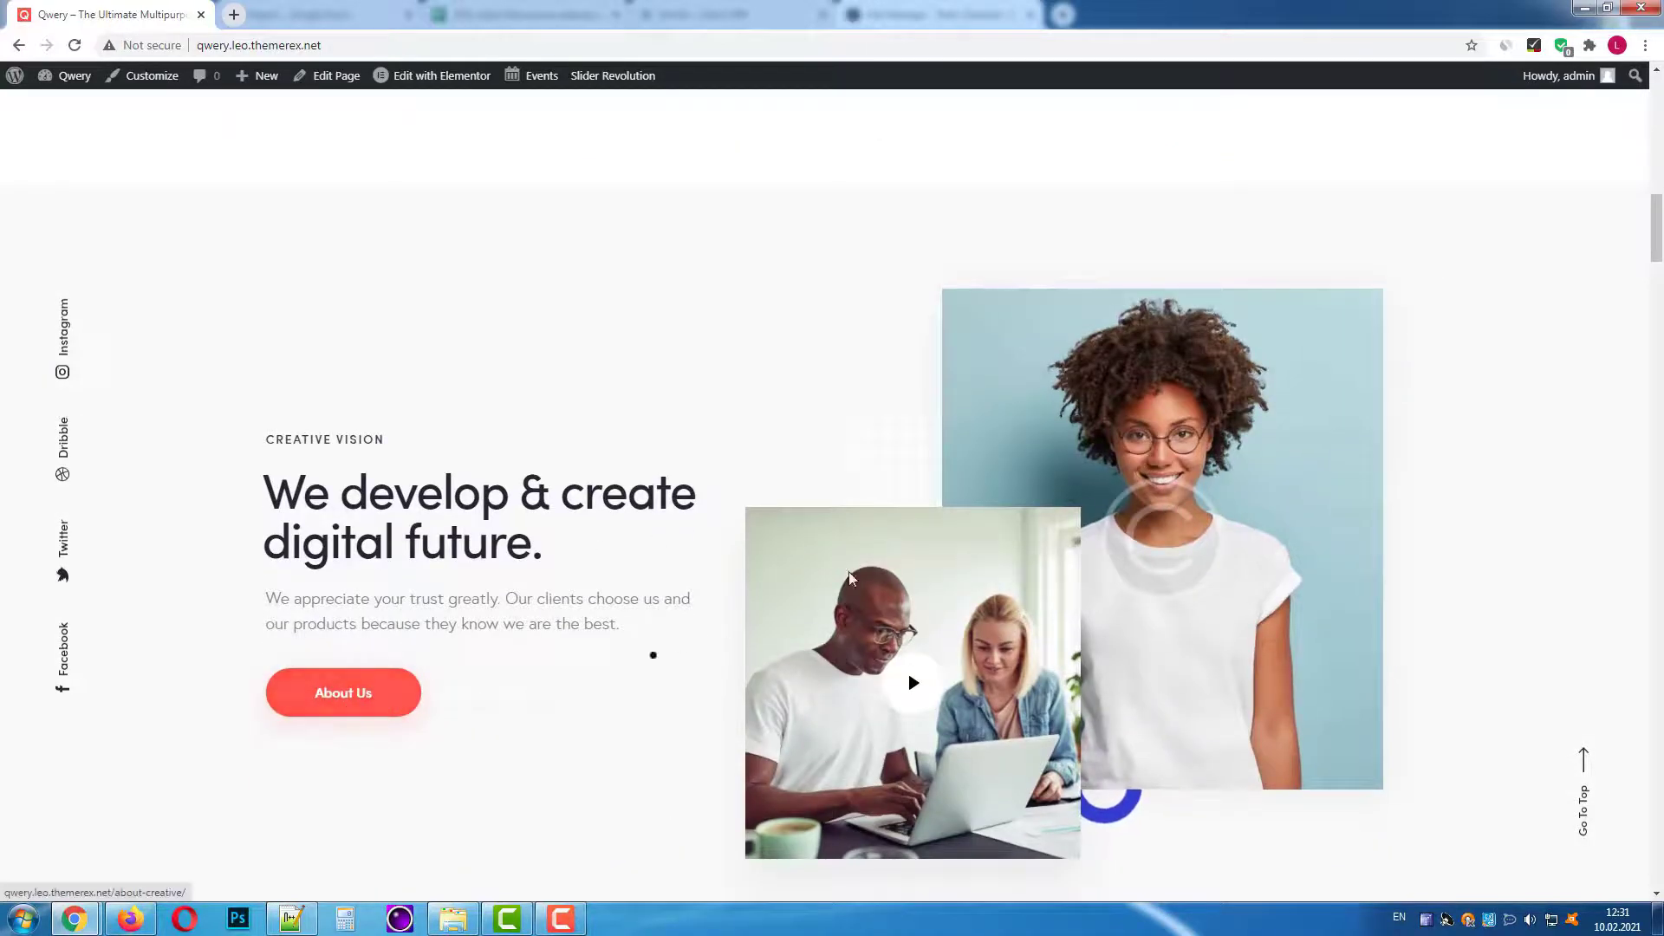
{"action": "scroll", "scroll_direction": "down", "scroll_amount": 3}
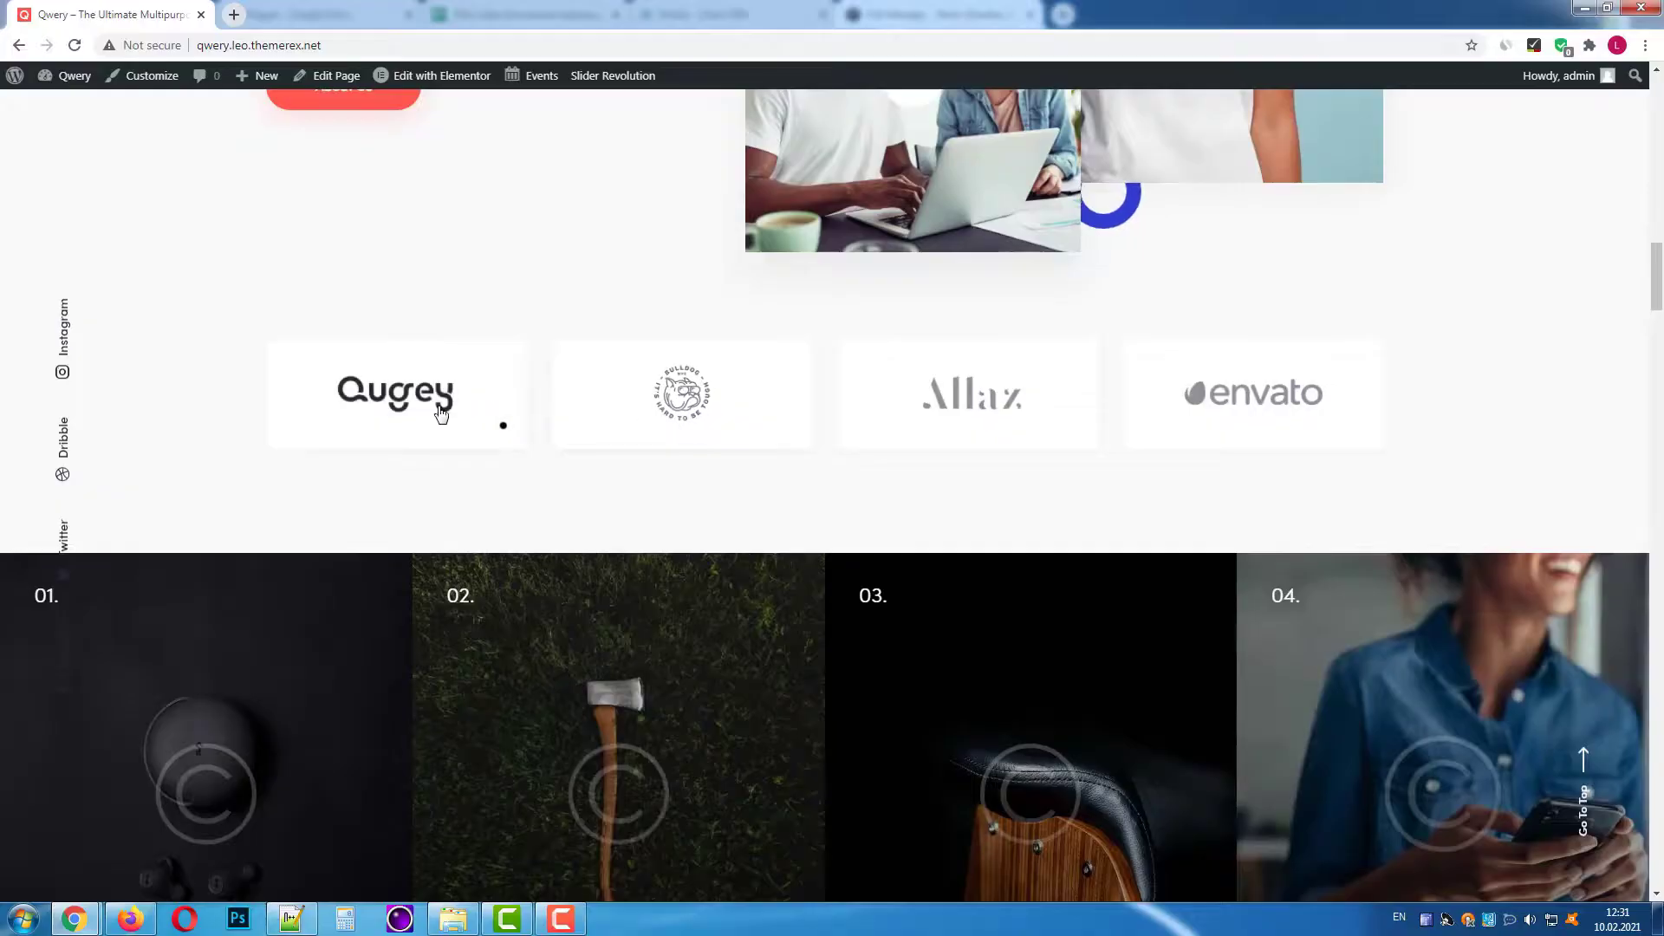